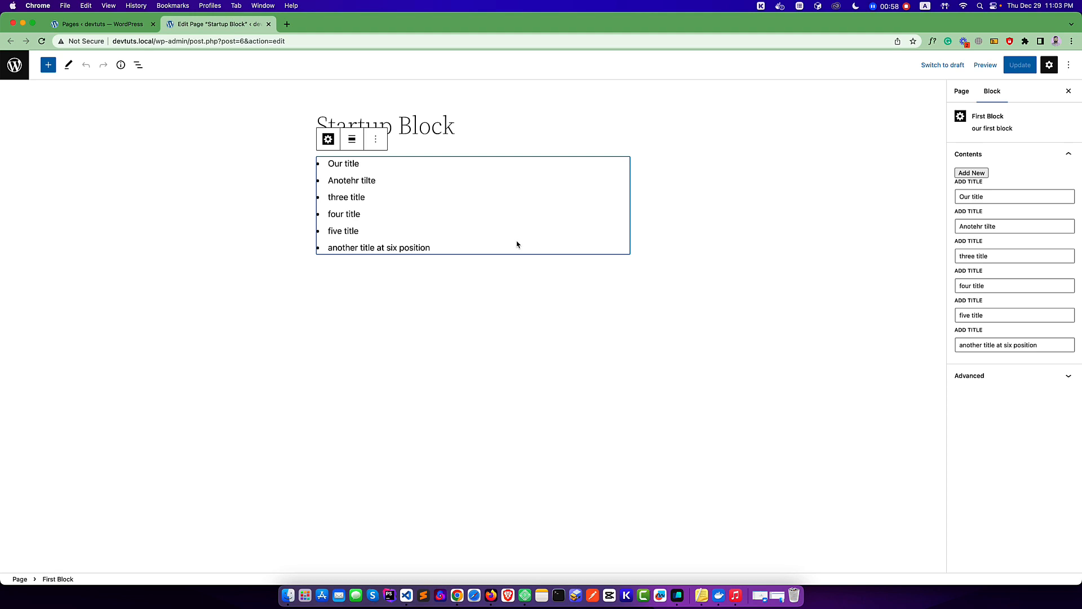
# Create a new 'components' folder inside src from the Explorer
pyautogui.click(414, 595)
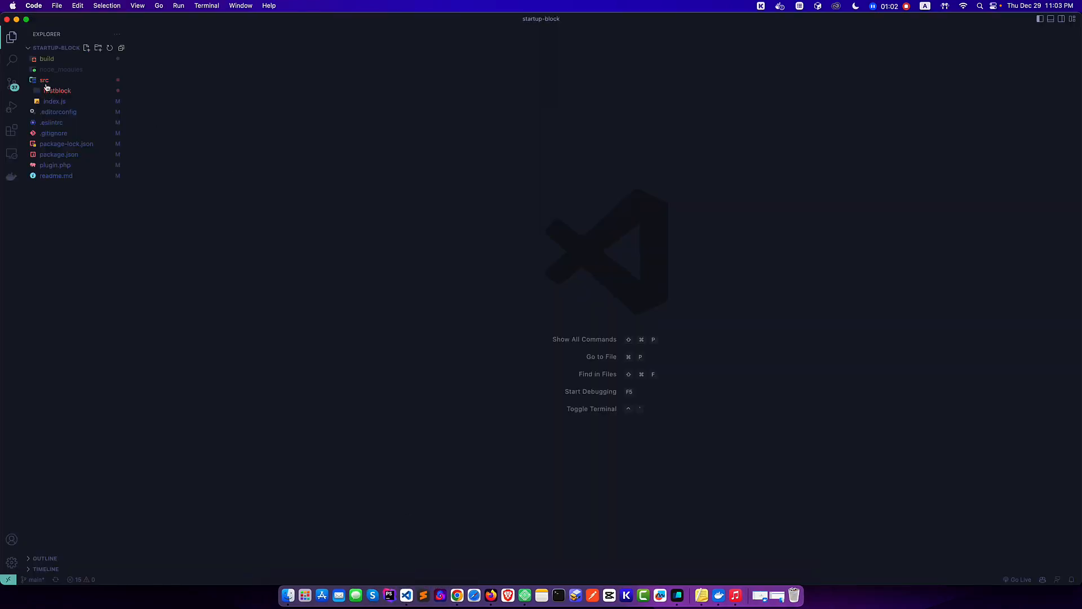
pyautogui.click(44, 80)
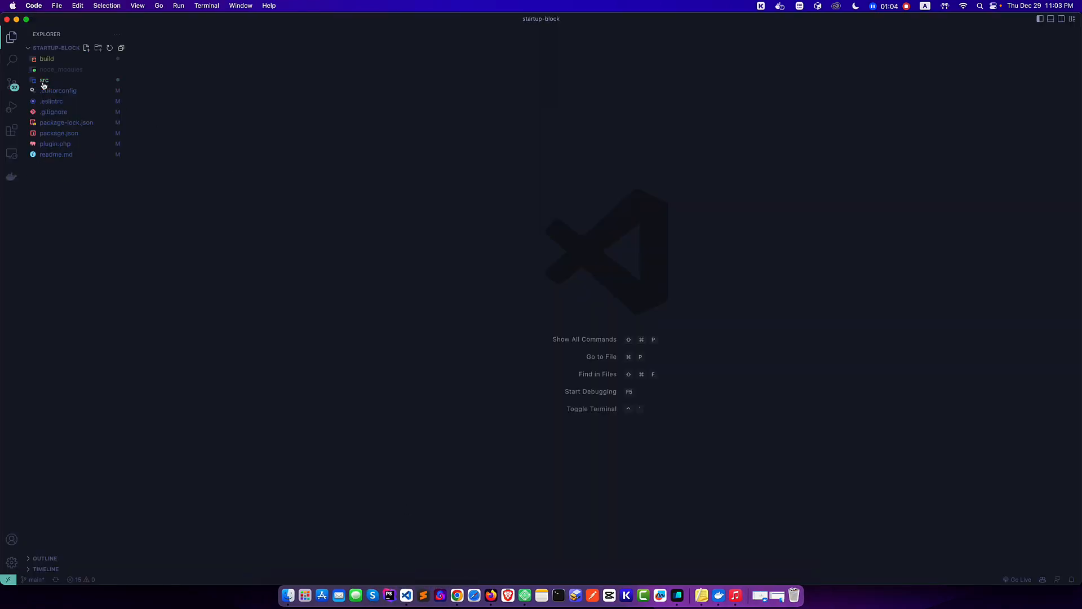
pyautogui.click(44, 80)
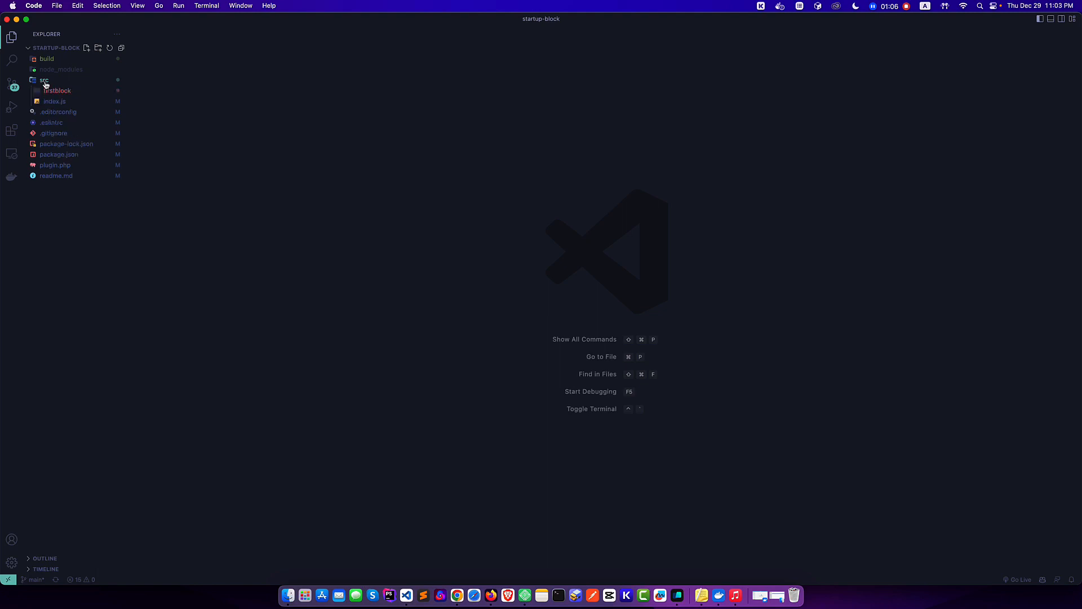
pyautogui.rightClick(44, 81)
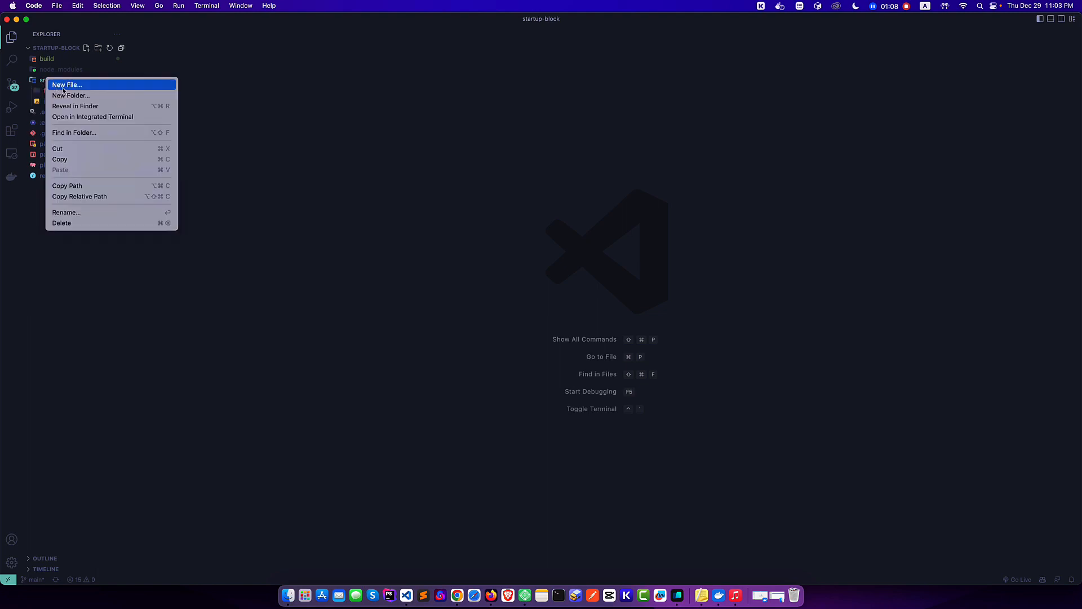
pyautogui.click(66, 85)
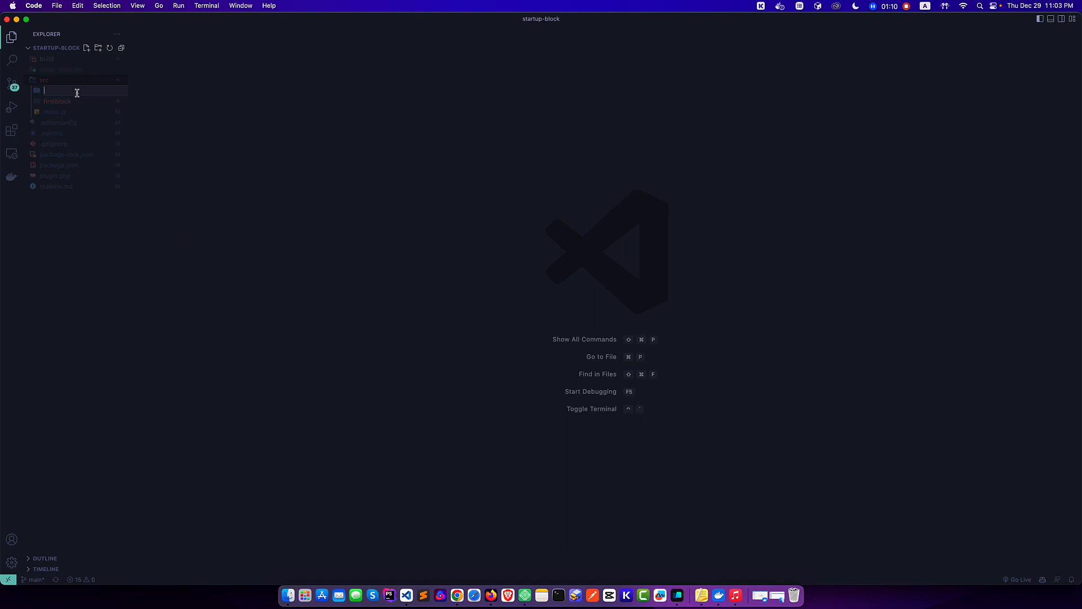
pyautogui.write('componetns')
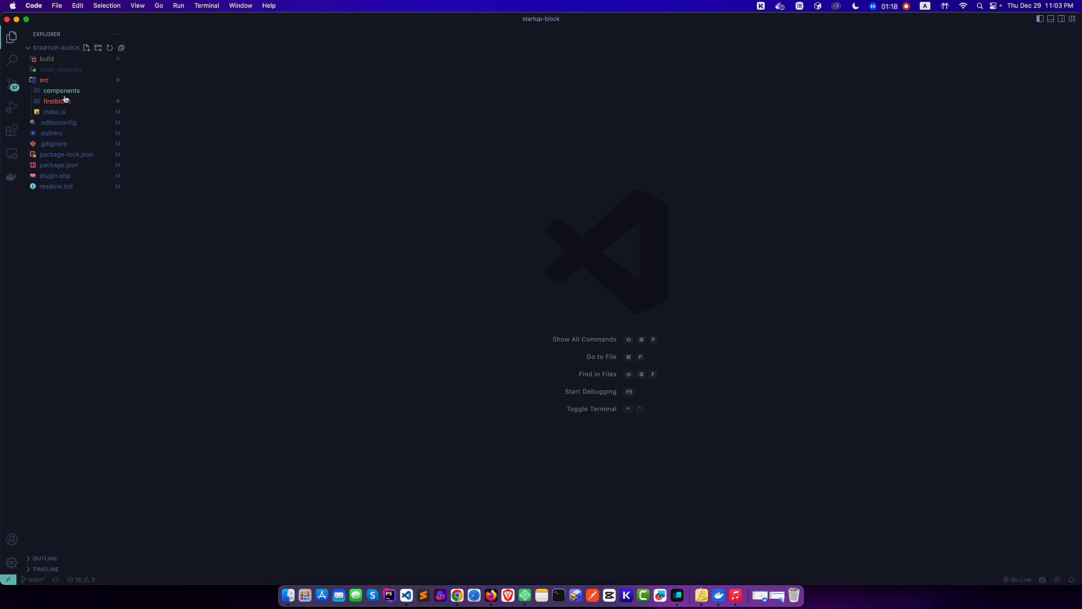
# Add an 'info' subfolder inside components and start a new info.js file in it
pyautogui.click(98, 47)
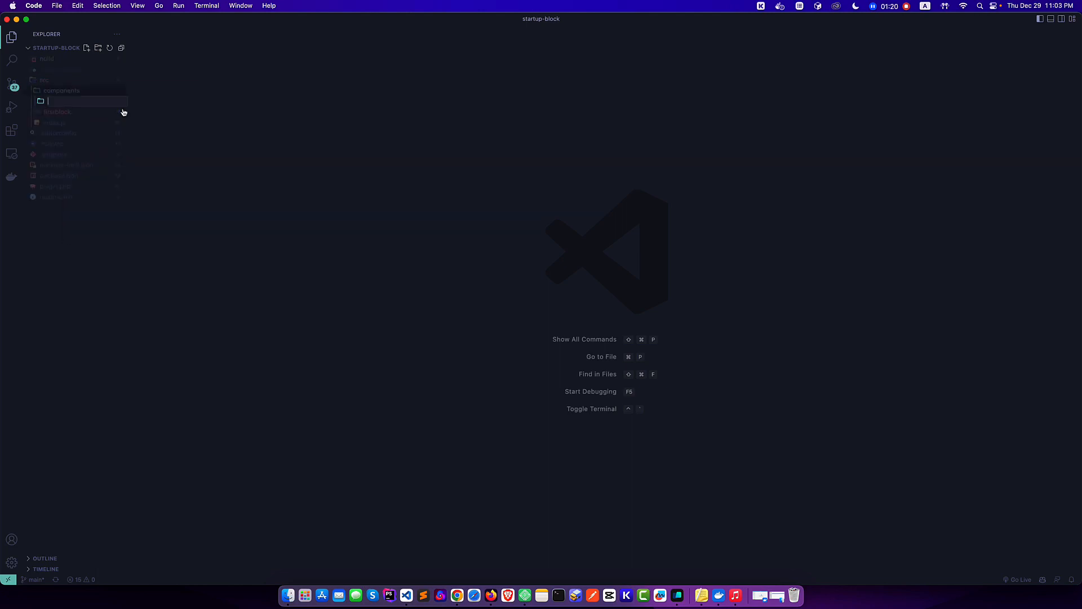
pyautogui.write('info')
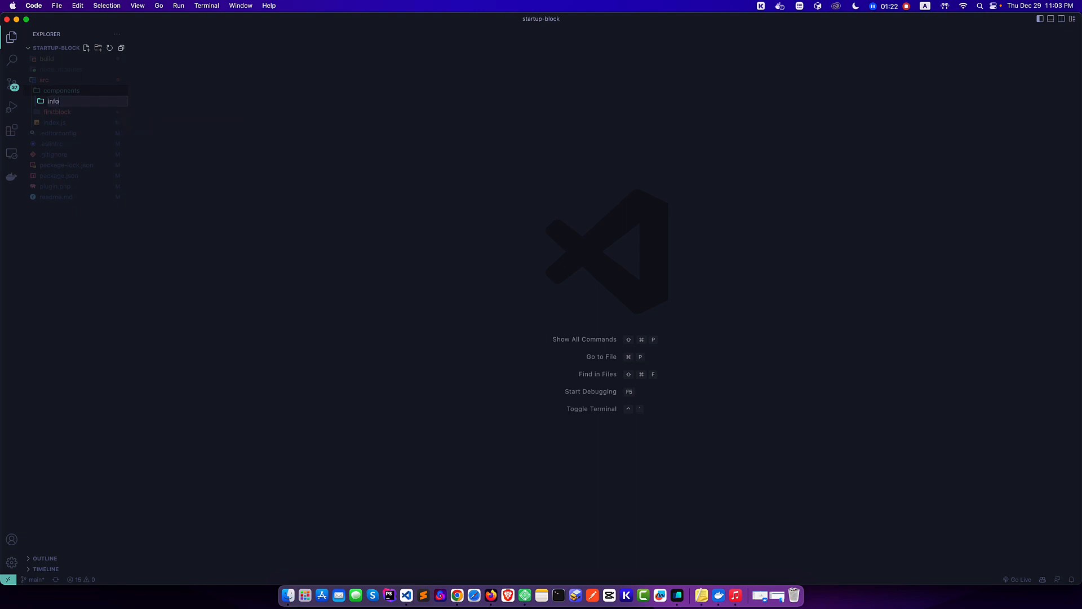
pyautogui.press('Return')
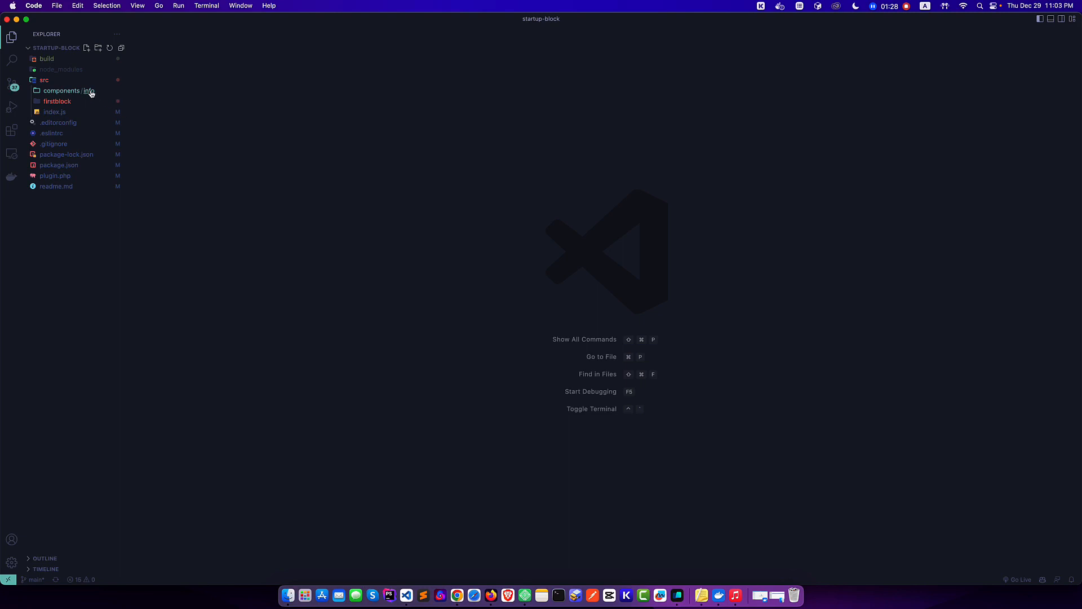
pyautogui.rightClick(69, 90)
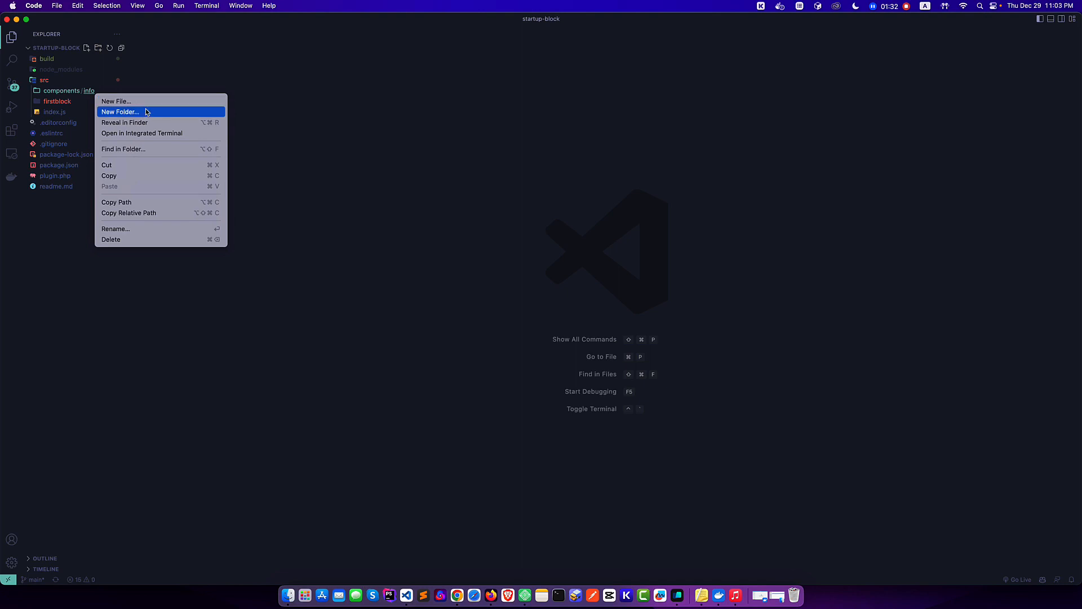
pyautogui.click(118, 111)
pyautogui.write('info.js')
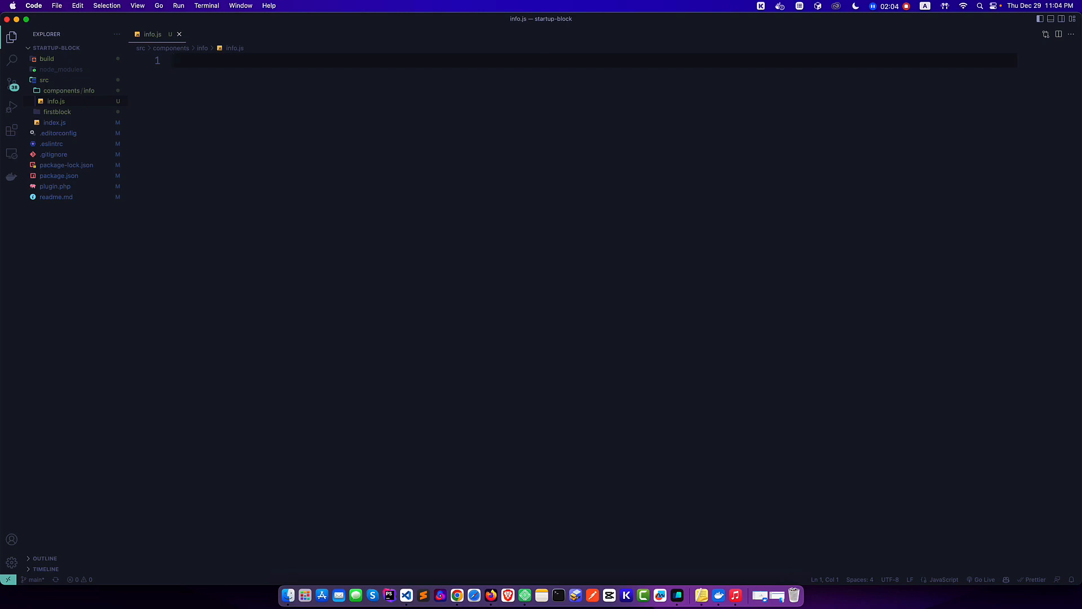
# Write the Info arrow function returning <div className="info"> with an <h1>Info</h1> heading
pyautogui.write('c')
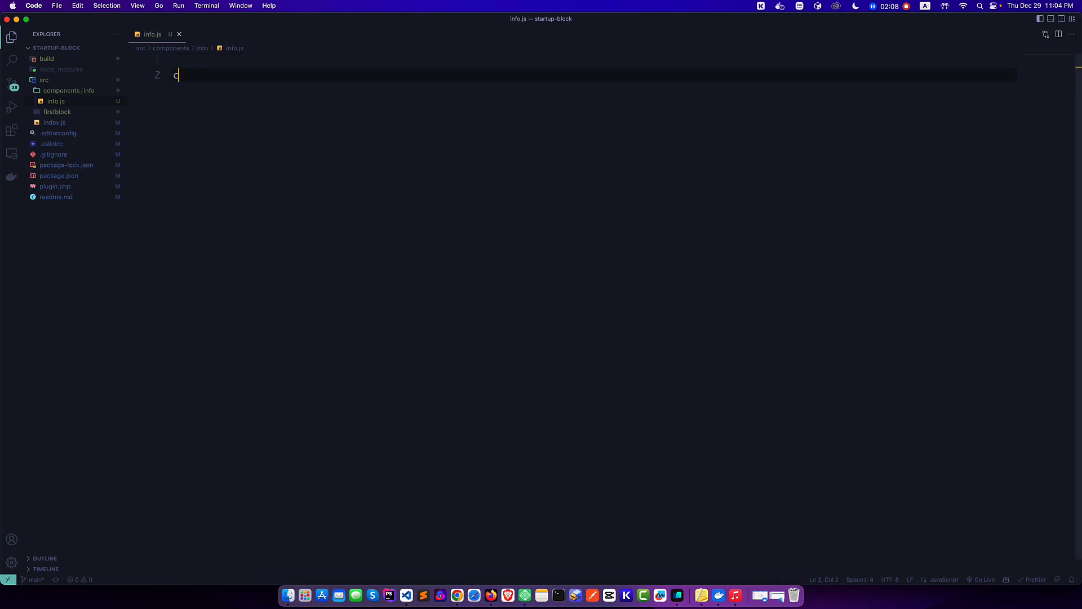
pyautogui.write('const')
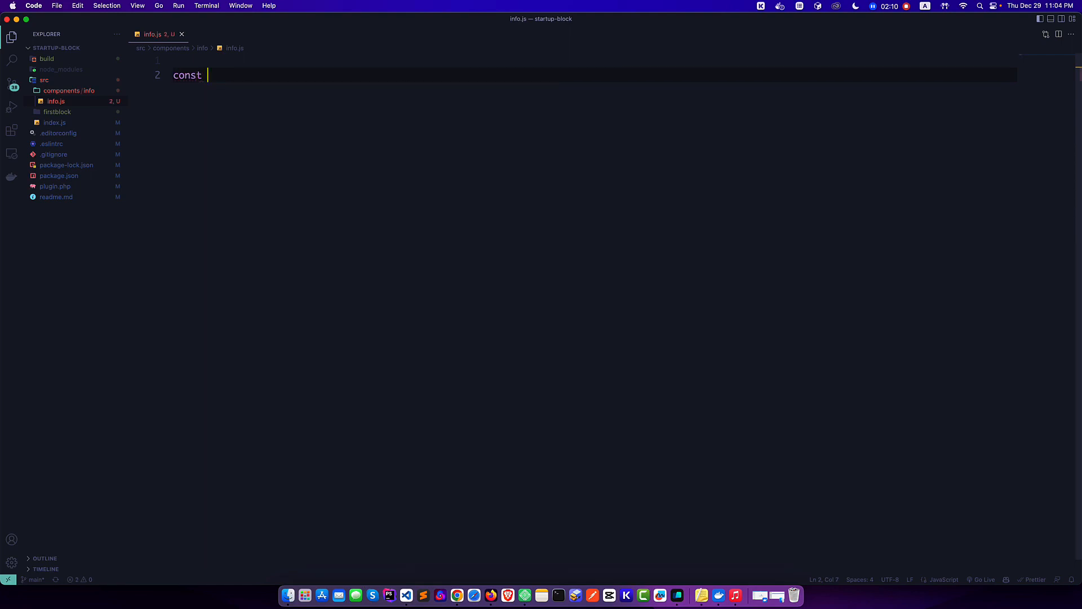
pyautogui.write('Info = () => {')
pyautogui.write('return (')
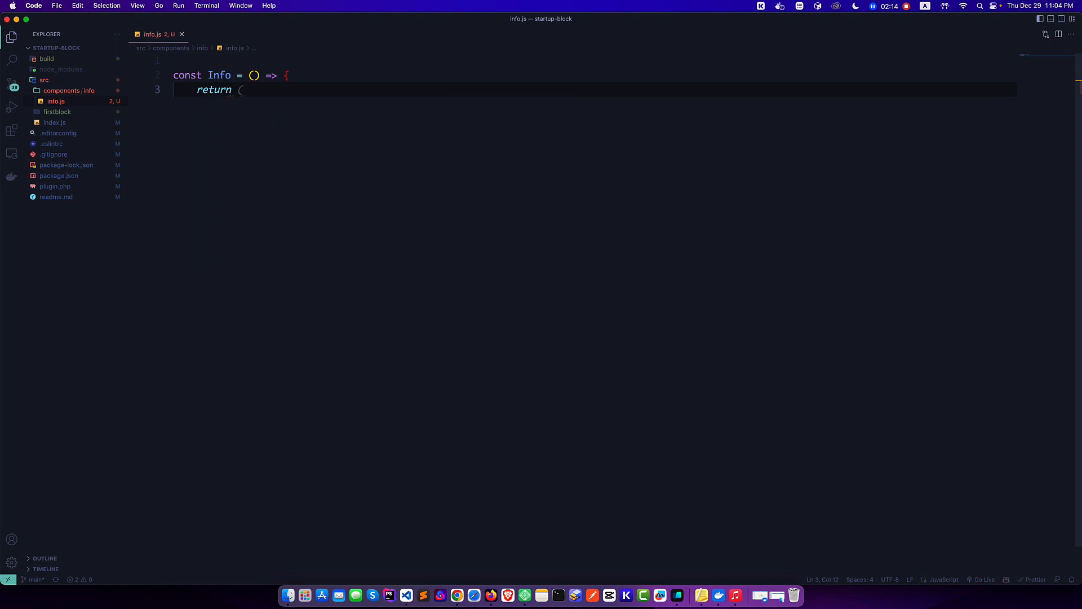
pyautogui.write('<div className="info">')
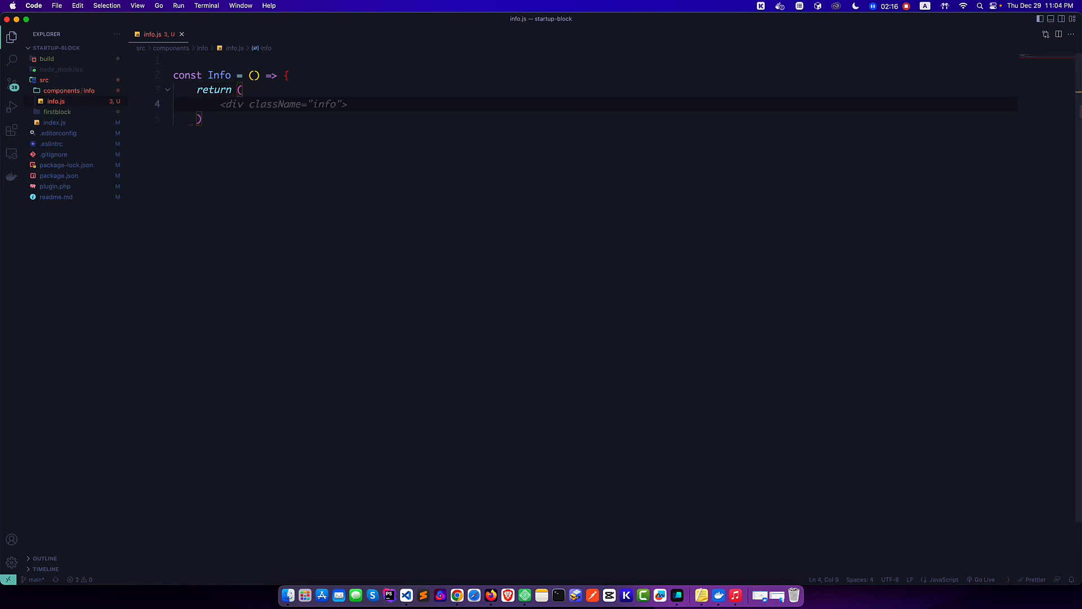
pyautogui.write('></')
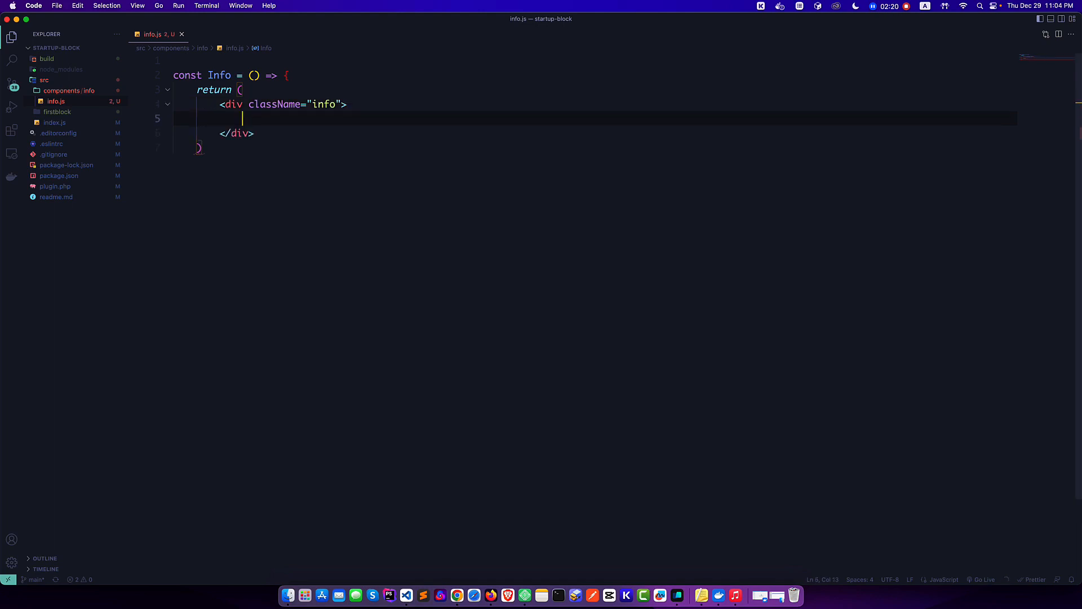
pyautogui.write('<h1>Info</h1>')
pyautogui.click(596, 161)
pyautogui.write('}')
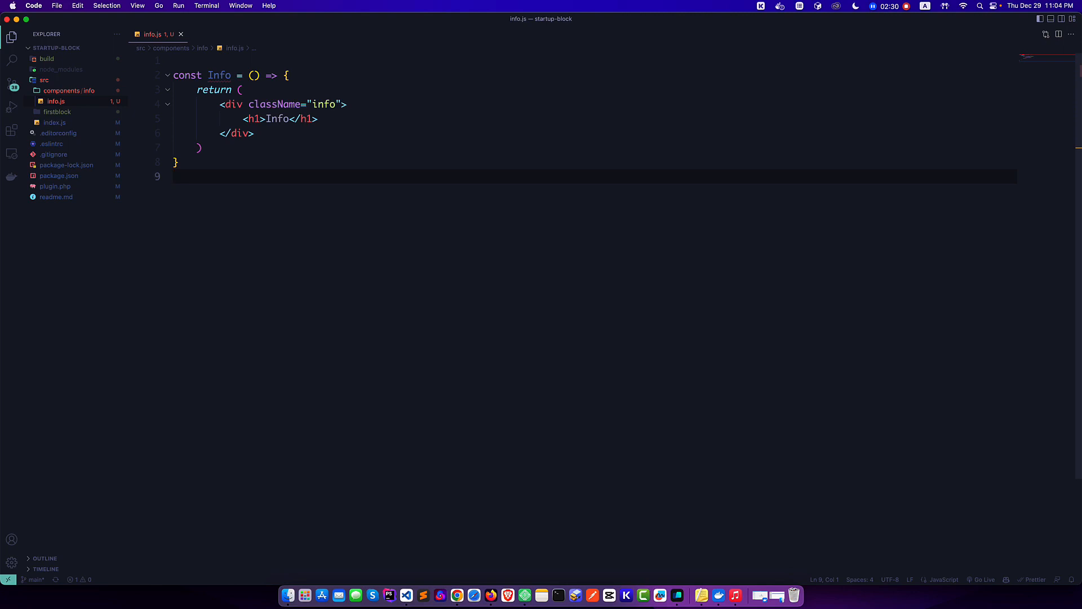
# Add 'export default Info;' at the end of info.js
pyautogui.write('ex')
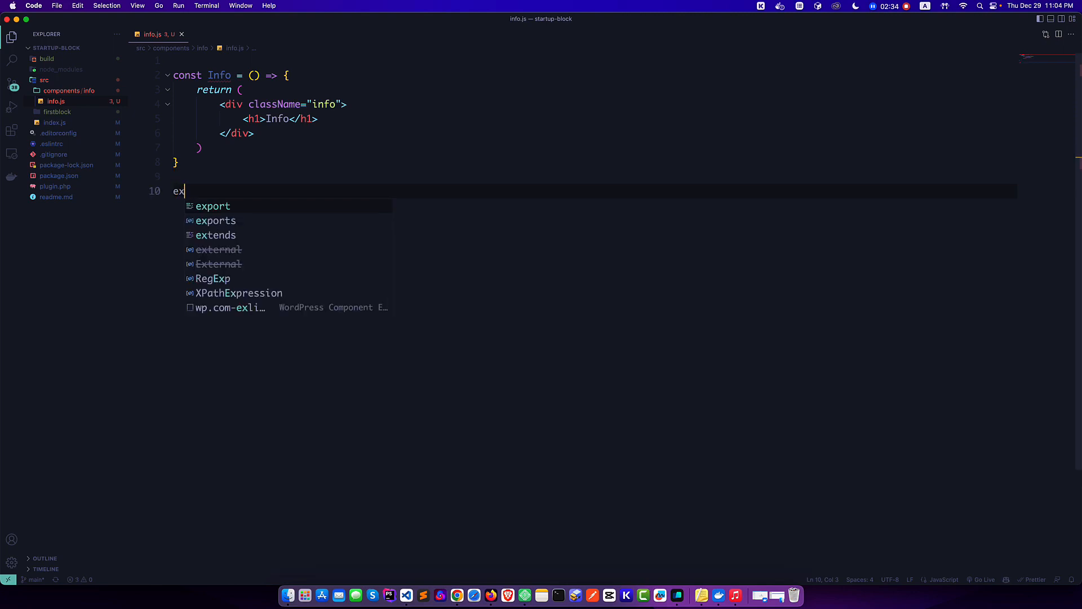
pyautogui.write('port default Info')
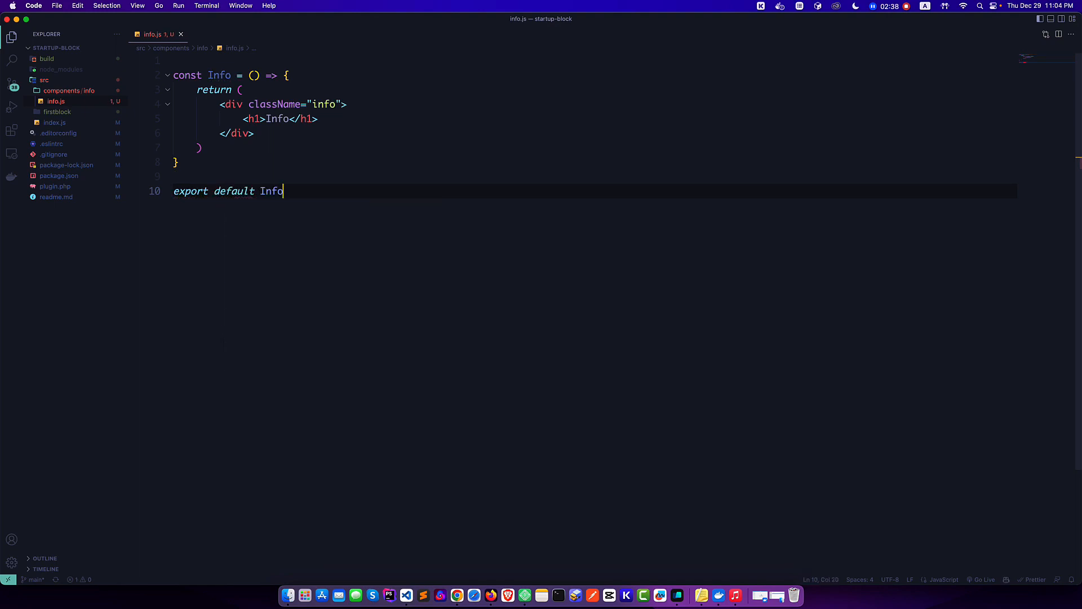
pyautogui.write(';')
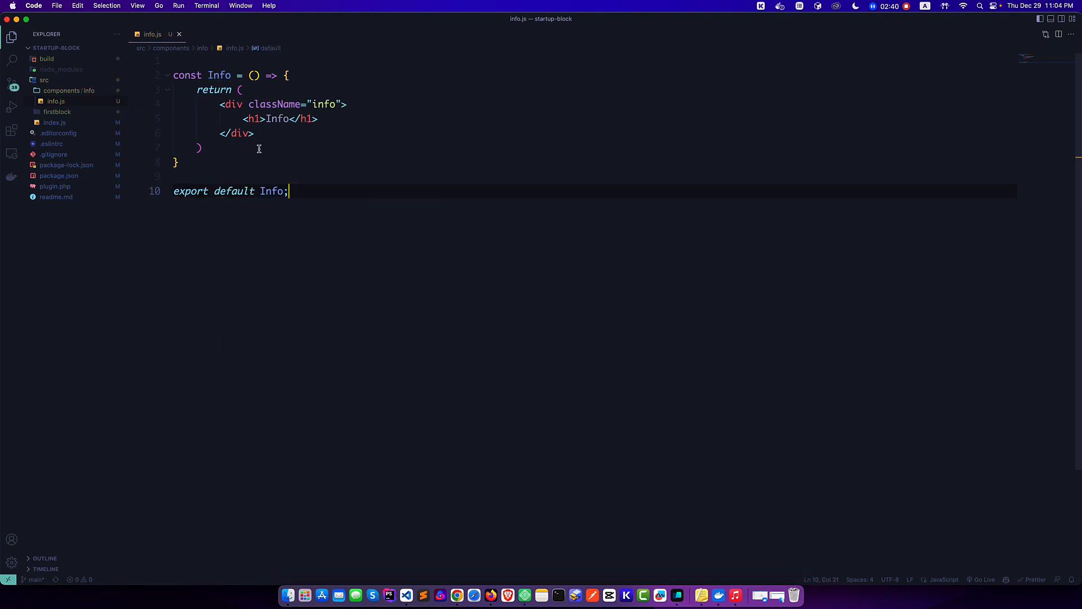
# Reach the import section of firstblock's edit.js and add a components comment
pyautogui.click(57, 112)
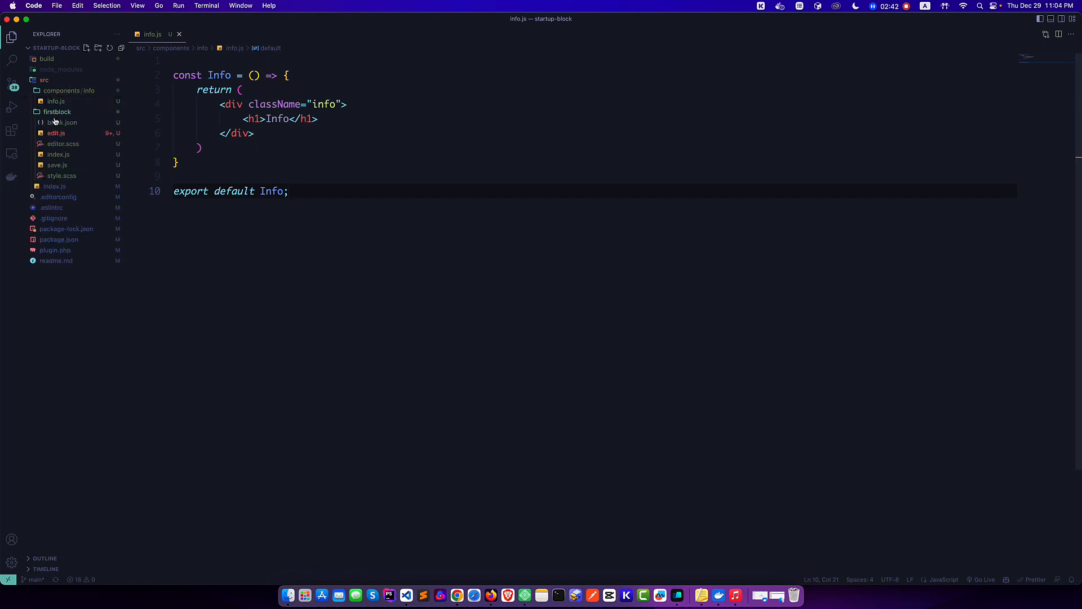
pyautogui.click(56, 133)
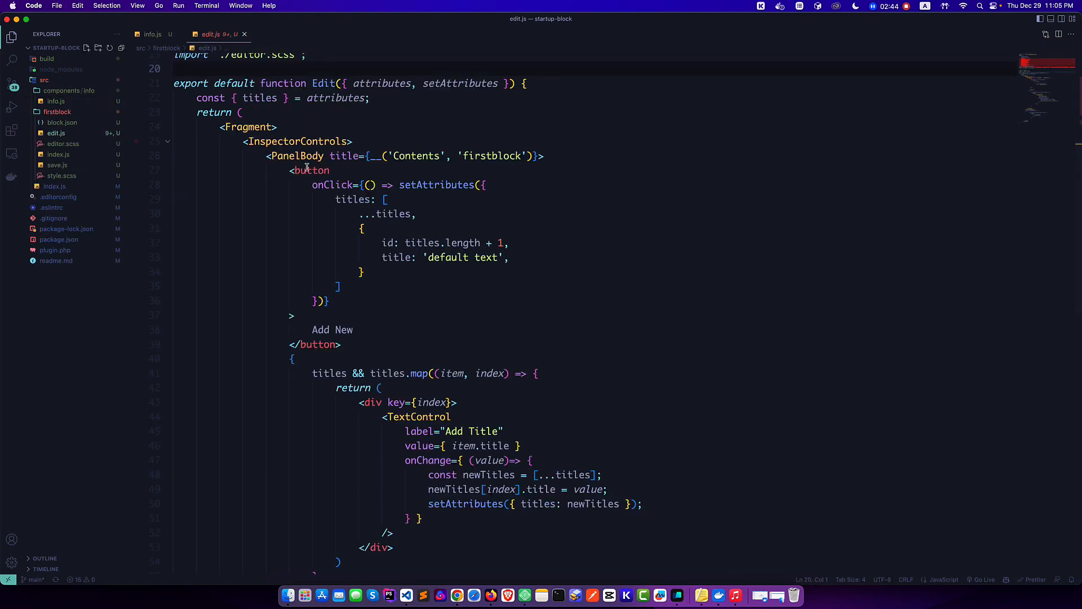
pyautogui.scroll(3)
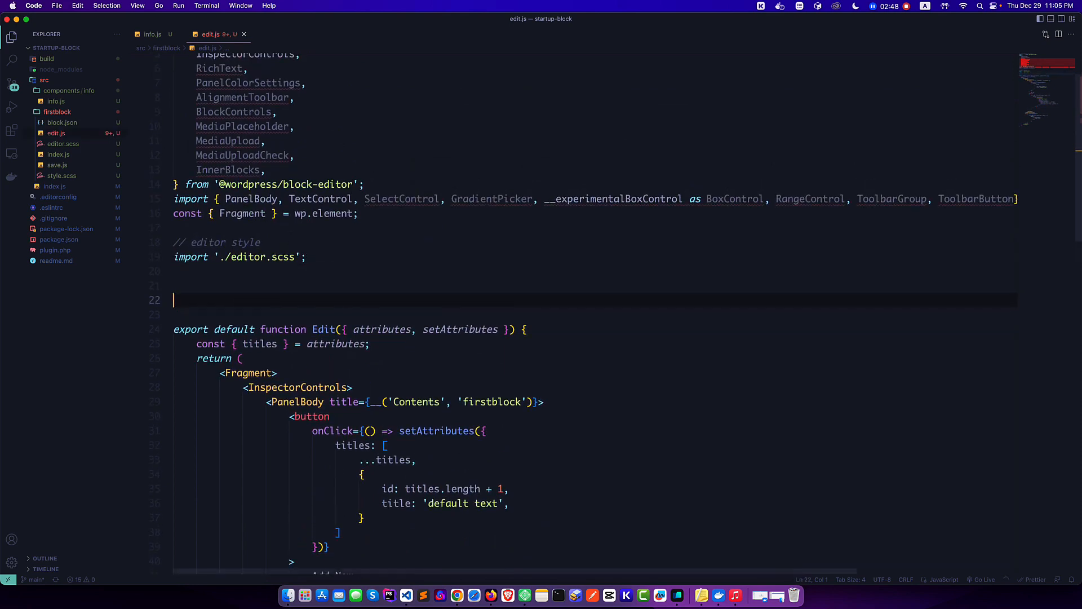
pyautogui.write('// registerBlockType')
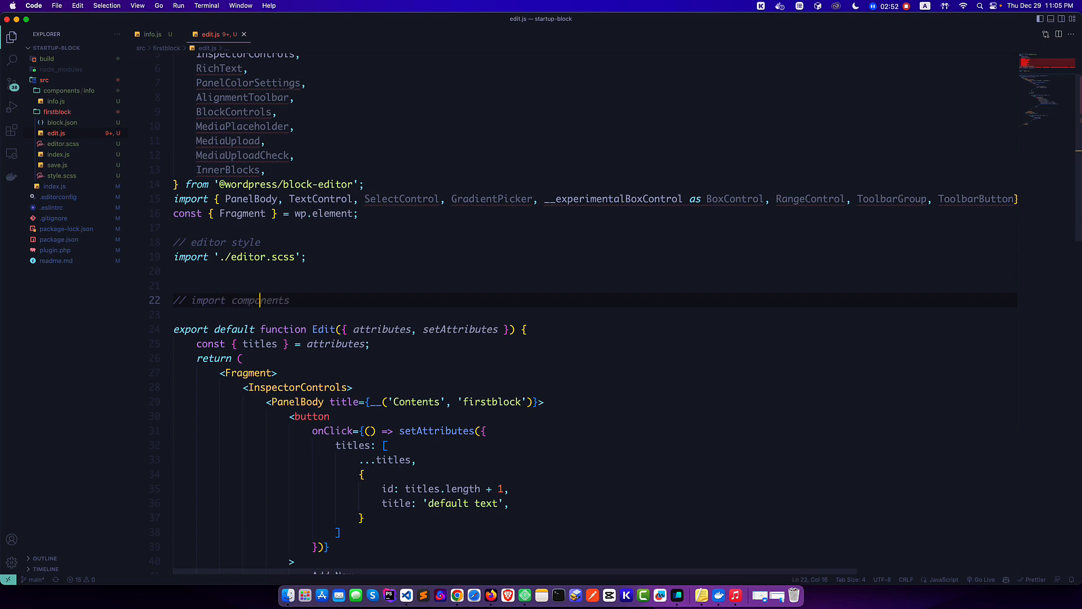
# Import Info from '../components/info/info' in edit.js
pyautogui.write('im')
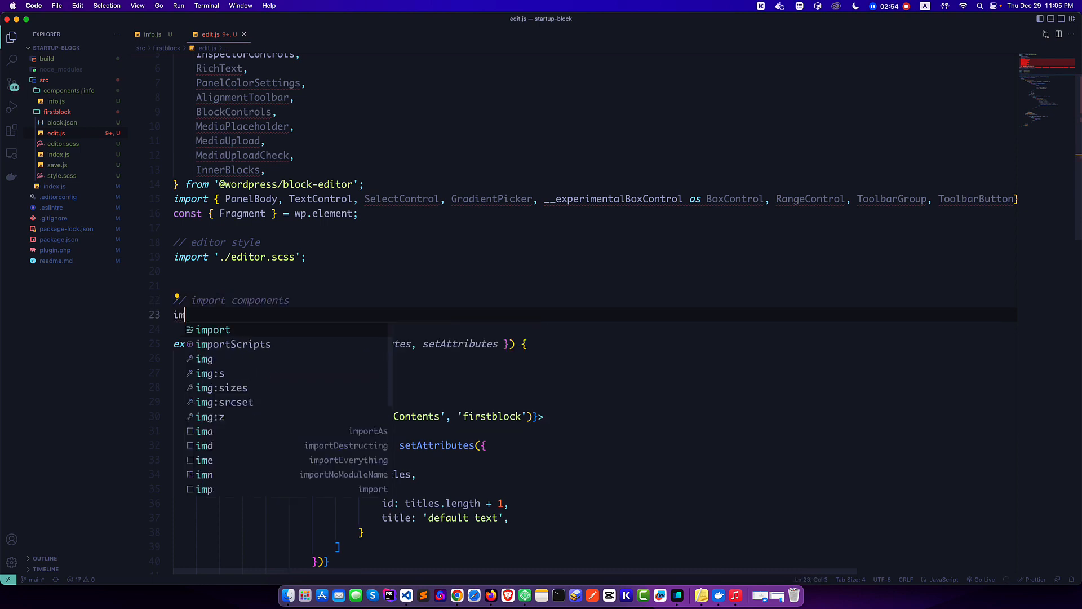
pyautogui.write('port in')
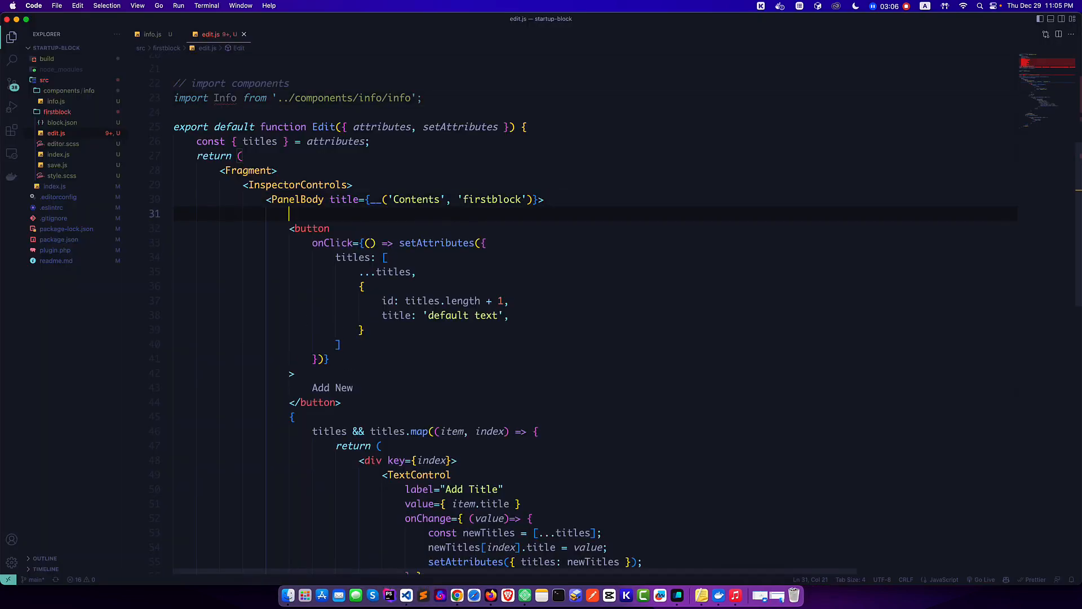
pyautogui.write('in')
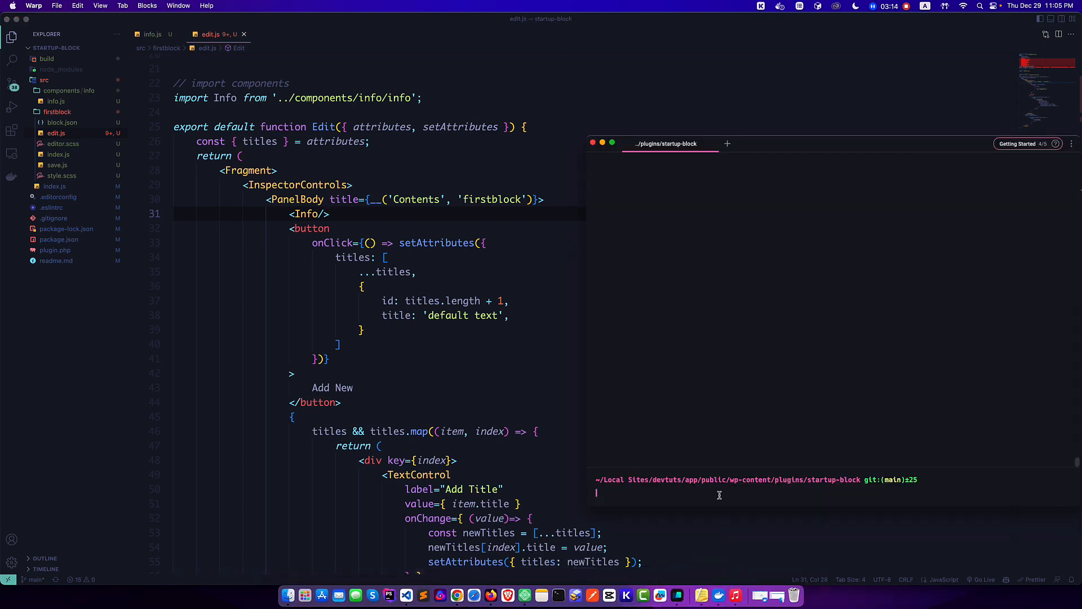
# Run npm start in the startup-block plugin folder to start the dev build
pyautogui.write('npm start')
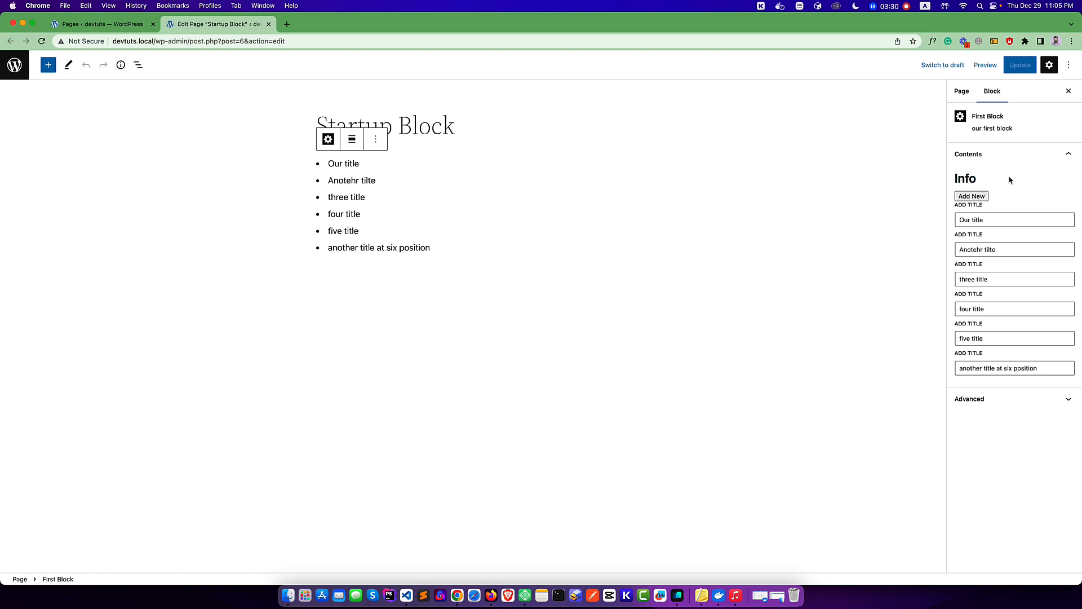
# Switch apps to check the Info heading rendered in the block's Contents panel
pyautogui.click(407, 595)
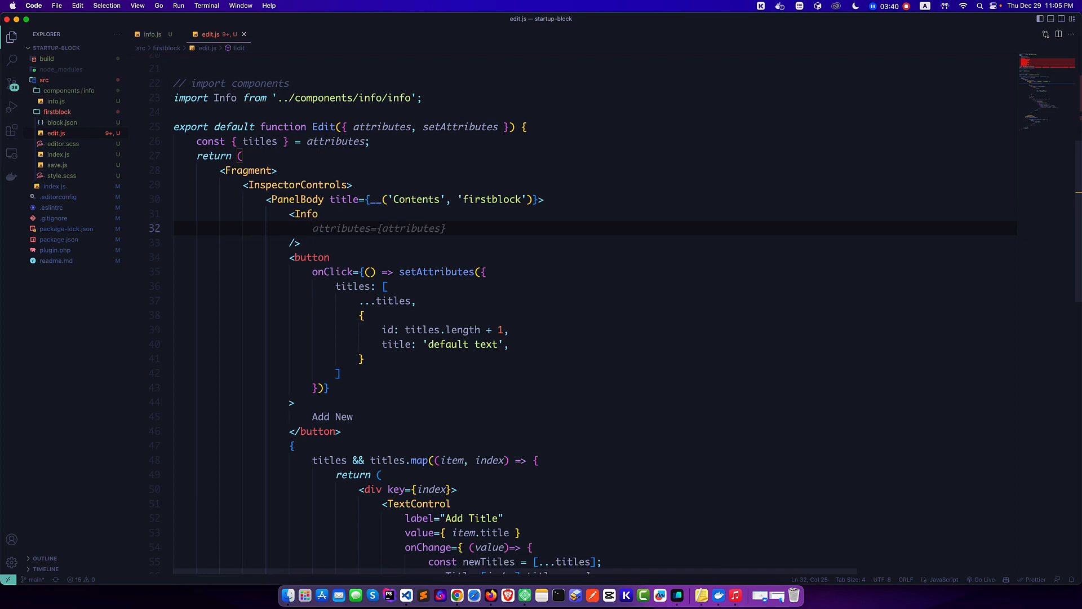
# Give <Info /> the prop title="Our Repeatable Title" in edit.js, fixing the typo
pyautogui.write('title="Our')
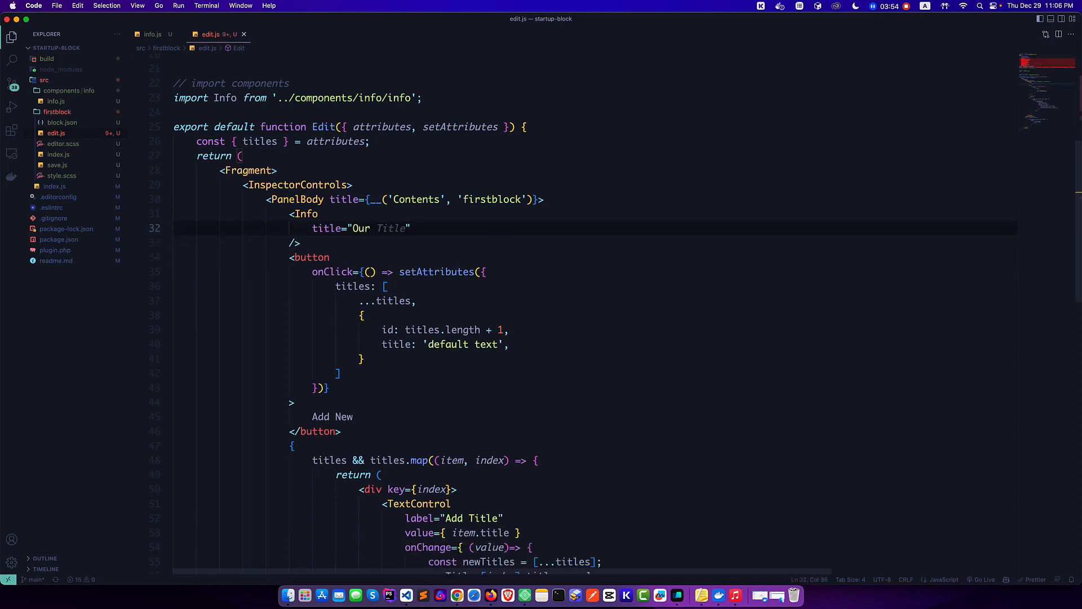
pyautogui.write('Repeatable Ttitle')
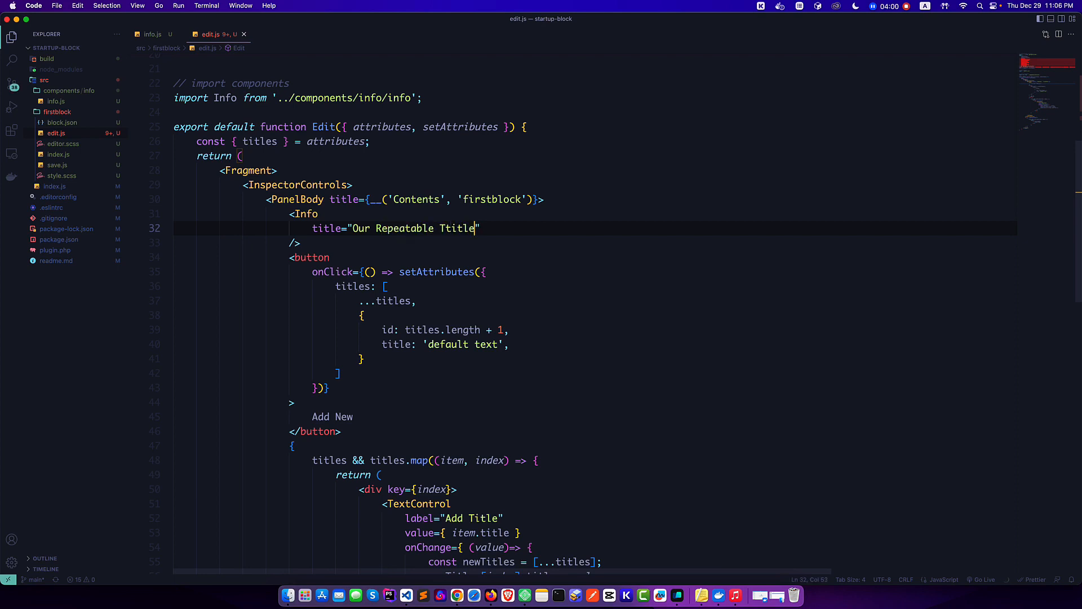
pyautogui.press('Backspace')
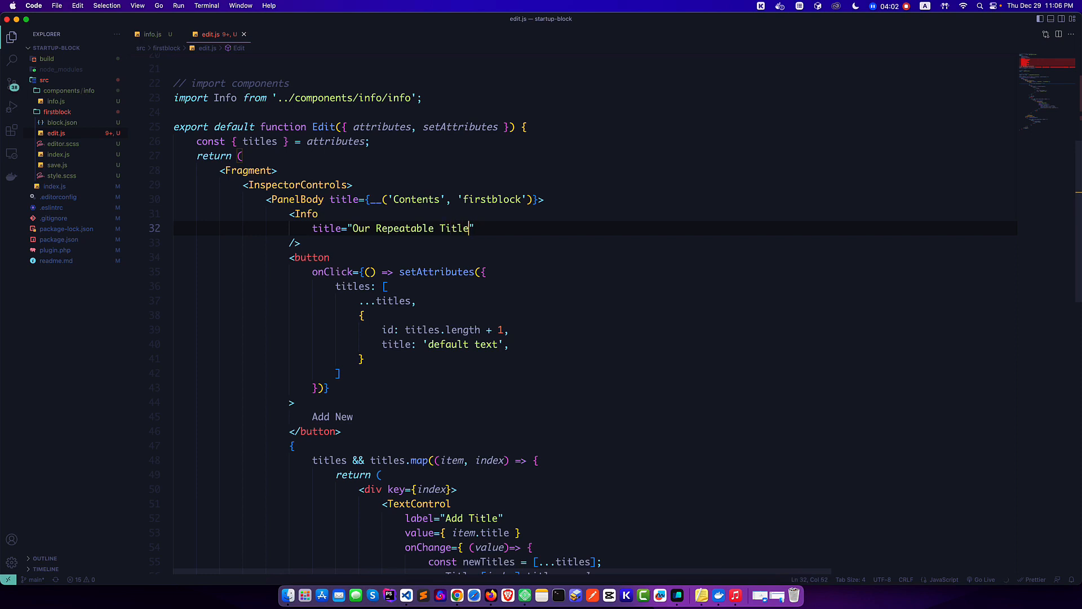
pyautogui.doubleClick(327, 228)
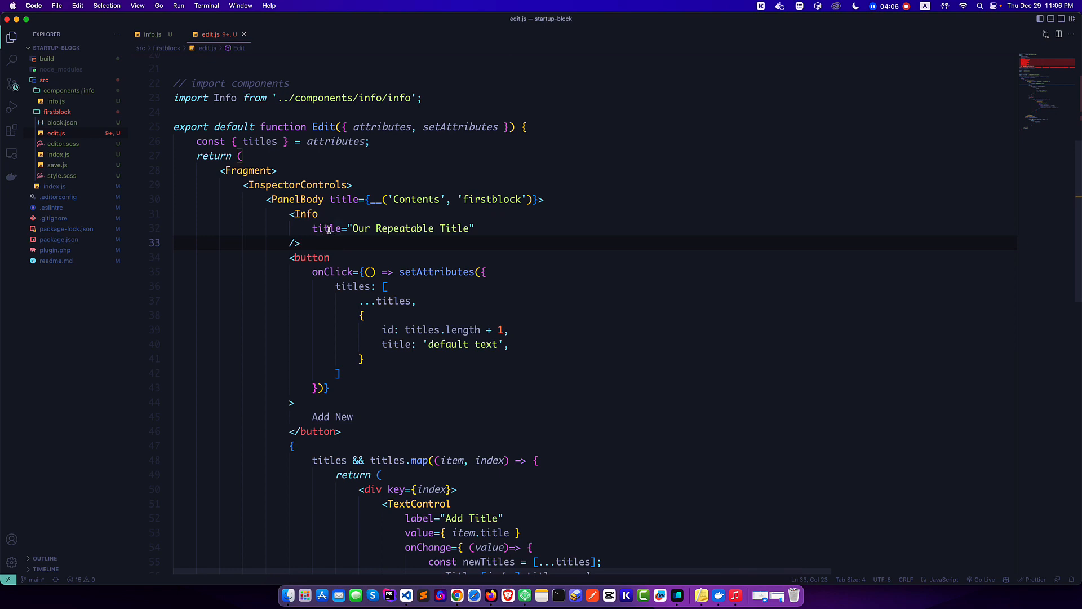
pyautogui.click(152, 34)
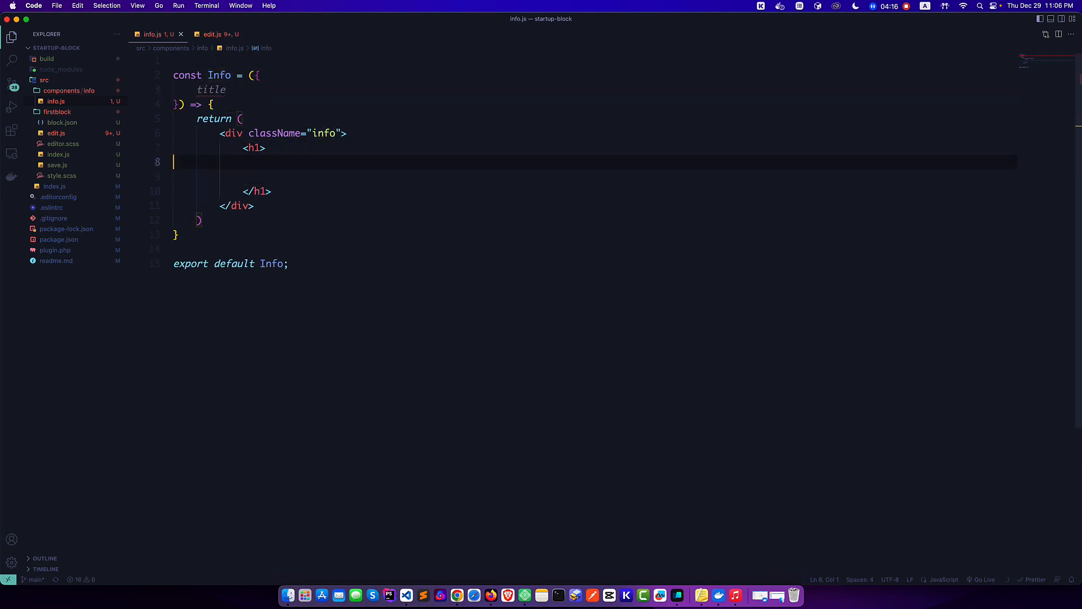
# Render {title} inside the Info heading and preview it in the browser
pyautogui.write('{title}')
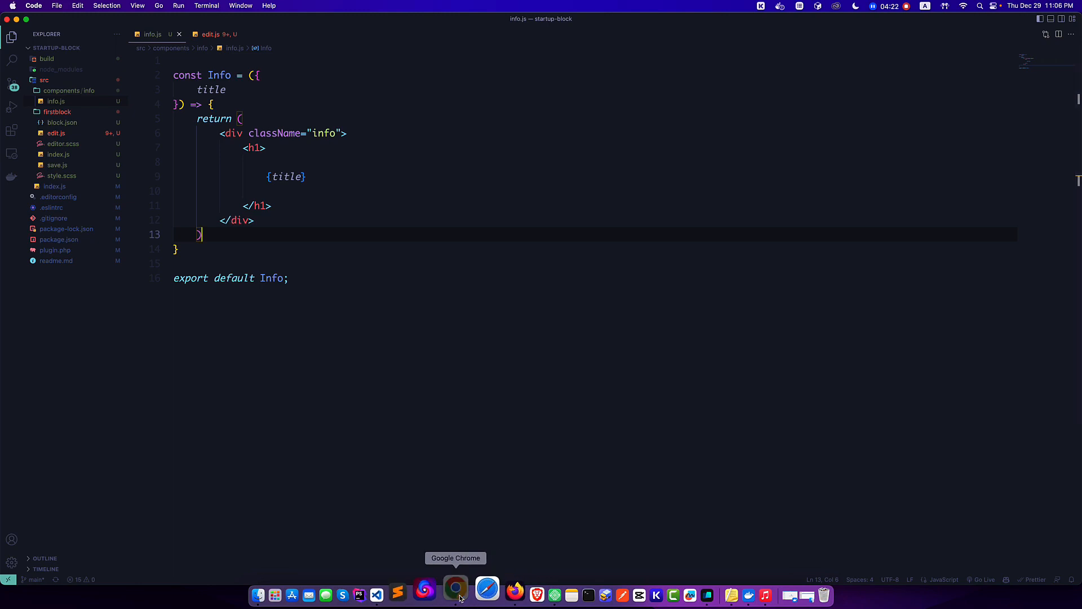
pyautogui.click(454, 592)
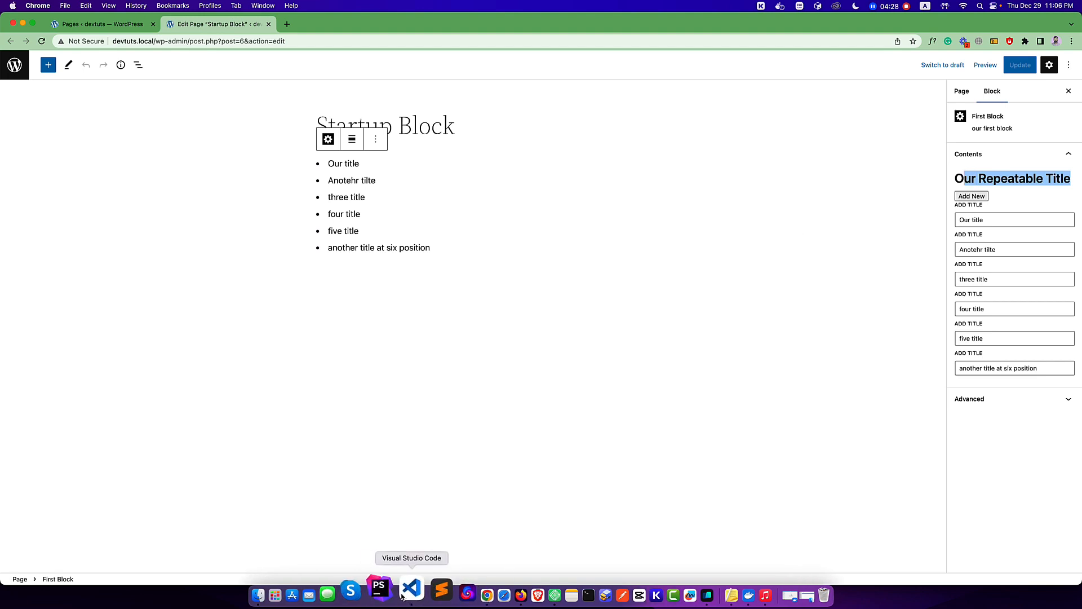
# Change the Info heading from h1 to h3 and reload the editor to verify
pyautogui.click(412, 594)
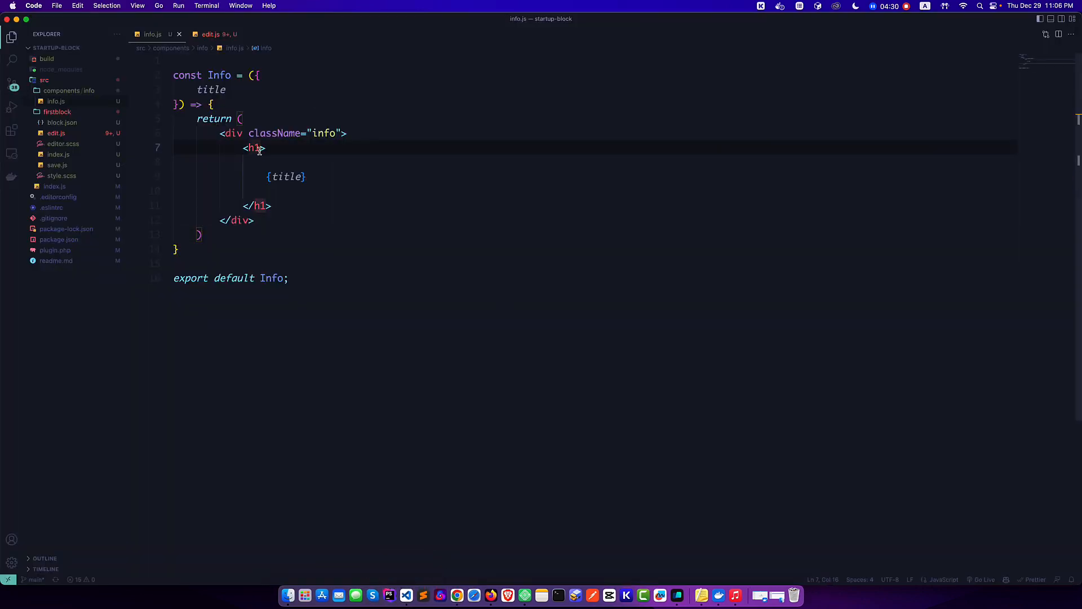
pyautogui.write('3')
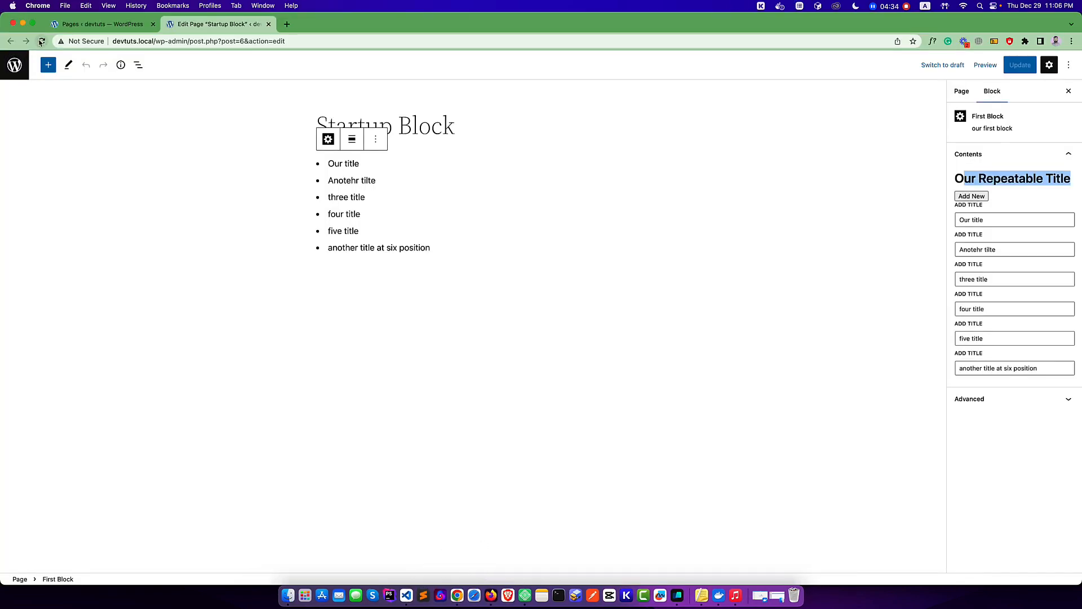
pyautogui.click(960, 90)
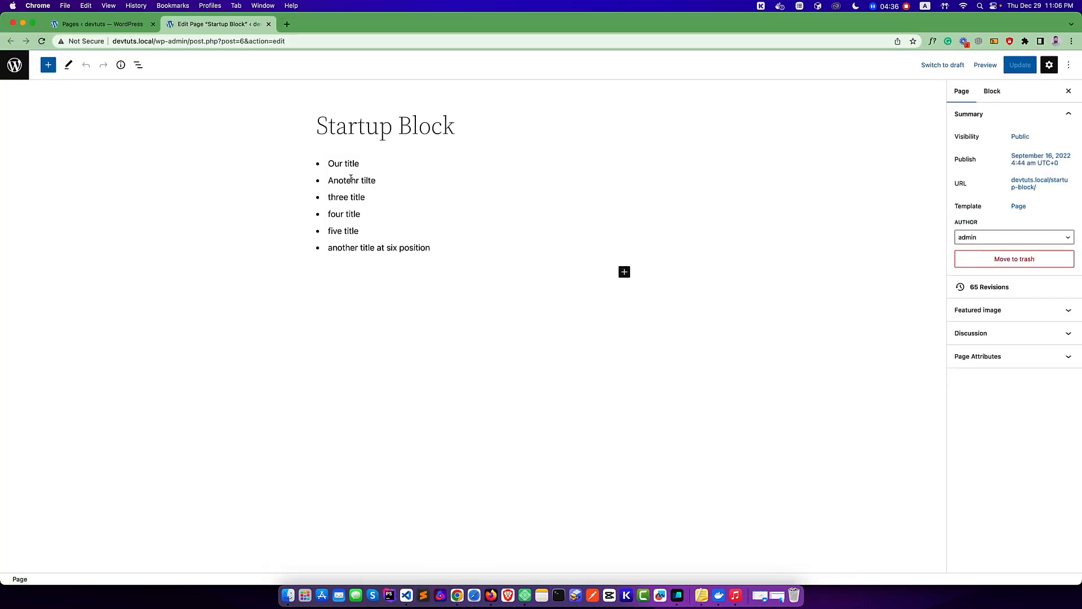
pyautogui.click(352, 181)
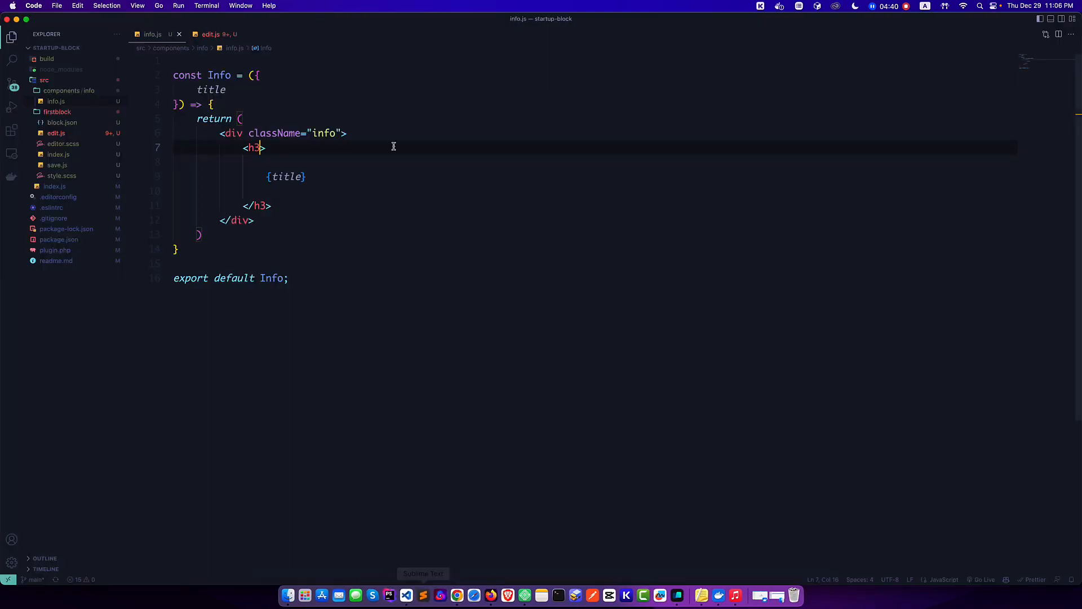
pyautogui.click(211, 34)
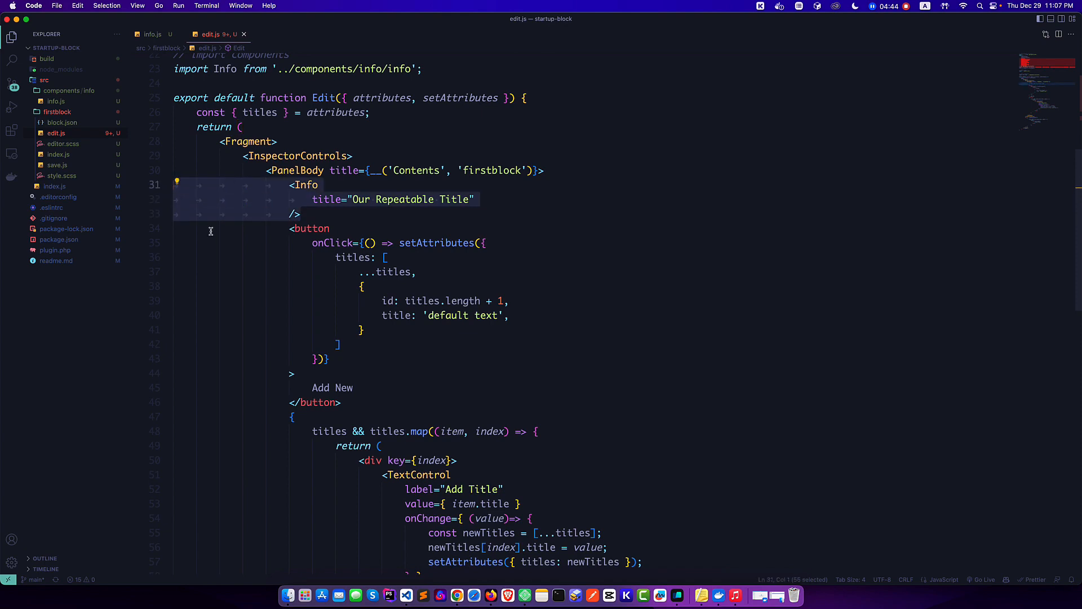
# Add a second PanelBody titled __('Settings', 'firstblock') after the first one in edit.js
pyautogui.scroll(-3)
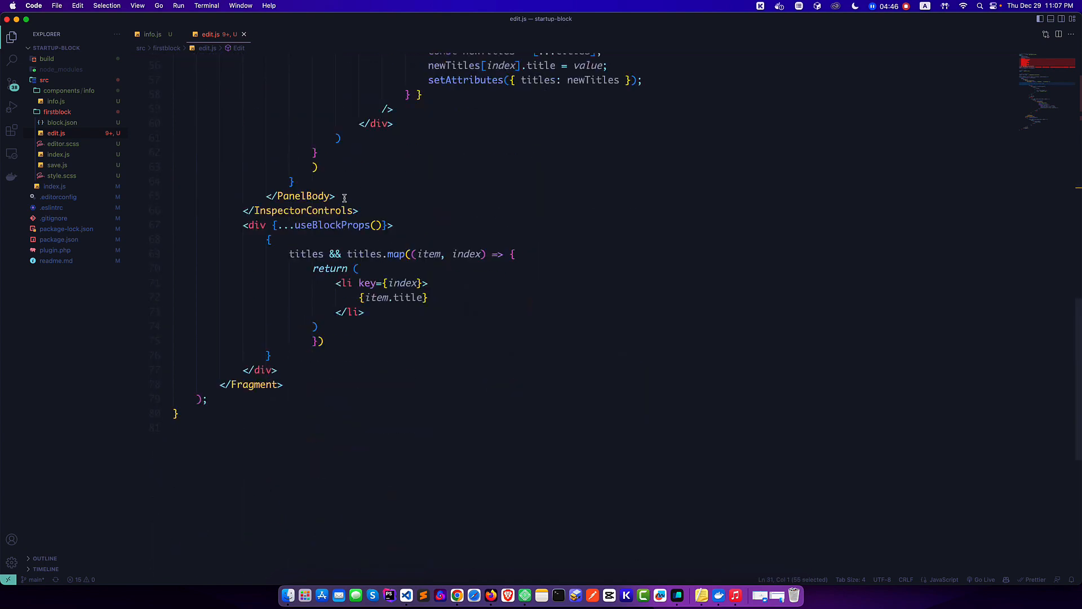
pyautogui.scroll(3)
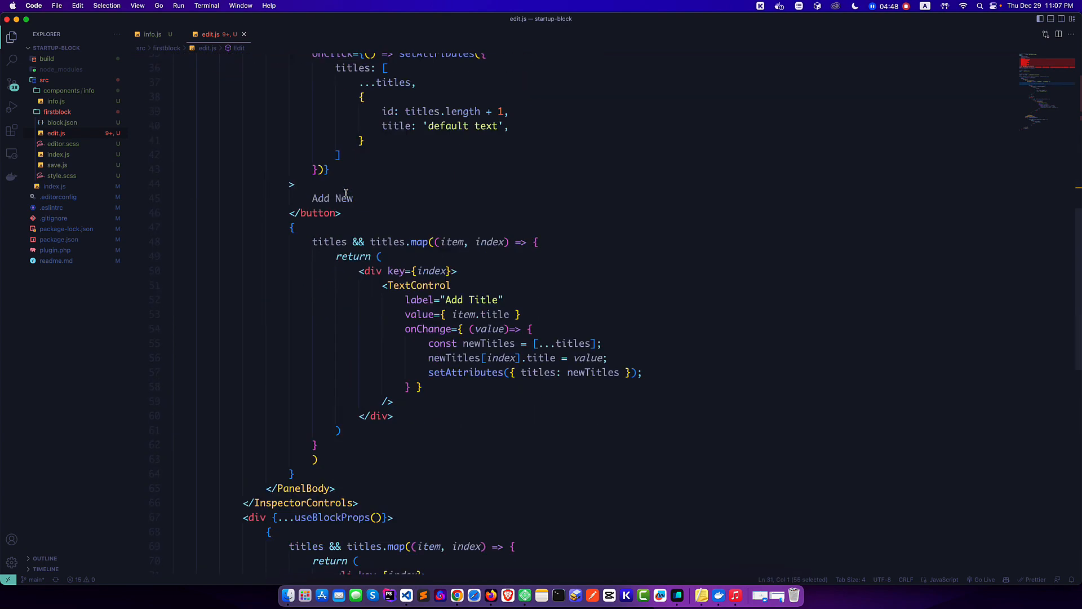
pyautogui.scroll(-3)
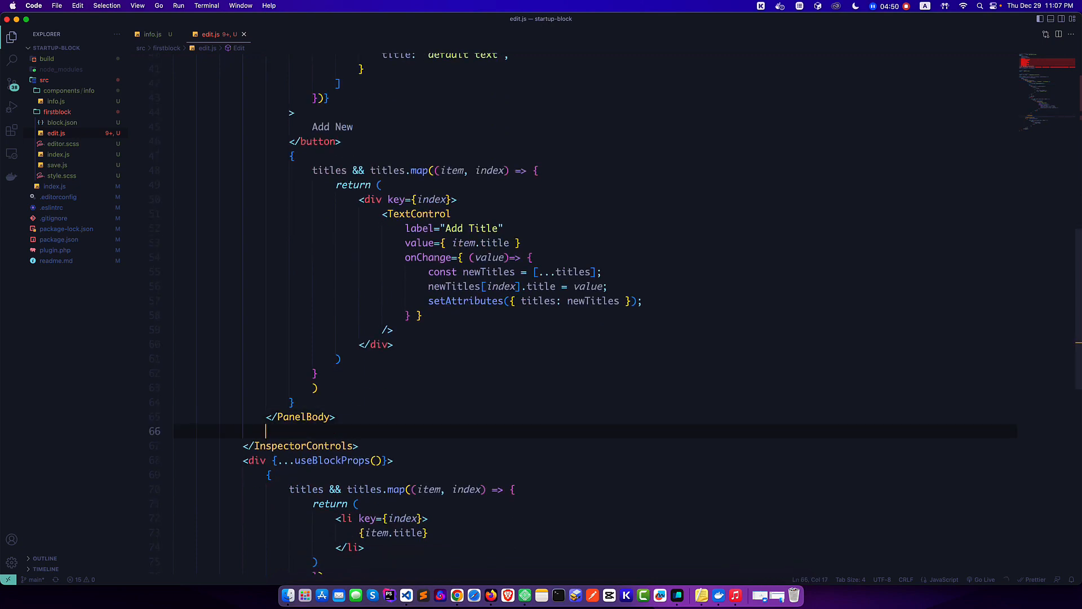
pyautogui.write("<PanelBody title={__('Settings', 'firstblock')}>")
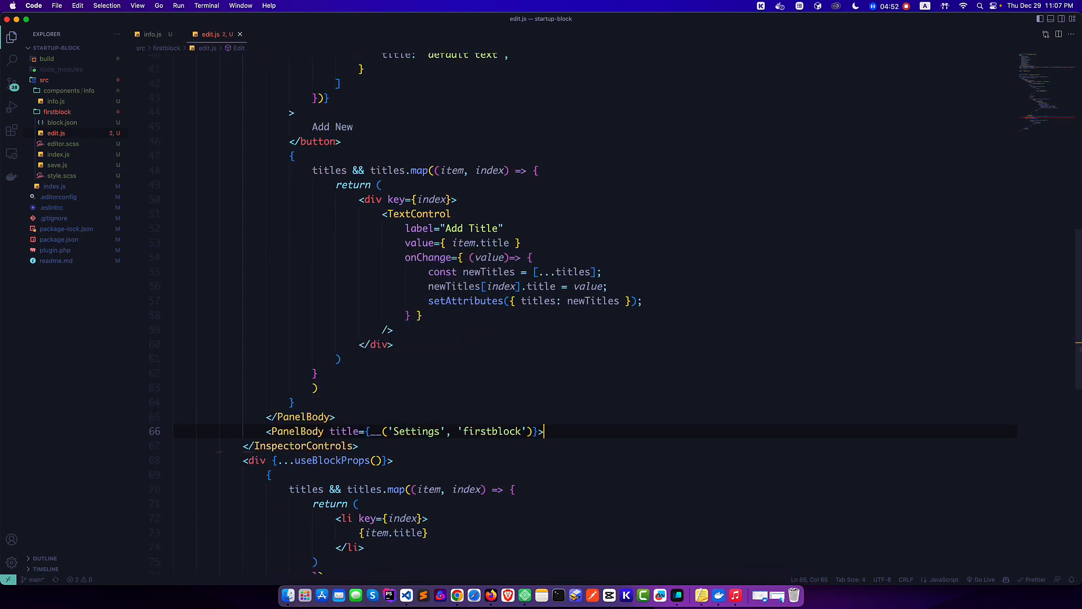
pyautogui.write('</PanelBody>')
pyautogui.write('title="Our Repeatable Title"')
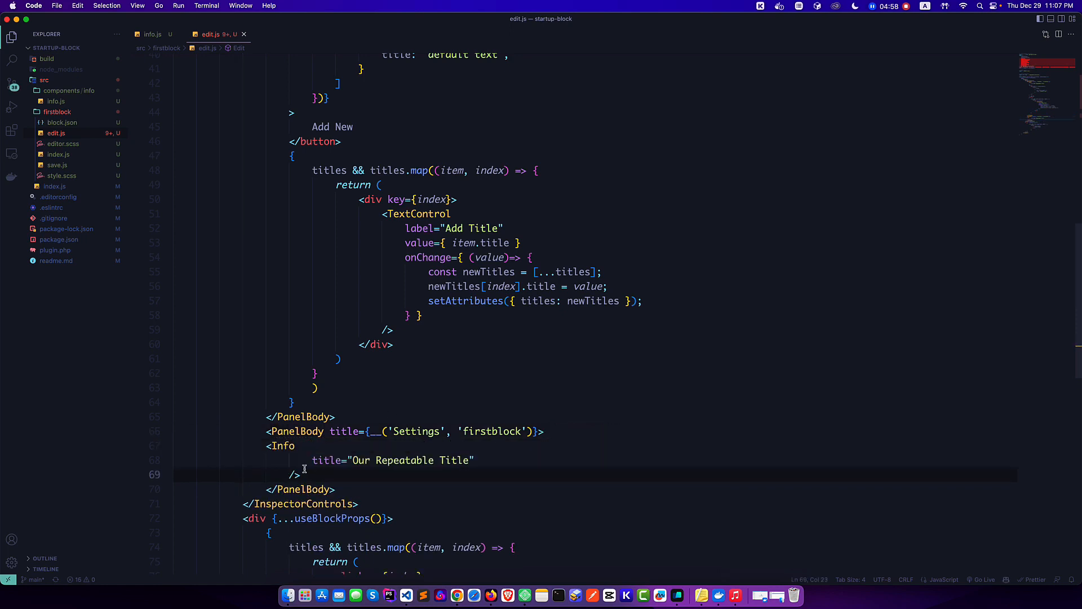
# Place an Info component titled "It is a custom component" inside the Settings panel and preview it
pyautogui.doubleClick(404, 460)
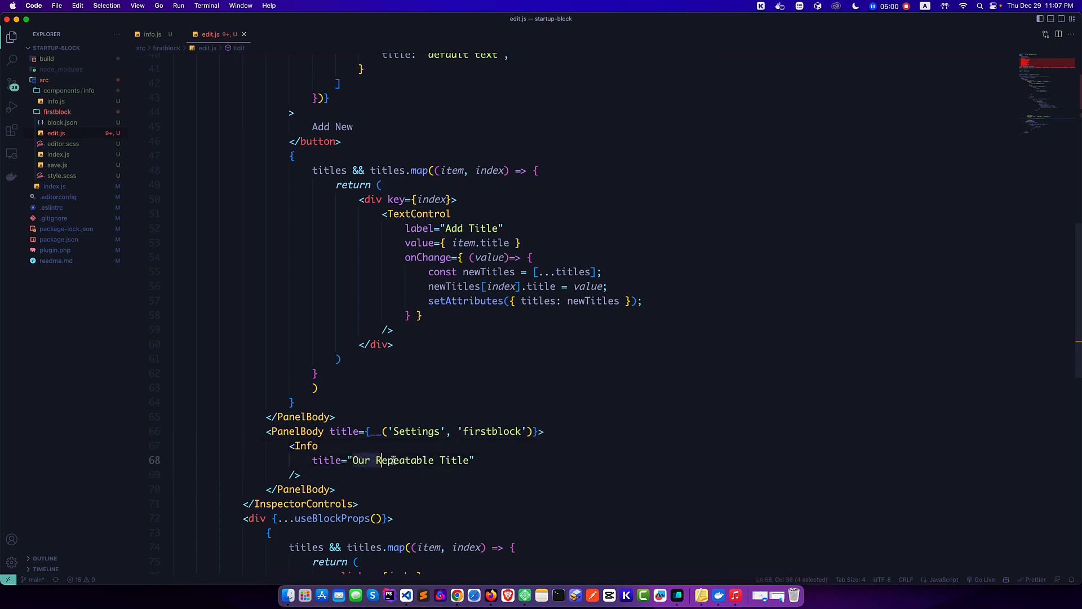
pyautogui.write('itle="i')
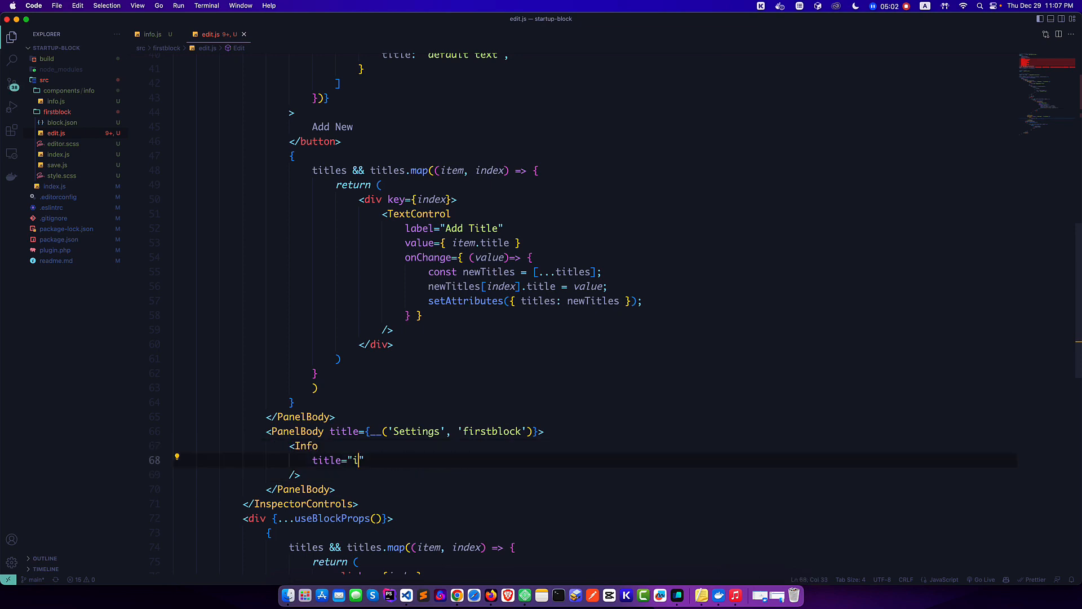
pyautogui.write('nfo')
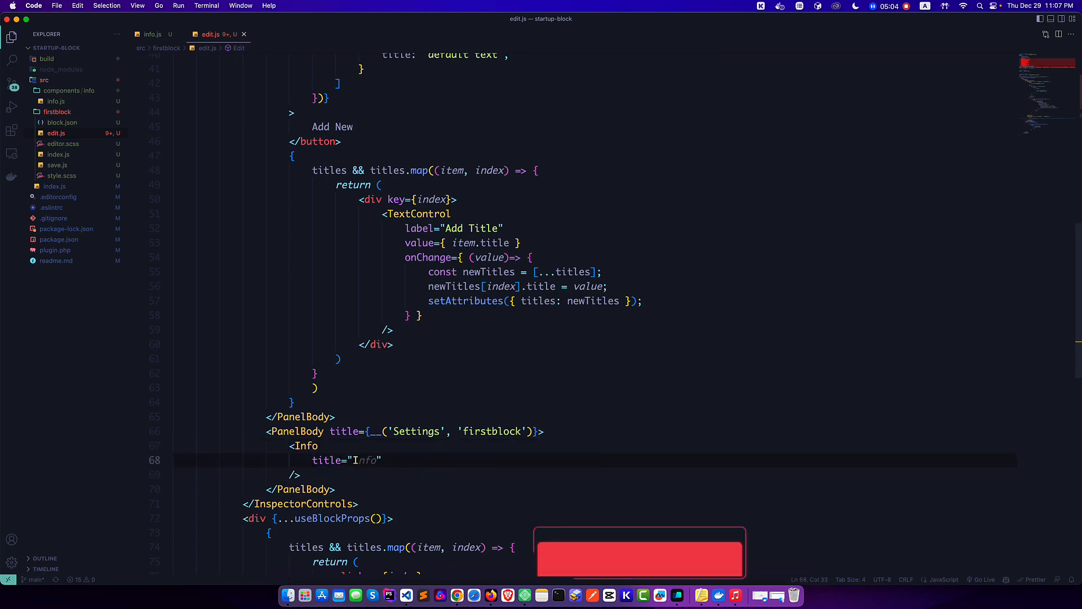
pyautogui.write('It is a custom component')
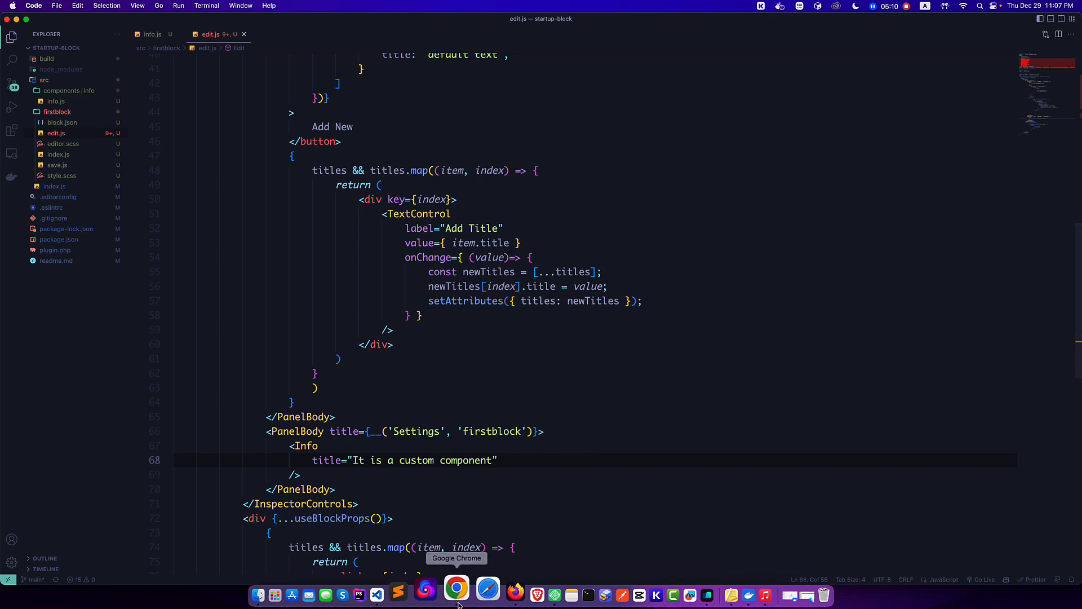
pyautogui.click(456, 588)
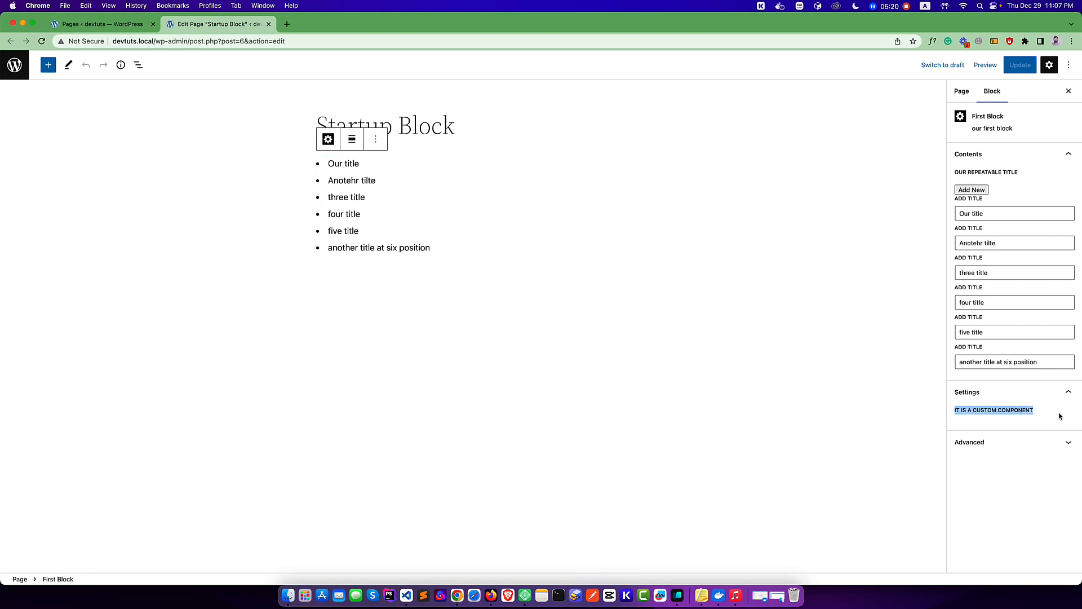
pyautogui.moveTo(410, 587)
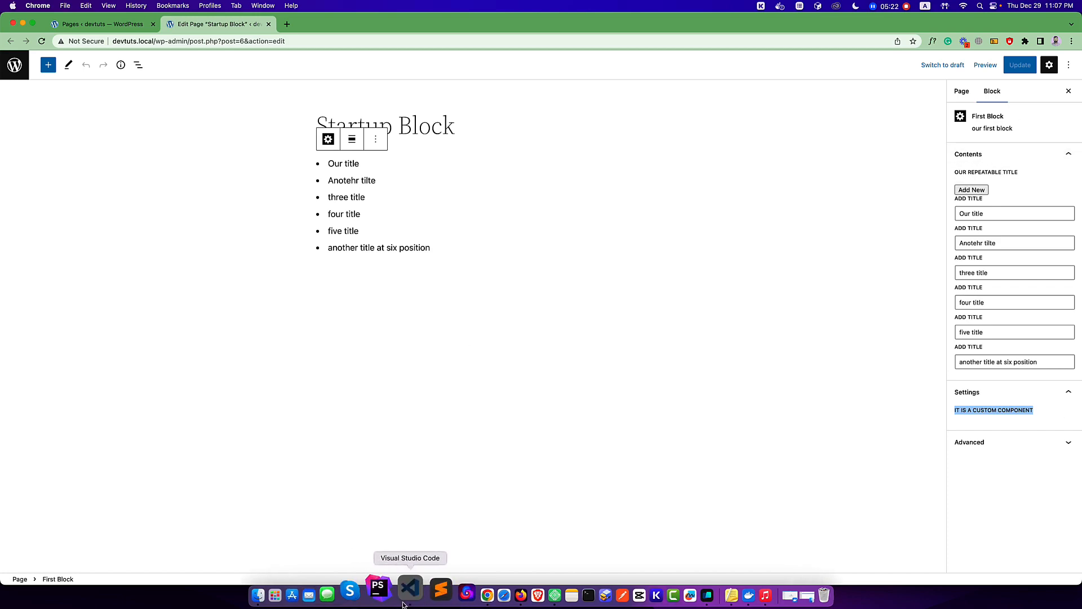
# Return to VS Code after confirming the Settings panel shows in the block sidebar
pyautogui.click(409, 595)
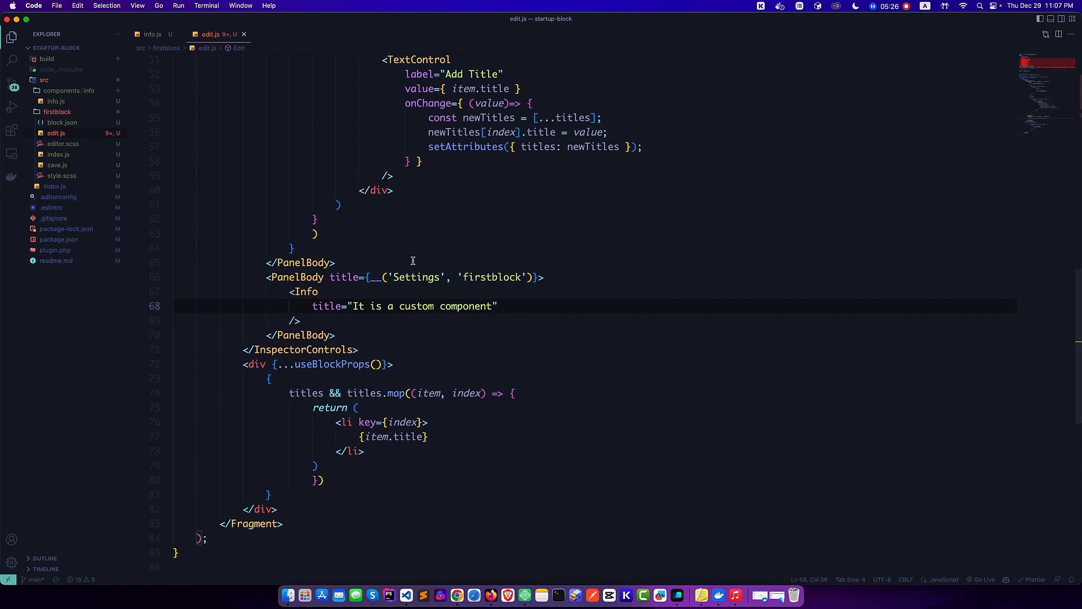
# Render <Dashicon icon="wordpress" /> before the plain title, dropping the h3 wrapper
pyautogui.click(152, 33)
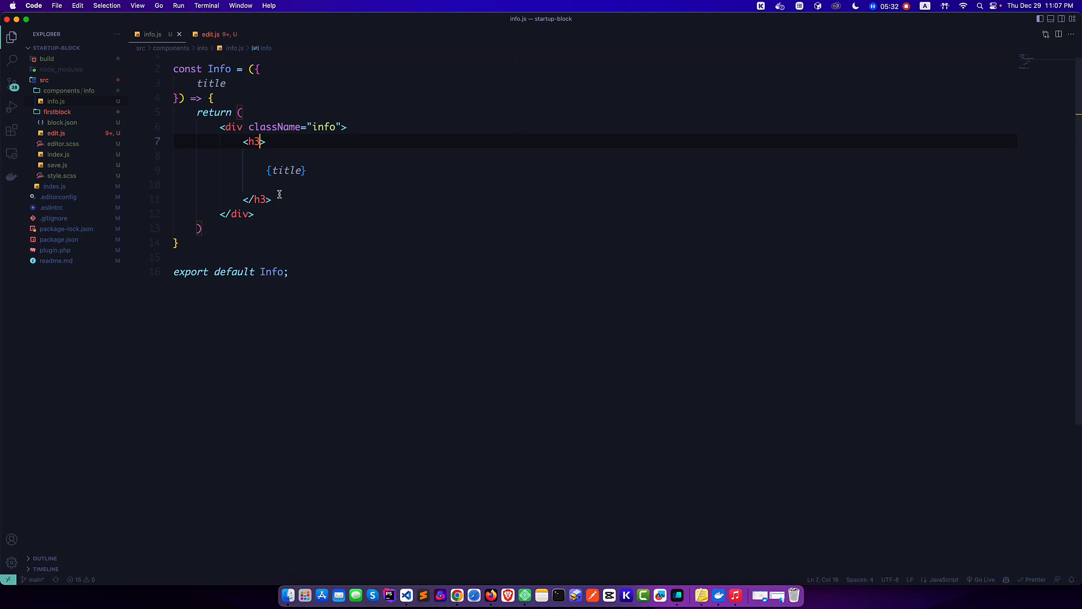
pyautogui.moveTo(266, 142); pyautogui.dragTo(275, 170)
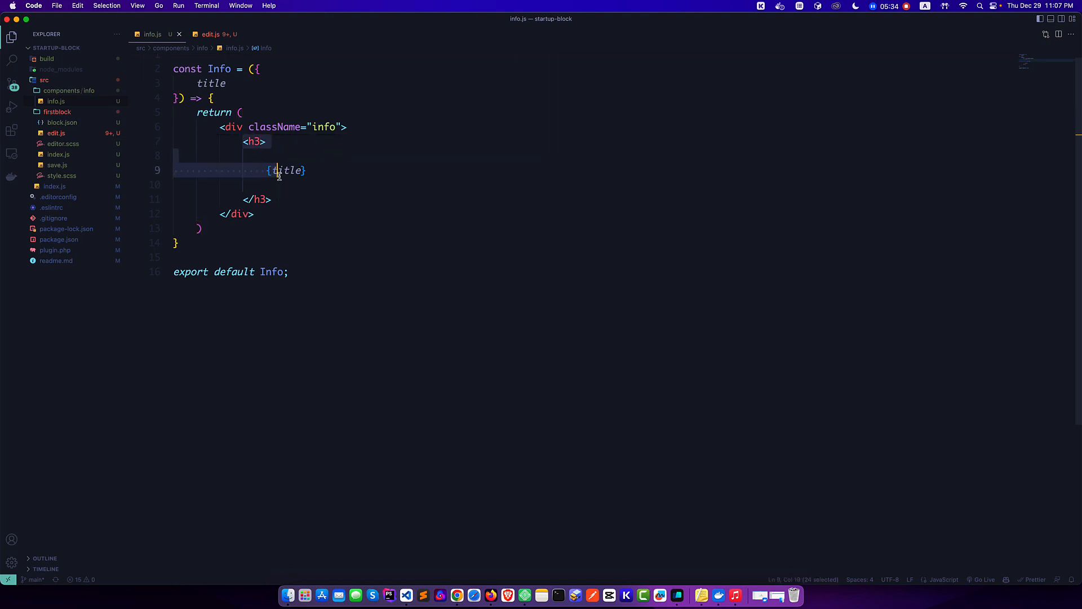
pyautogui.click(352, 128)
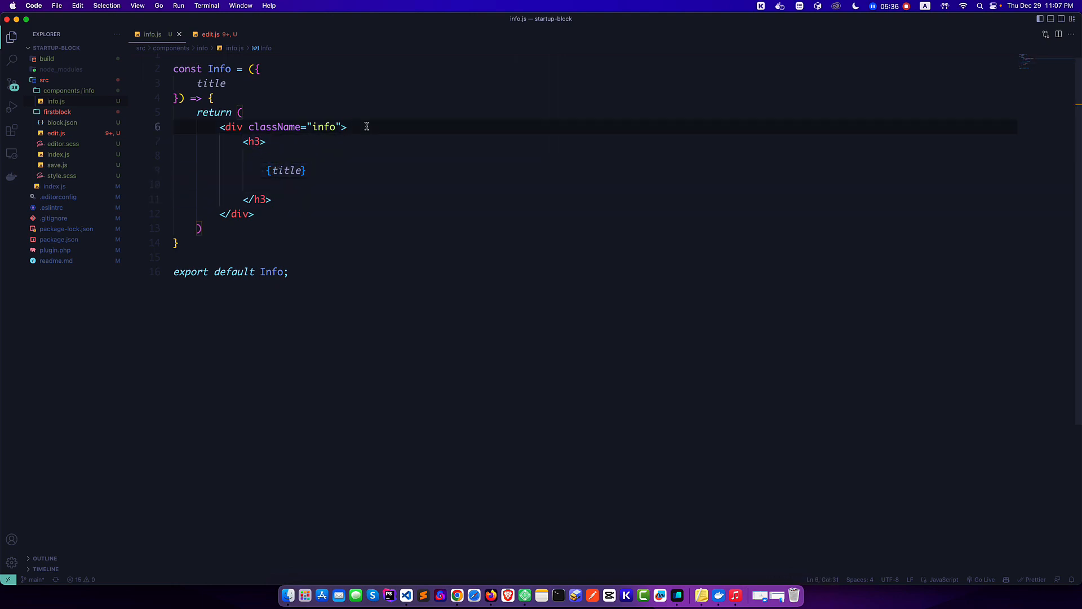
pyautogui.write('<D')
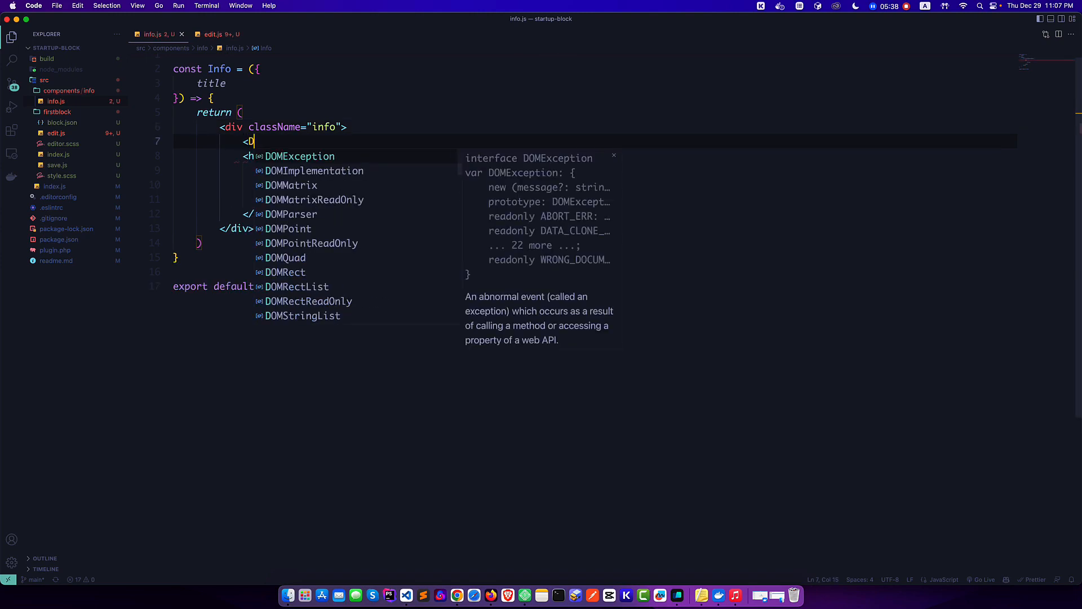
pyautogui.write('ashicon icon="wordpress" />')
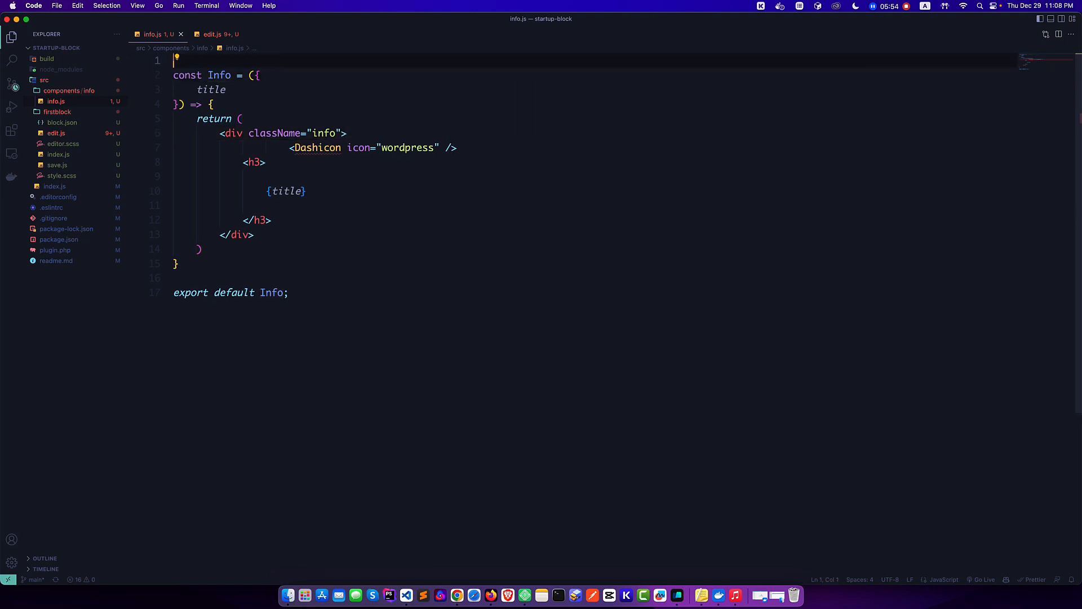
pyautogui.write("import { Dashicon } from '@wordpress/components';")
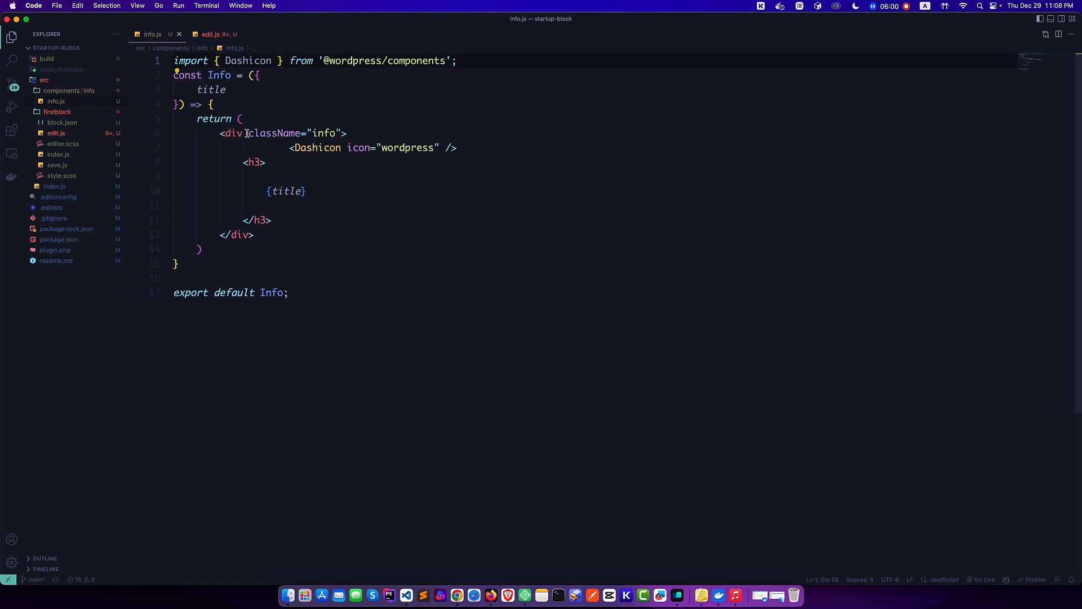
pyautogui.click(271, 220)
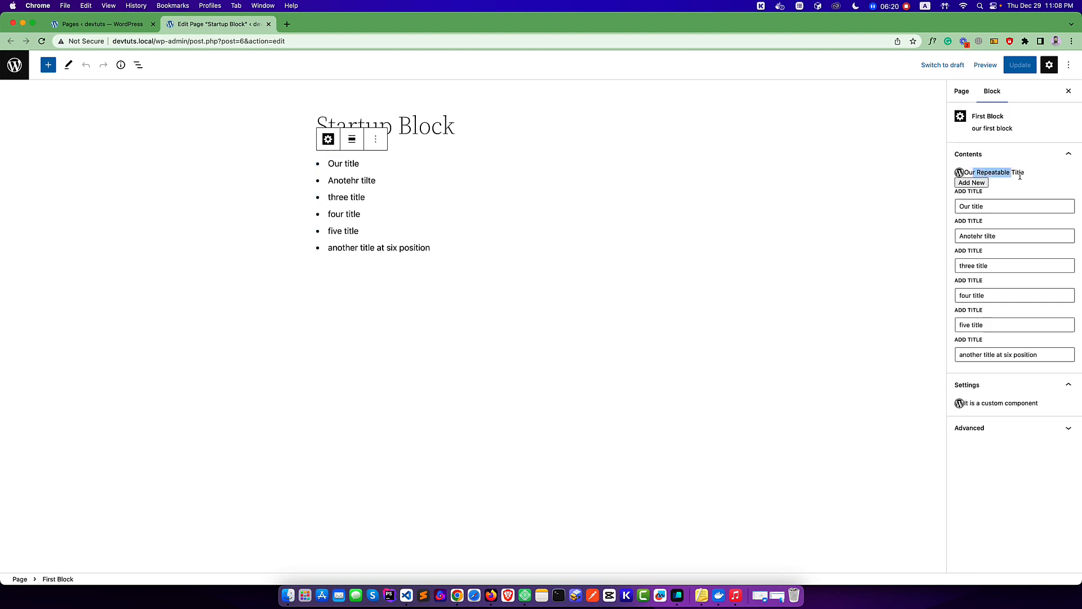
pyautogui.moveTo(957, 407)
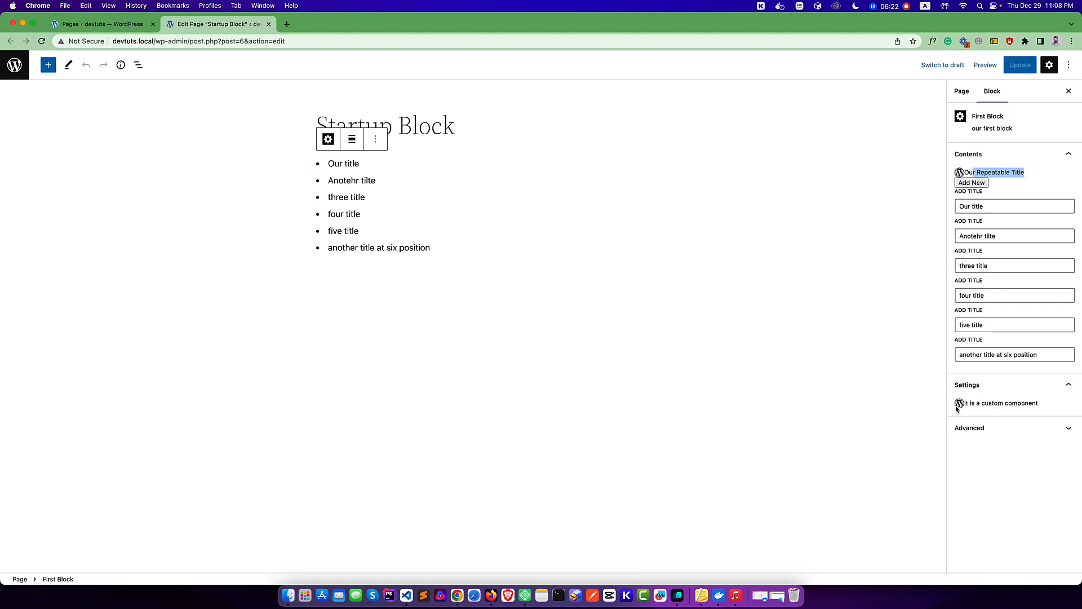
pyautogui.moveTo(970, 409)
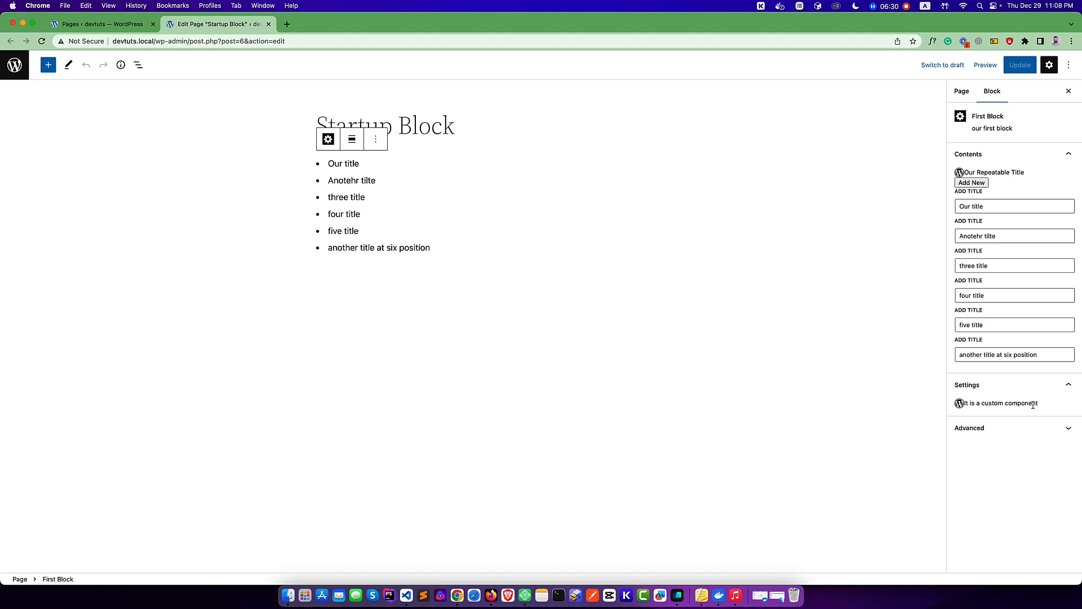
pyautogui.moveTo(404, 588)
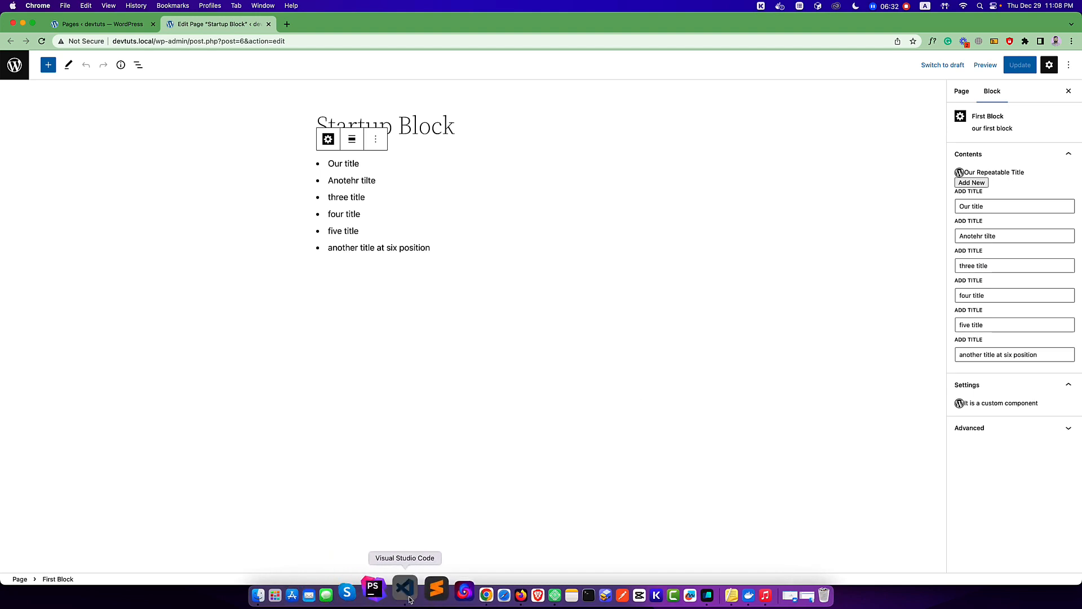
# Return to VS Code after checking both info titles show the WordPress icon
pyautogui.click(404, 594)
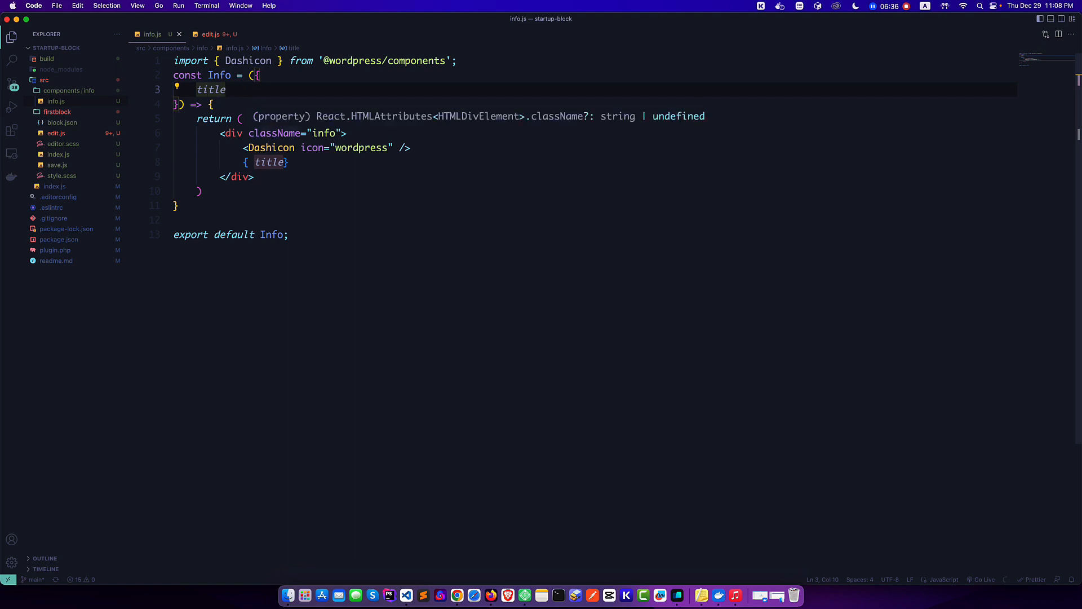
# Add an icon prop to Info and pass icon={ icon } to the Dashicon
pyautogui.write('icon')
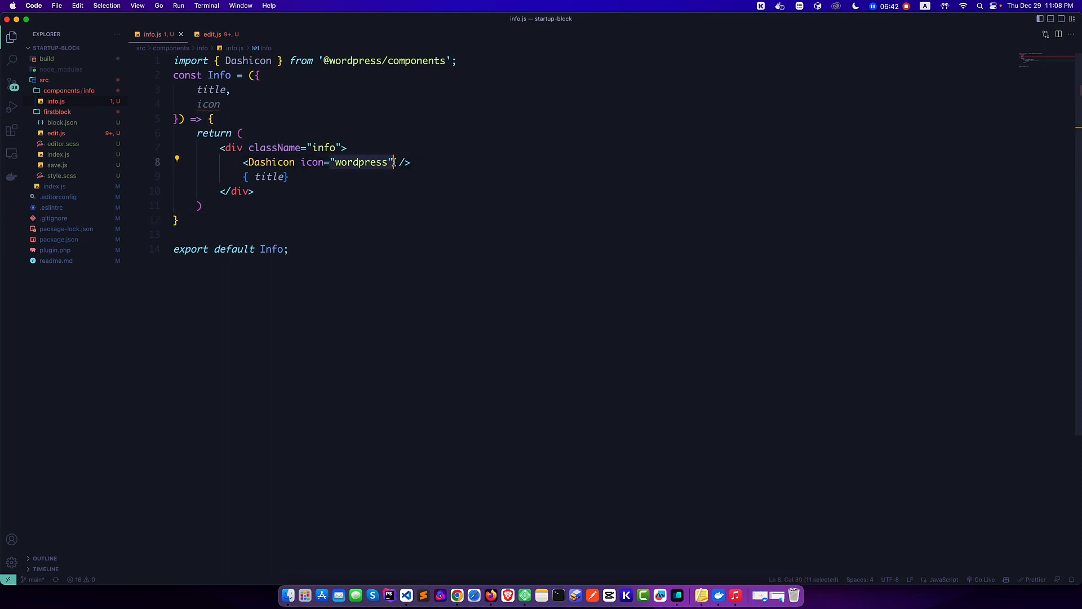
pyautogui.write('{ icon')
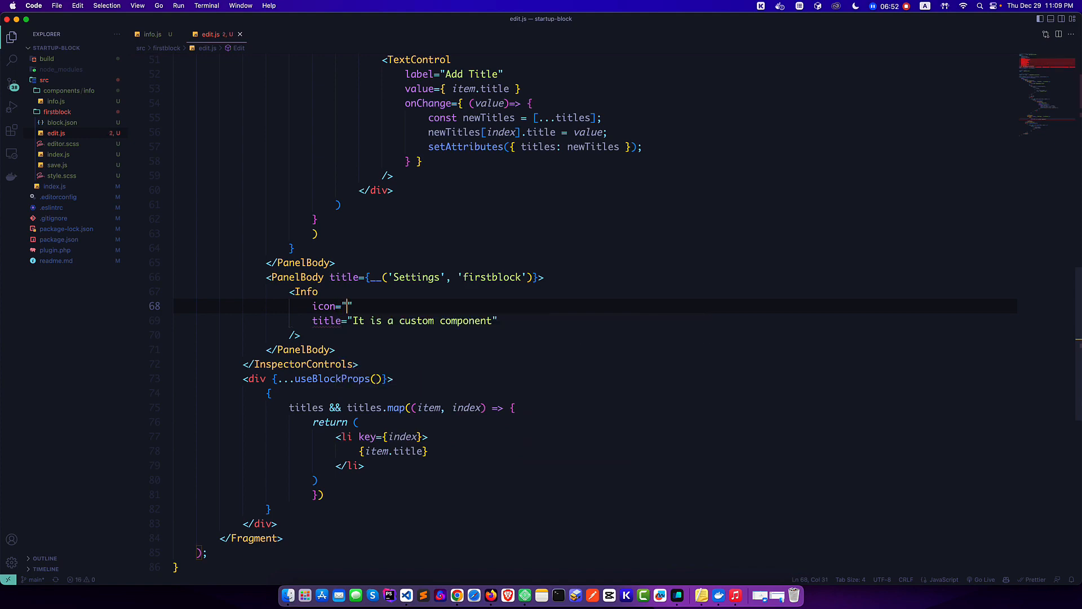
# In edit.js, give the Settings Info icon="admin-generic" and the Contents Info icon="wordpress"
pyautogui.write('admin-generic')
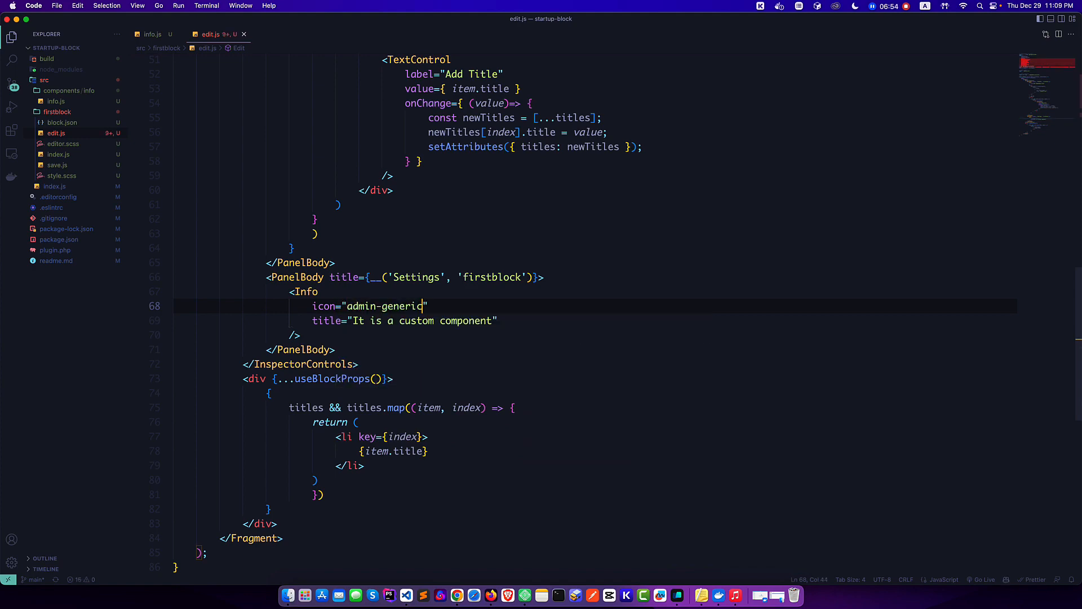
pyautogui.scroll(3)
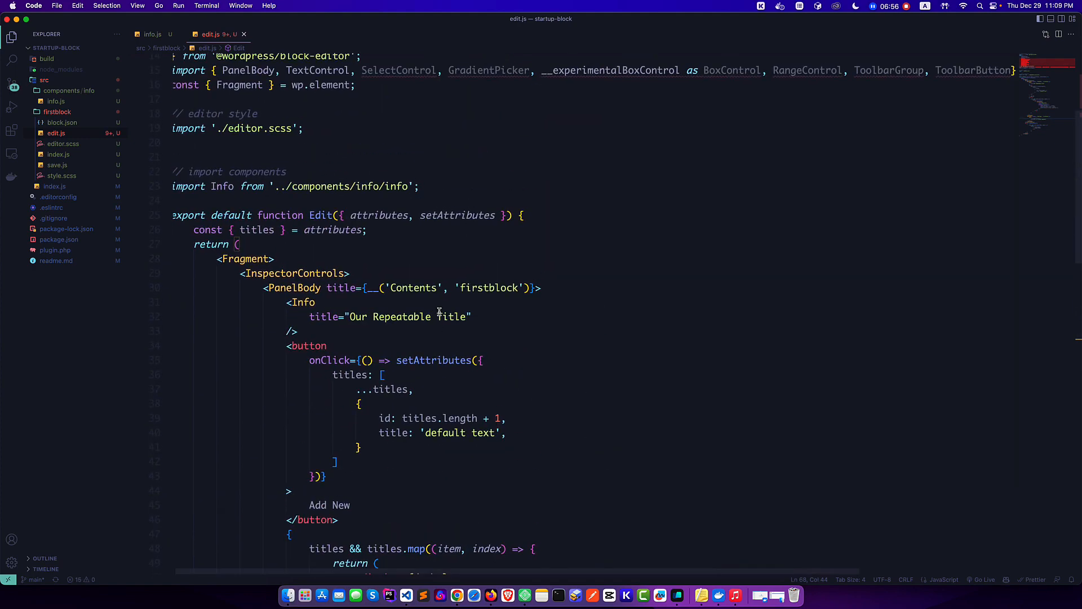
pyautogui.write('icon="admin-generic"')
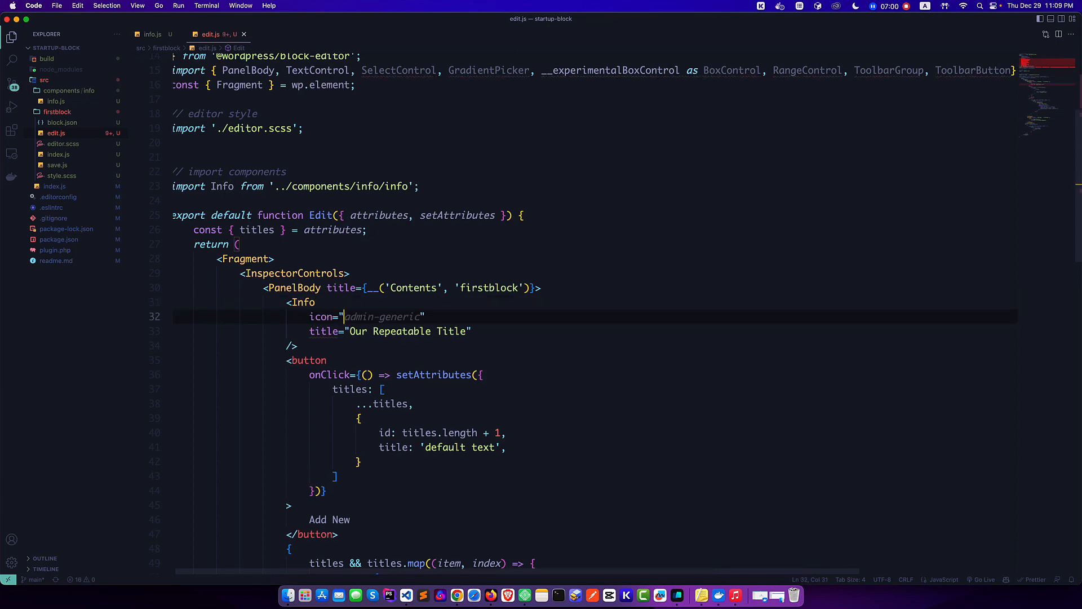
pyautogui.write('wordpress"')
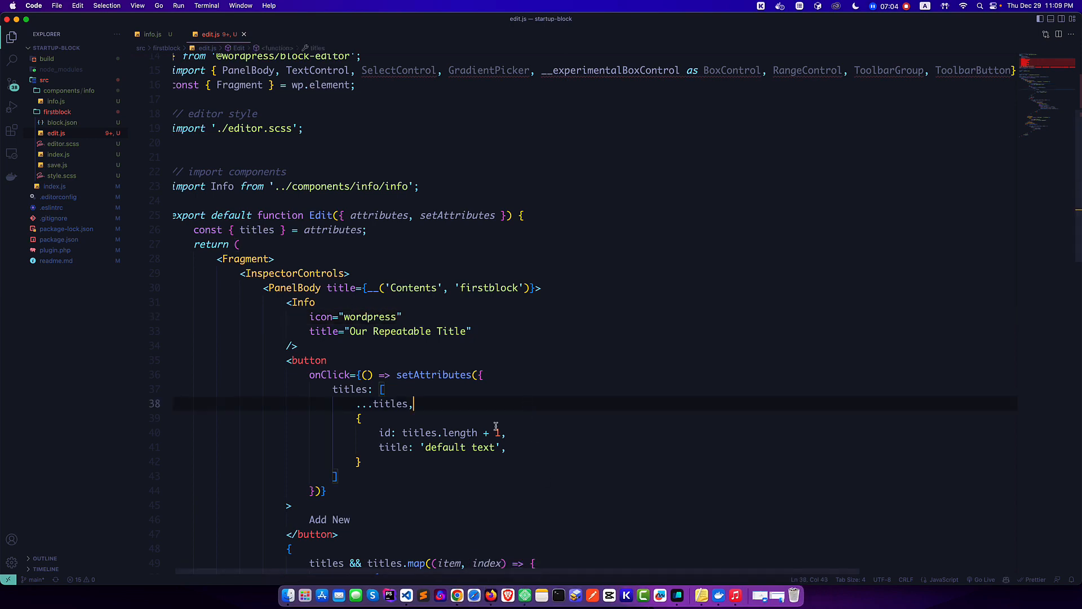
# Reload the block editor in Chrome to see the gear and WordPress icons, then return to VS Code
pyautogui.click(456, 596)
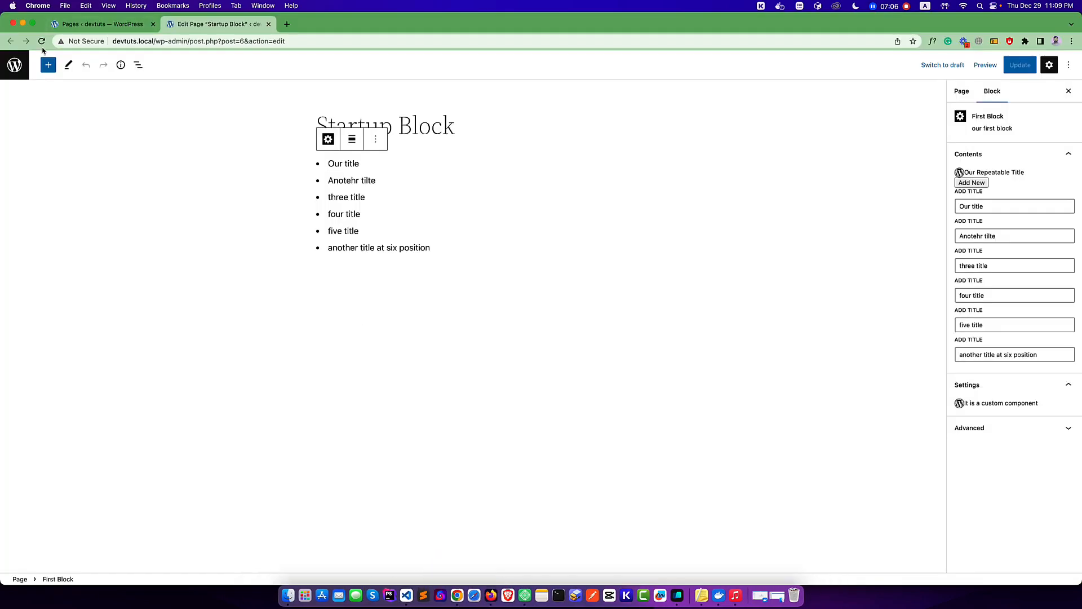
pyautogui.click(473, 205)
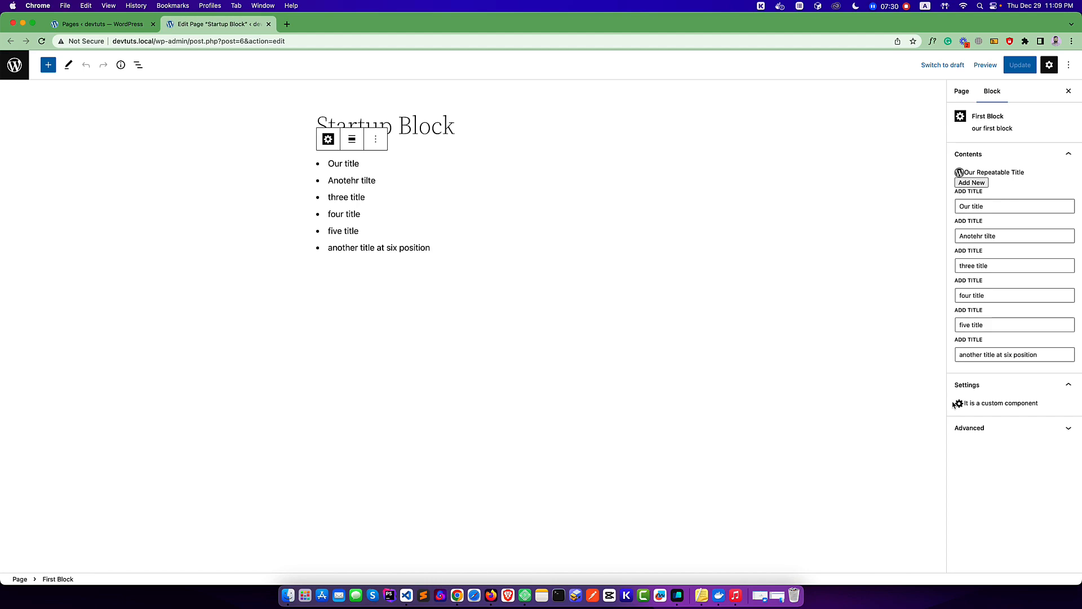
pyautogui.click(398, 594)
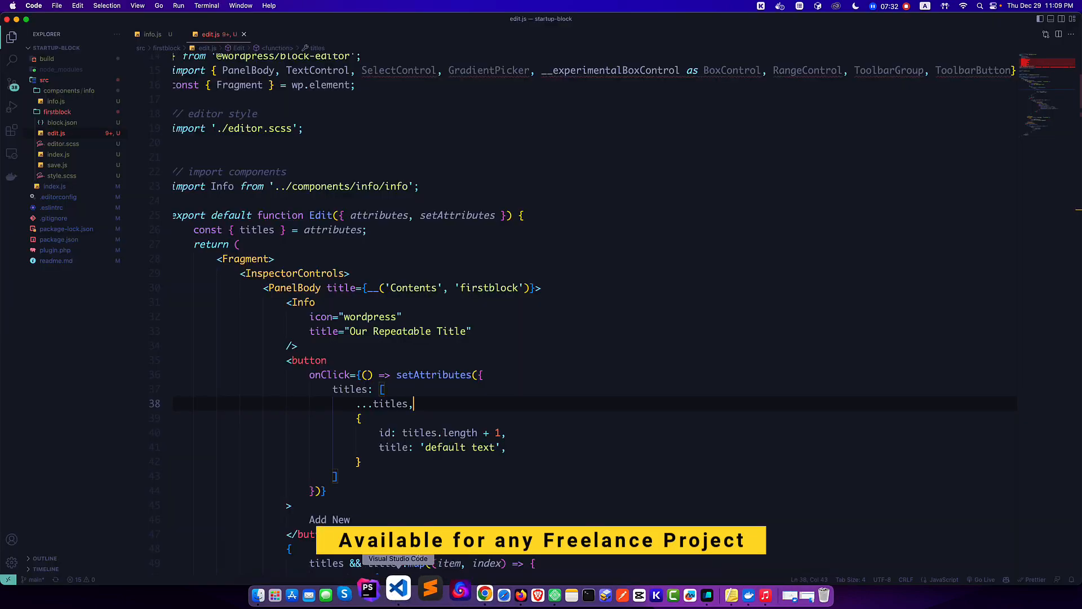
# Switch to info.js and review the info className on the wrapper div
pyautogui.scroll(-3)
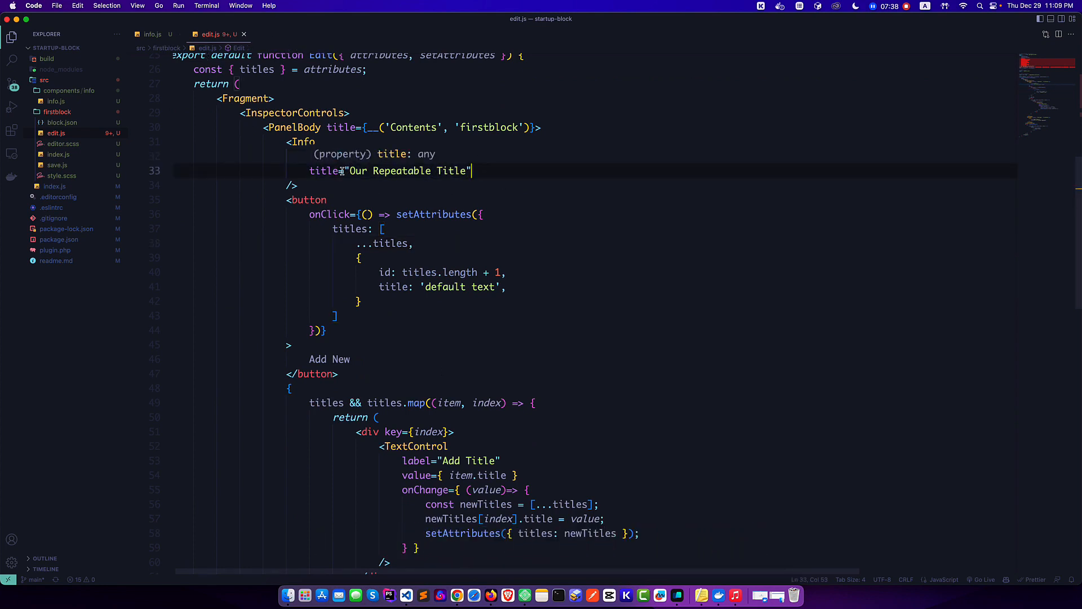
pyautogui.click(152, 34)
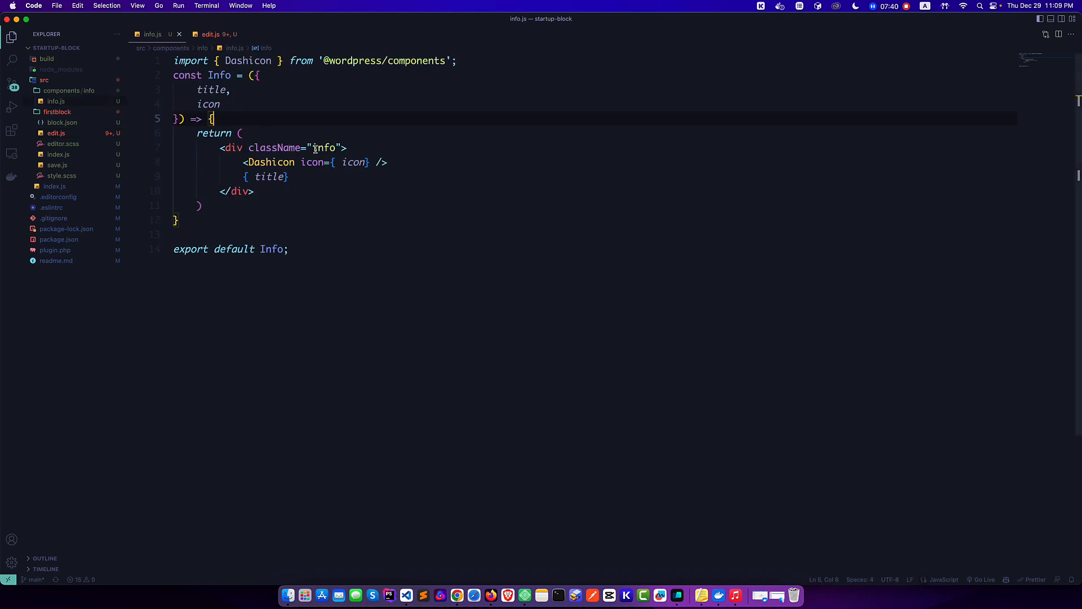
pyautogui.doubleClick(325, 148)
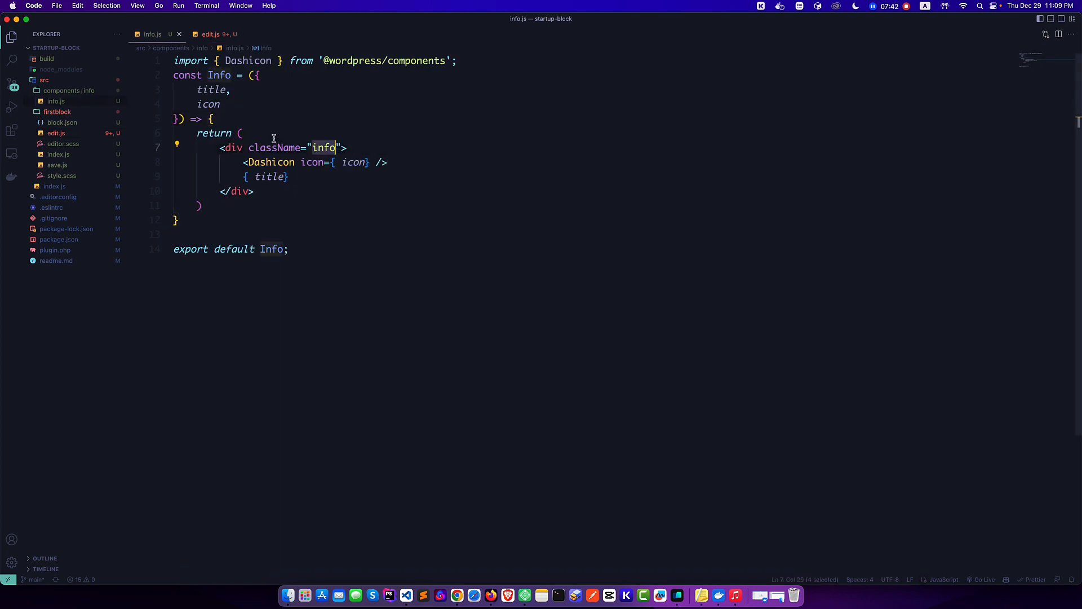
pyautogui.click(454, 161)
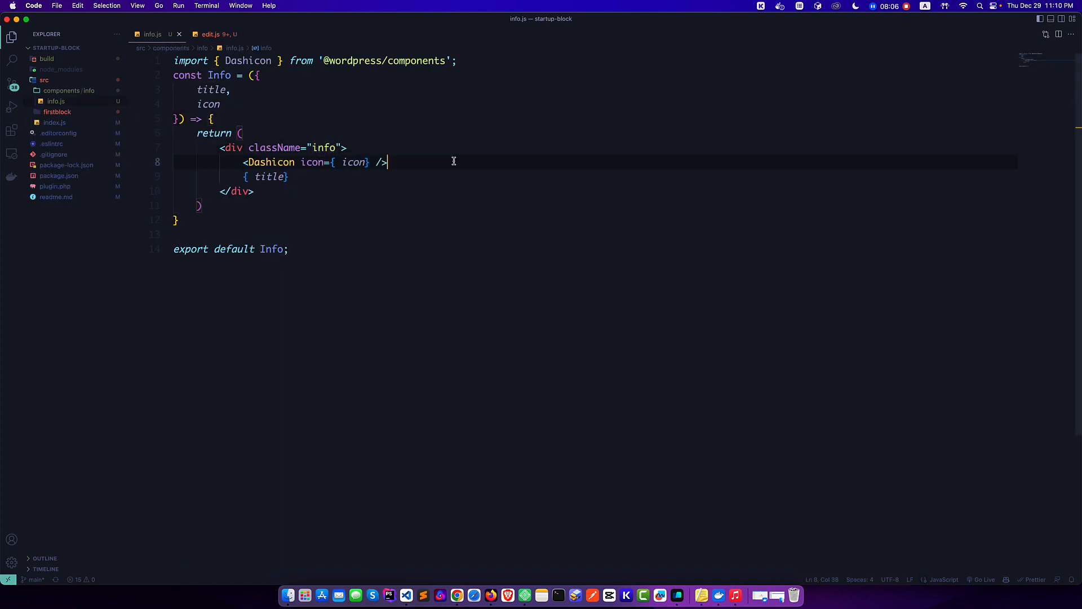
pyautogui.moveTo(109, 118)
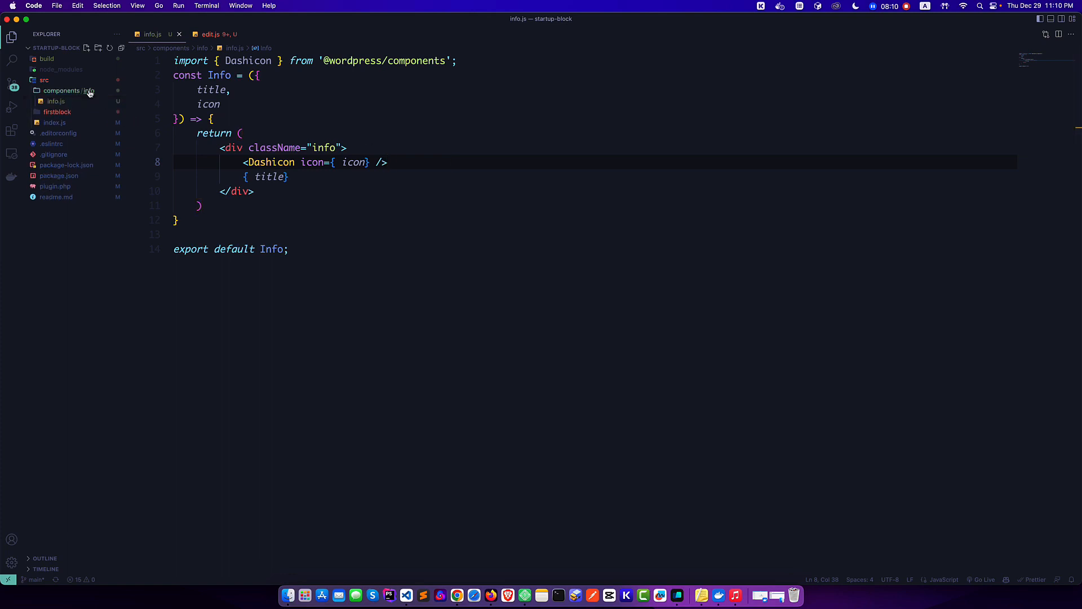
# Create a new info.scss file in the info folder and start editing it
pyautogui.rightClick(62, 91)
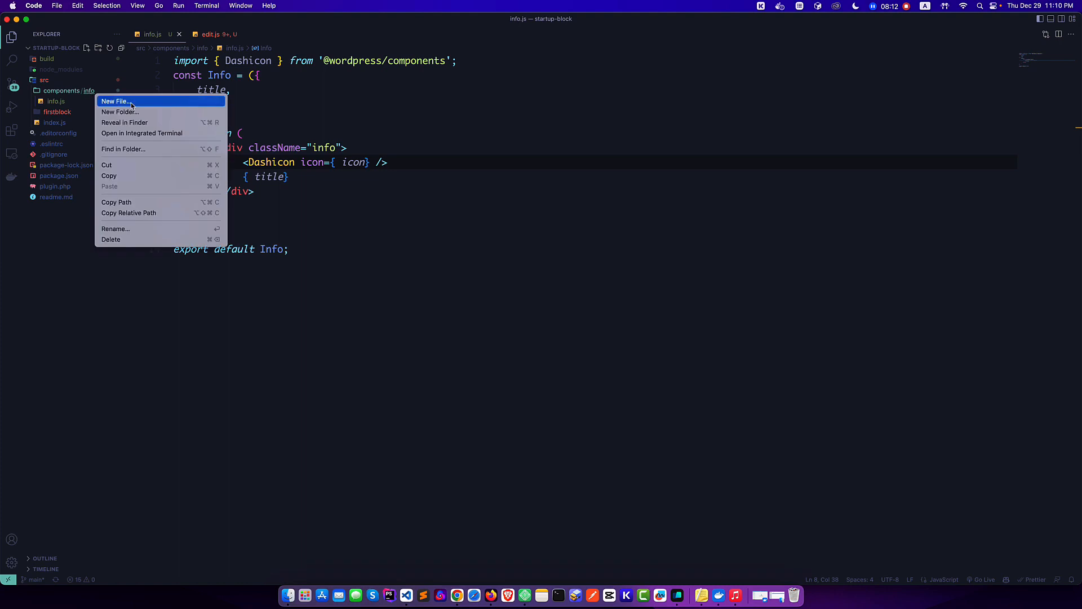
pyautogui.click(115, 100)
pyautogui.write('info.scss')
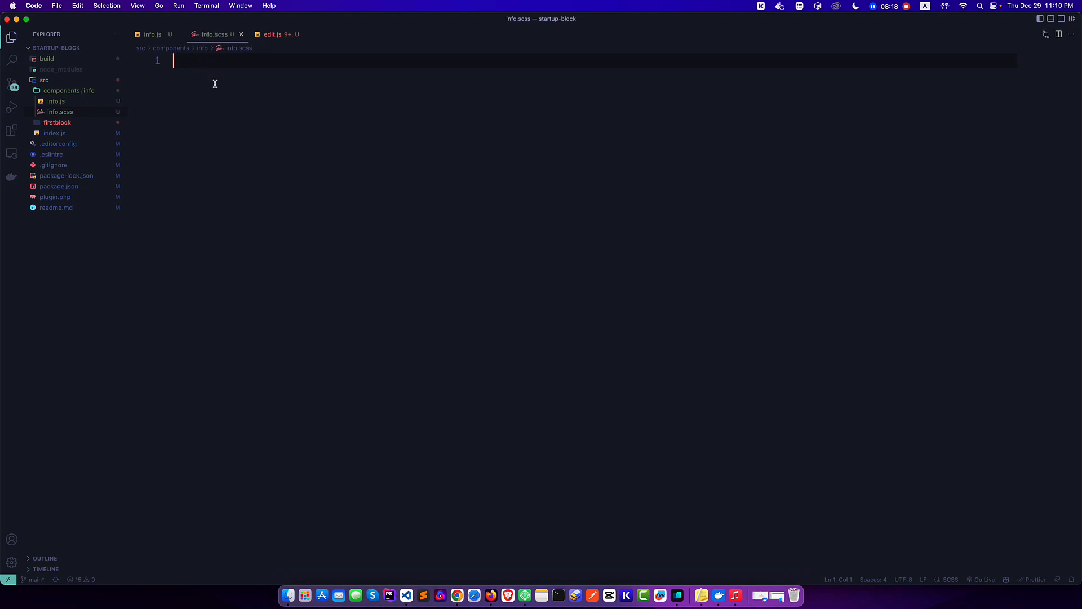
pyautogui.click(153, 33)
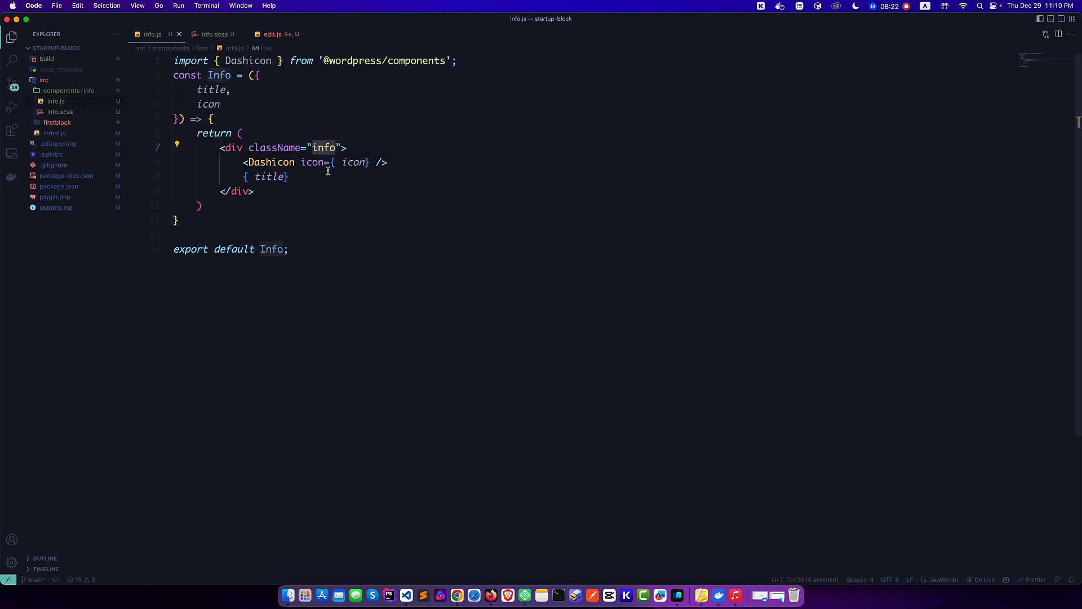
pyautogui.click(214, 33)
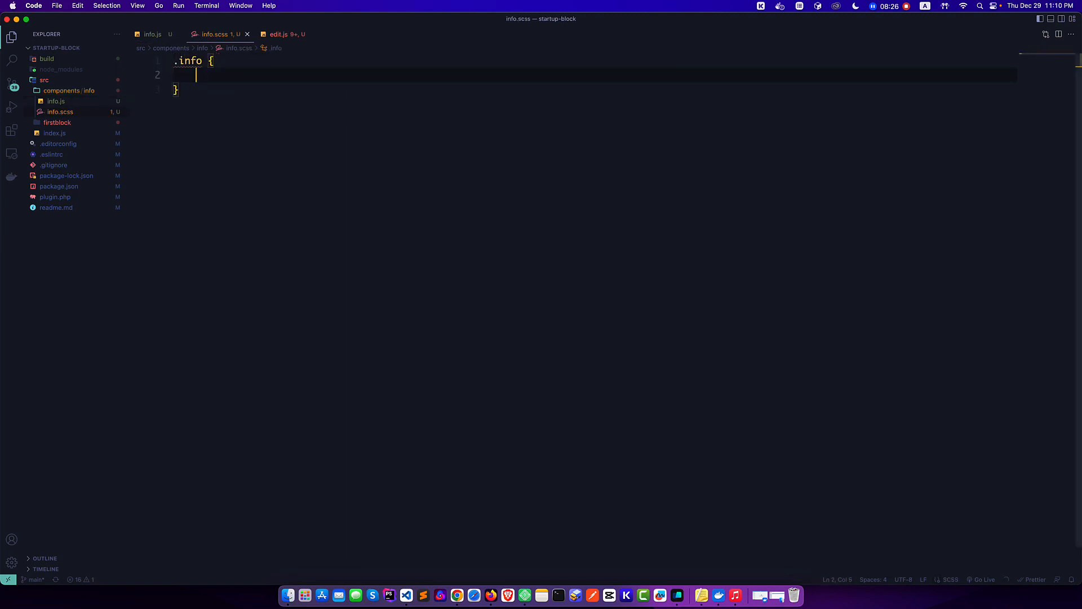
# Style .info with display: flex and align-items: center, plus span.dashicon margin-right: 5px
pyautogui.write('display: flex;')
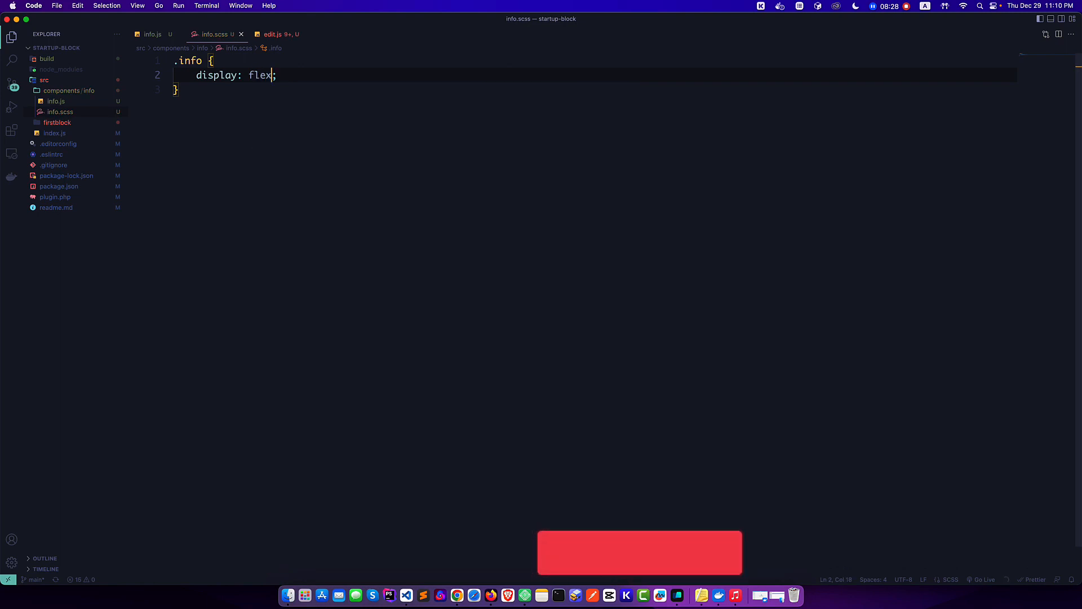
pyautogui.write('al')
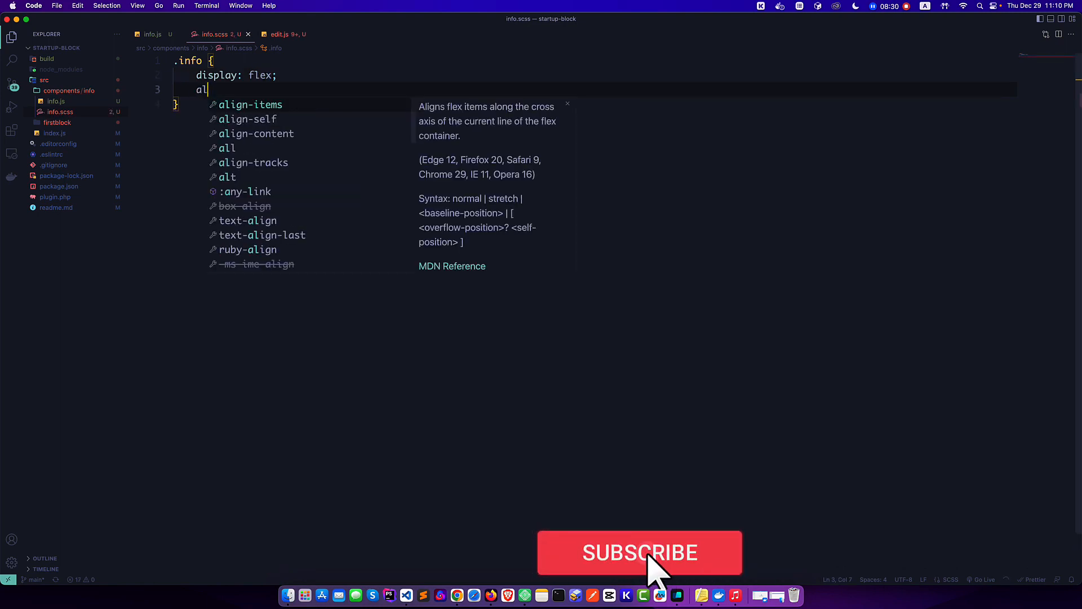
pyautogui.write('align-items: center;')
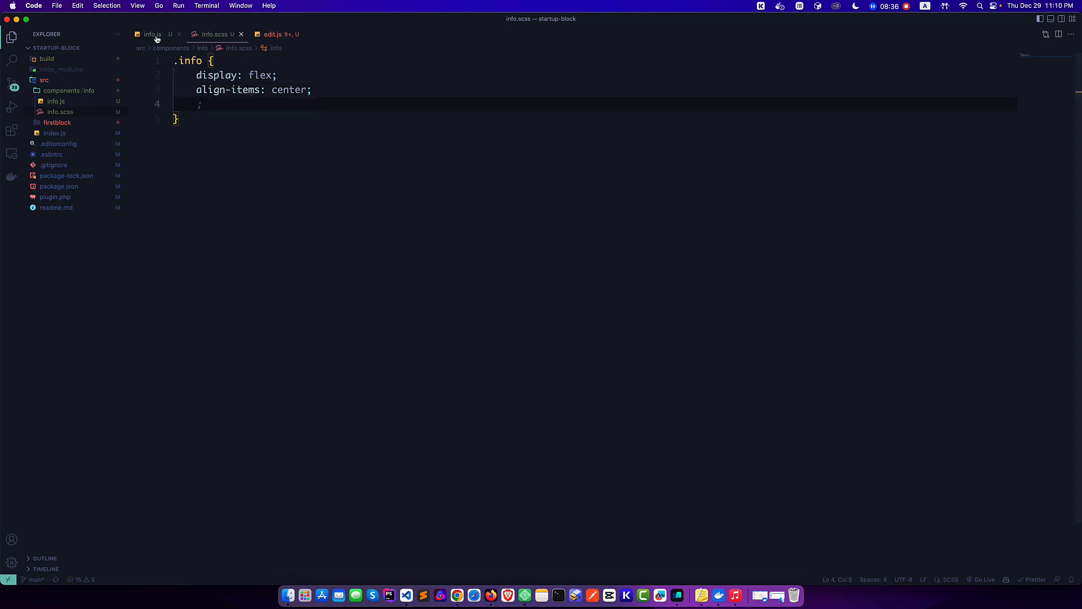
pyautogui.write('span.dashicon {')
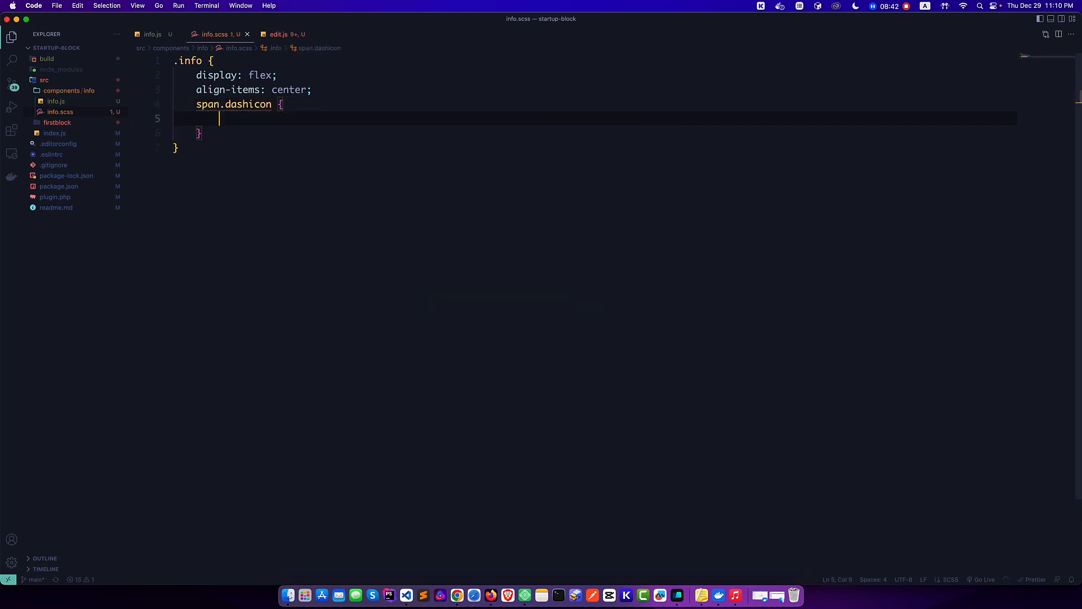
pyautogui.write('margin-right: 5px;')
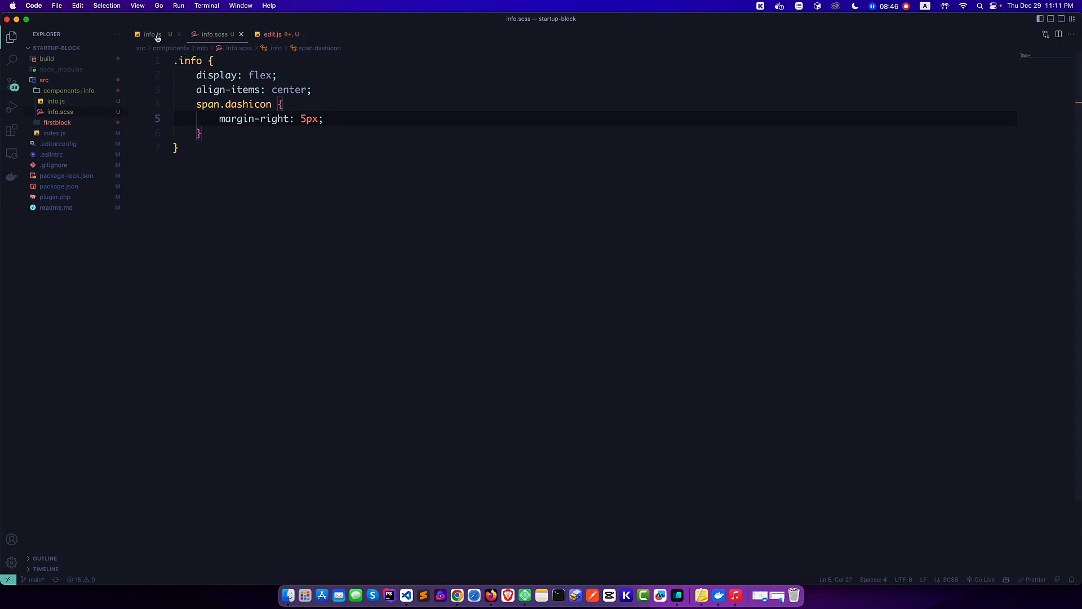
# Add import './info.scss'; beneath the Dashicon import in info.js
pyautogui.click(152, 34)
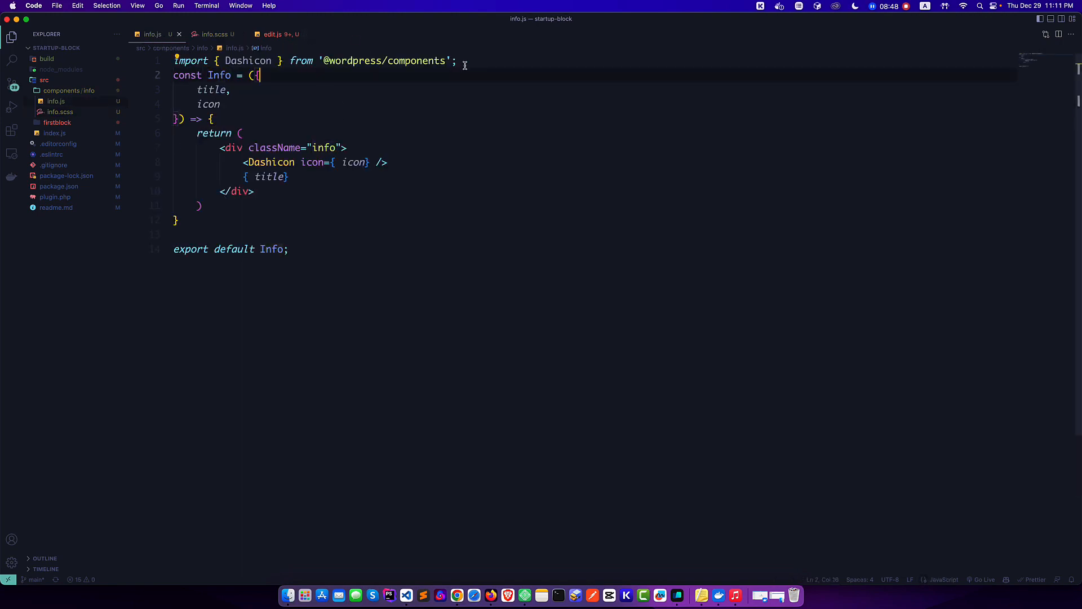
pyautogui.press('enter')
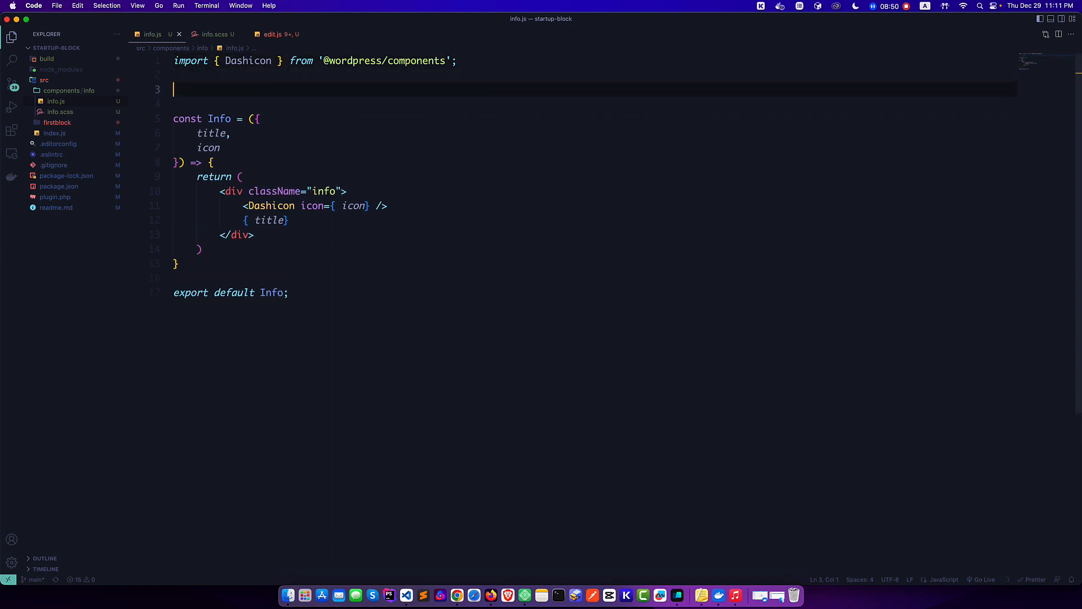
pyautogui.write("import './info.scss';")
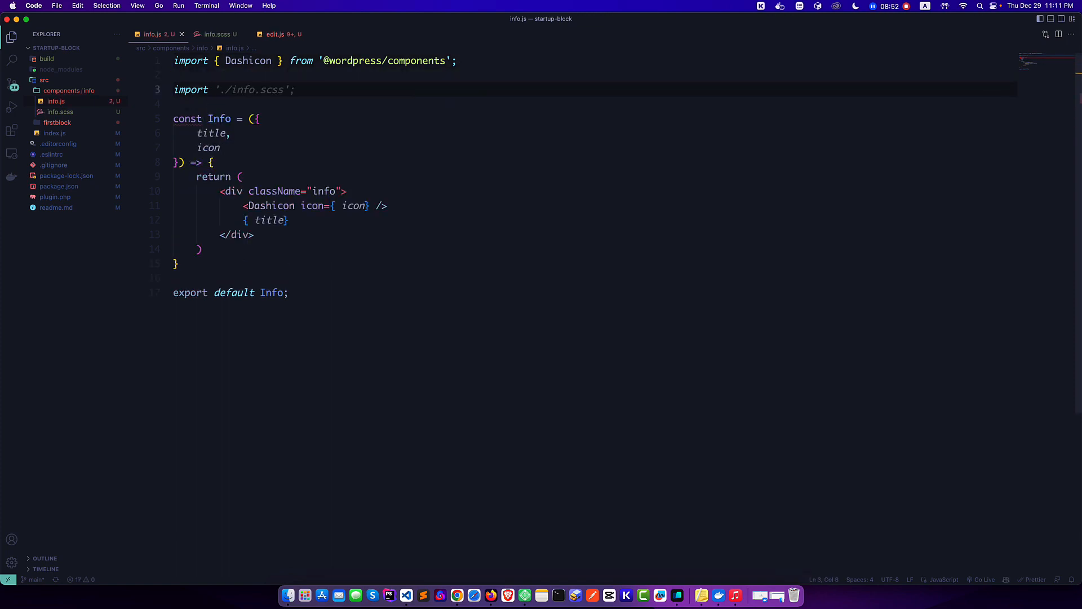
pyautogui.moveTo(374, 592)
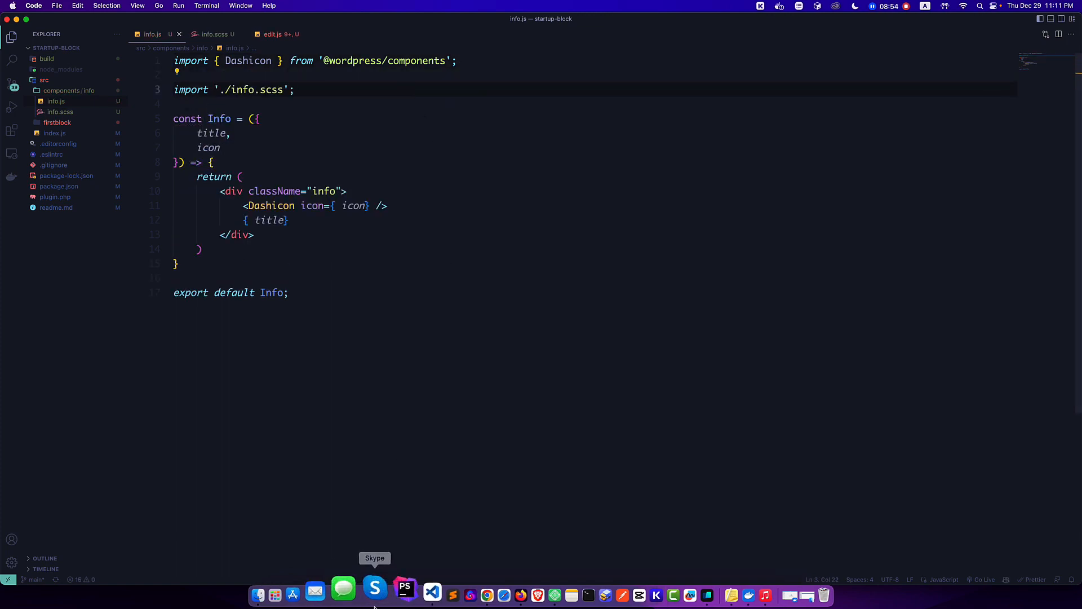
# Inspect div.info and span.dashicon in Chrome DevTools to confirm the flex and 5px margin styles
pyautogui.click(485, 594)
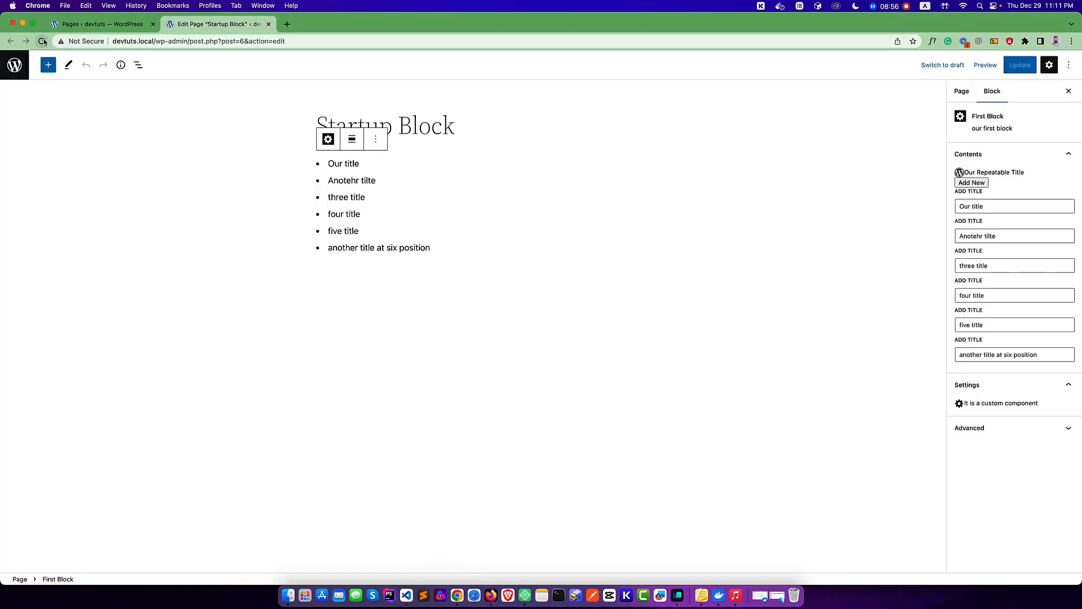
pyautogui.click(593, 191)
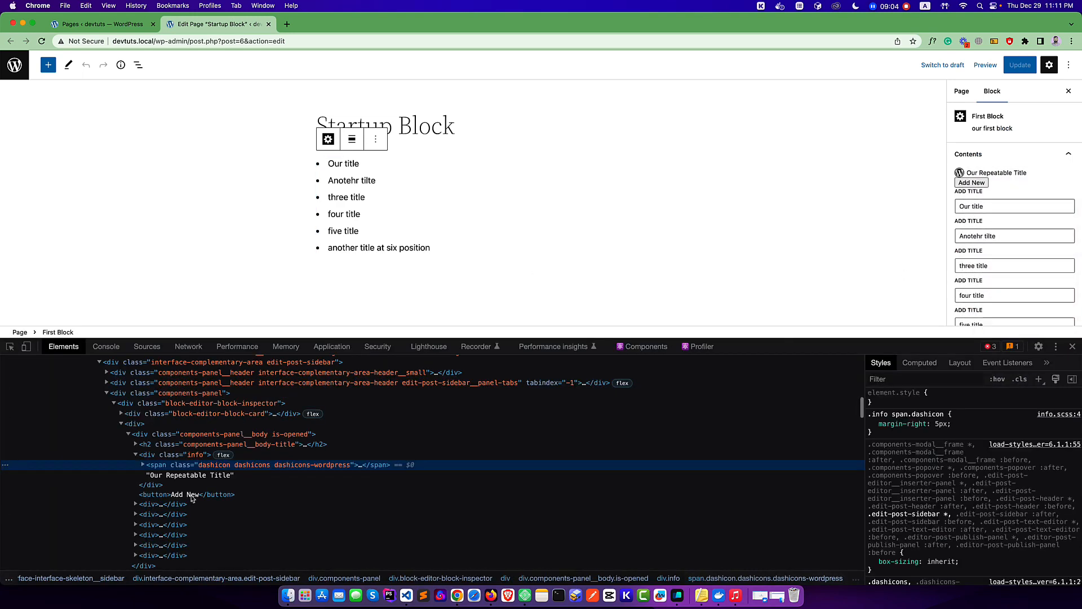
pyautogui.click(196, 454)
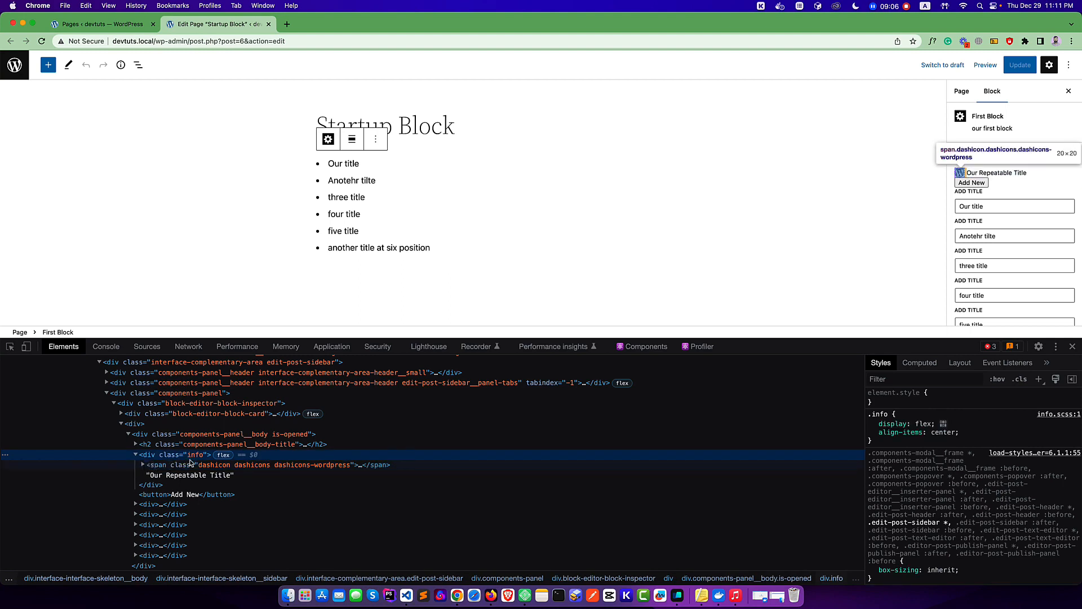
pyautogui.moveTo(417, 472)
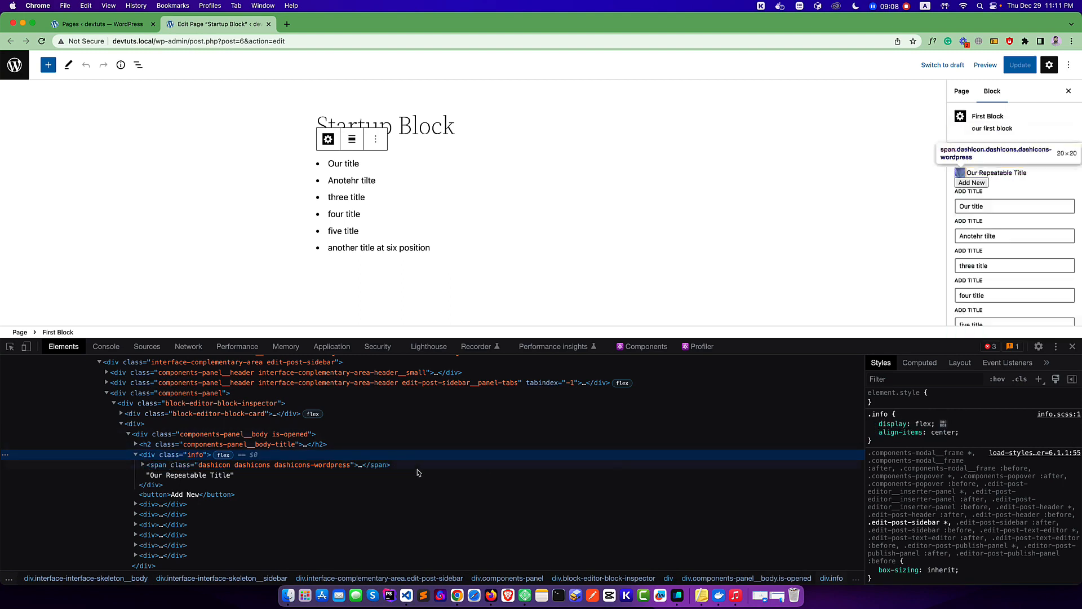
pyautogui.click(263, 464)
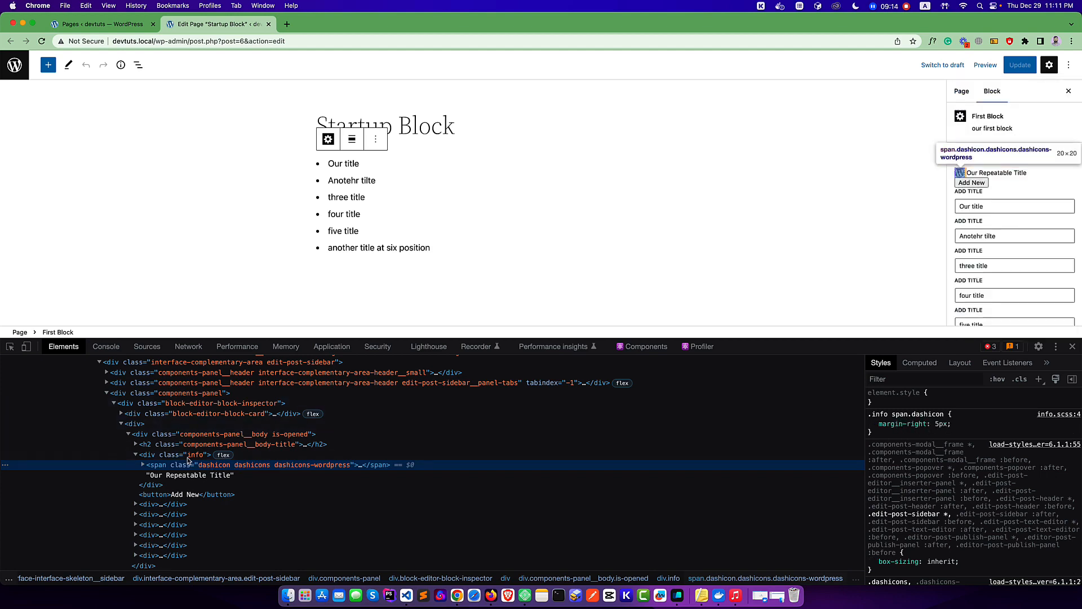
pyautogui.click(196, 454)
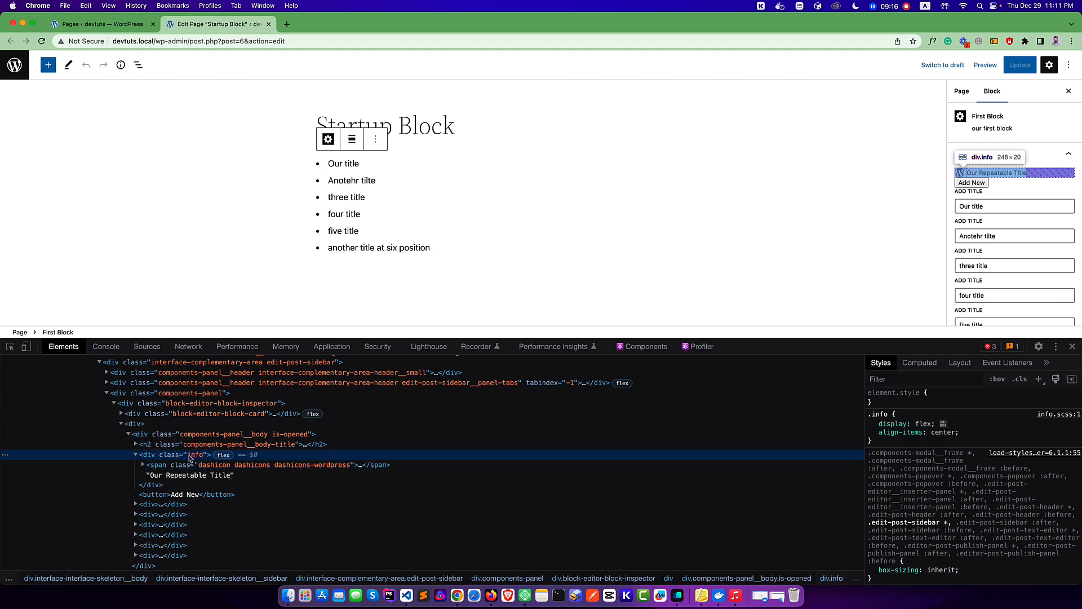
pyautogui.moveTo(405, 587)
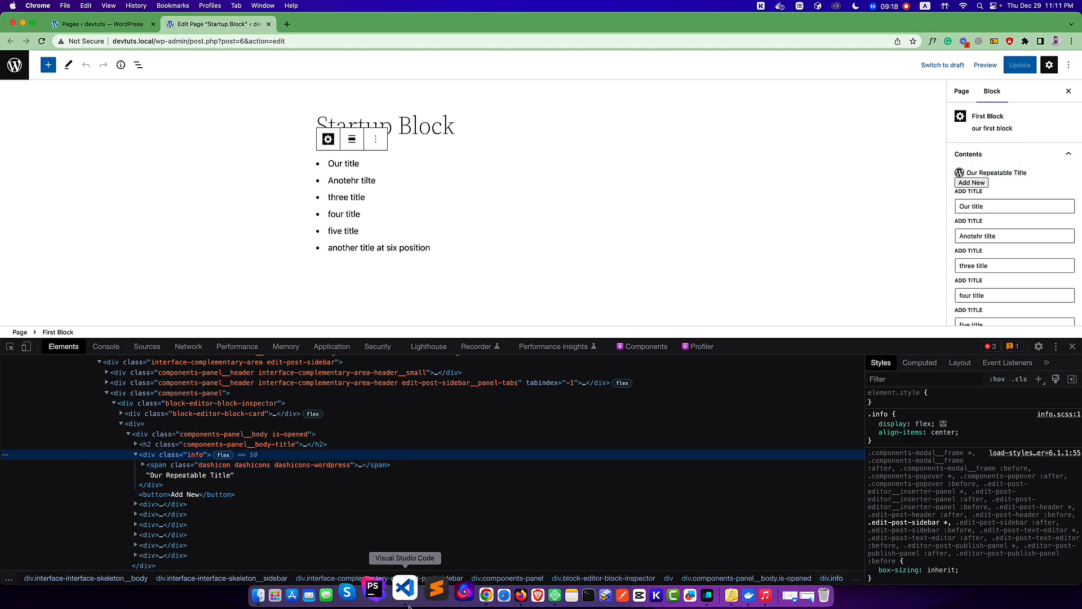
# In info.scss, add margin: 16px 0 to .info and color: royalblue to span.dashicon
pyautogui.click(405, 588)
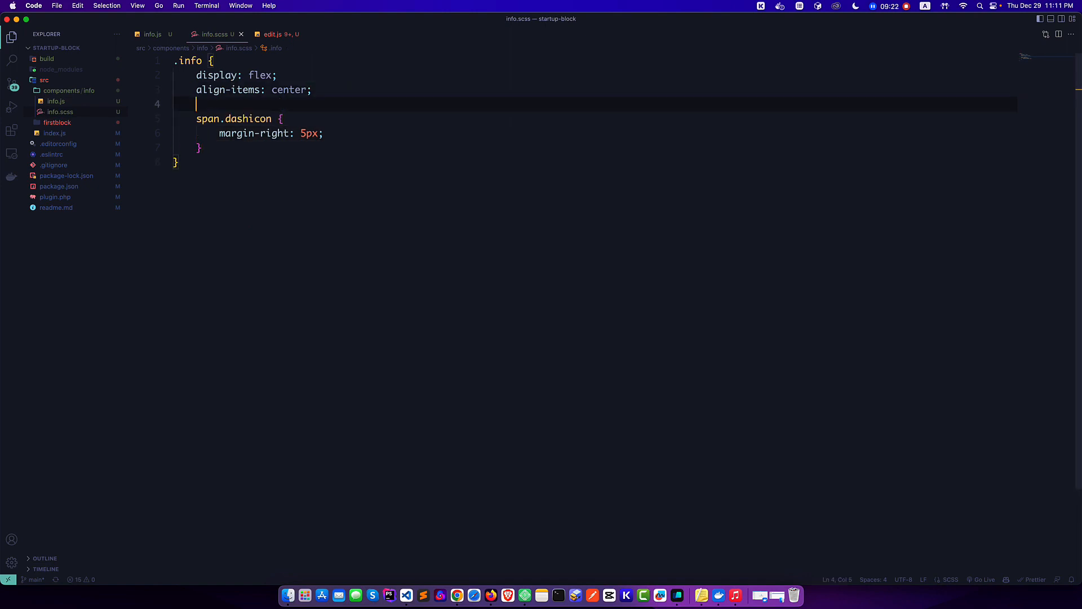
pyautogui.write('margin: ;')
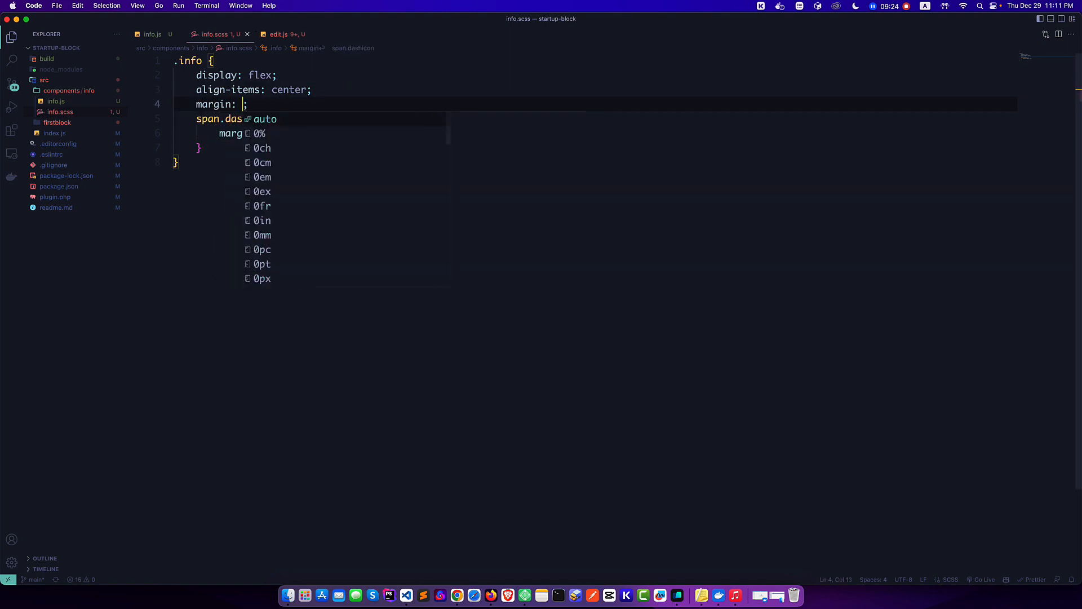
pyautogui.write('16px 0')
pyautogui.write('color: ;')
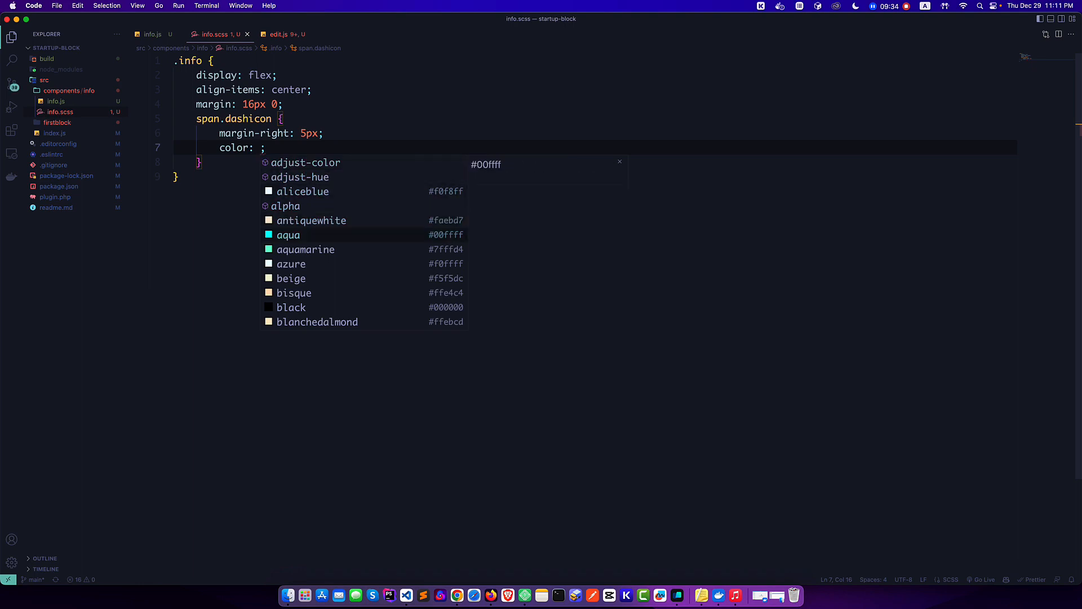
pyautogui.write('re')
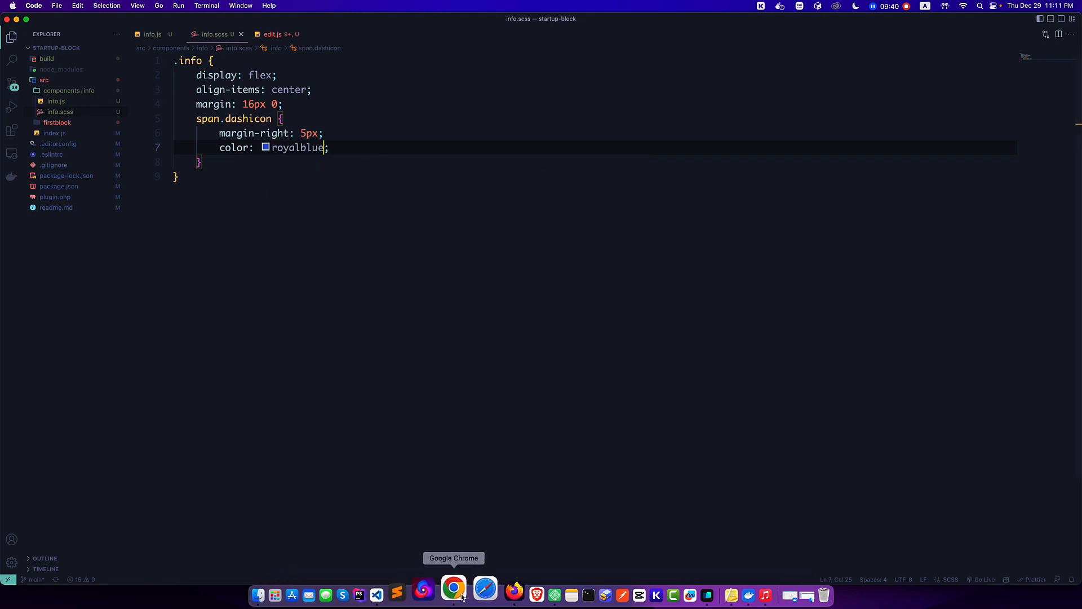
# Reload the block editor in Chrome and select the block to view its restyled Settings info
pyautogui.click(453, 590)
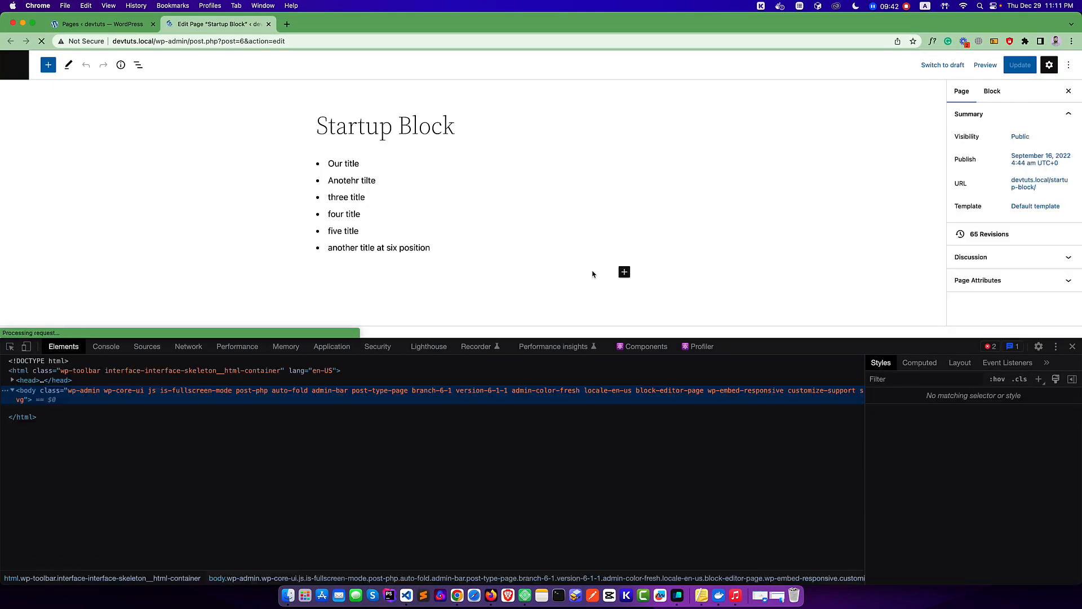
pyautogui.click(473, 205)
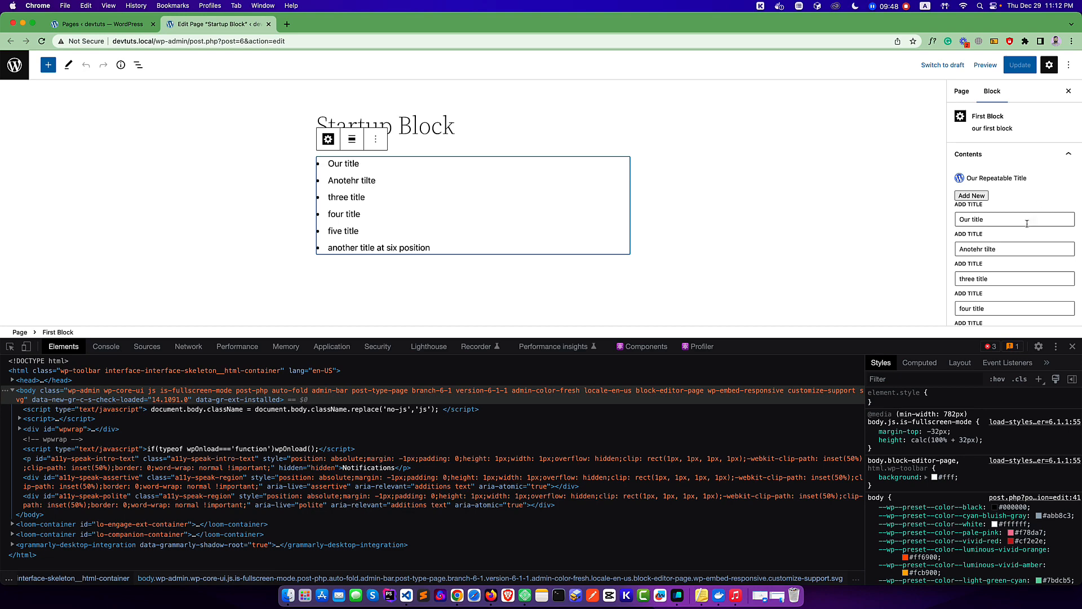
pyautogui.scroll(-3)
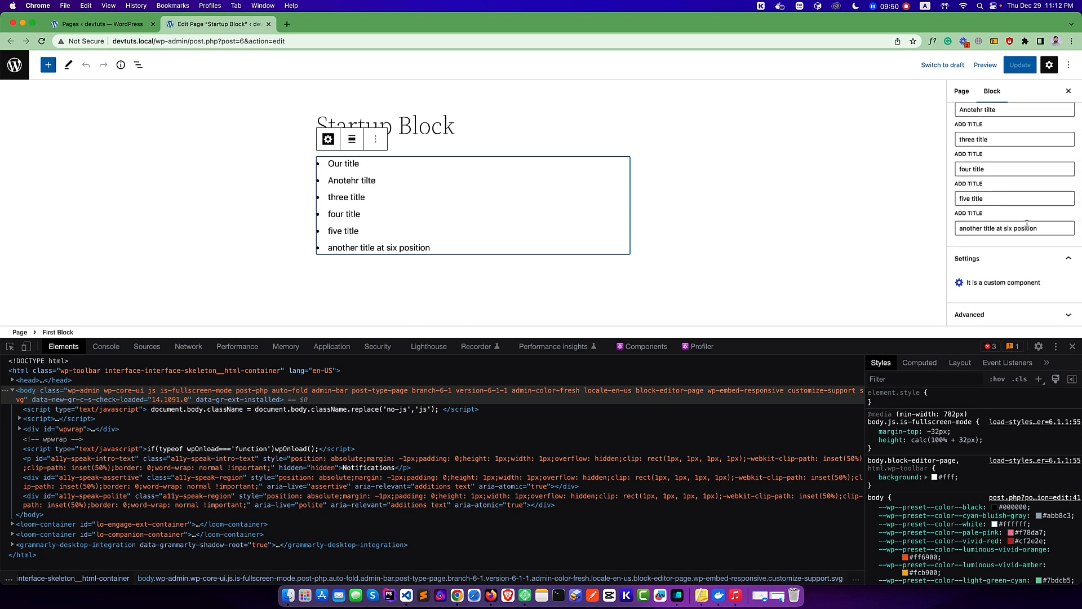